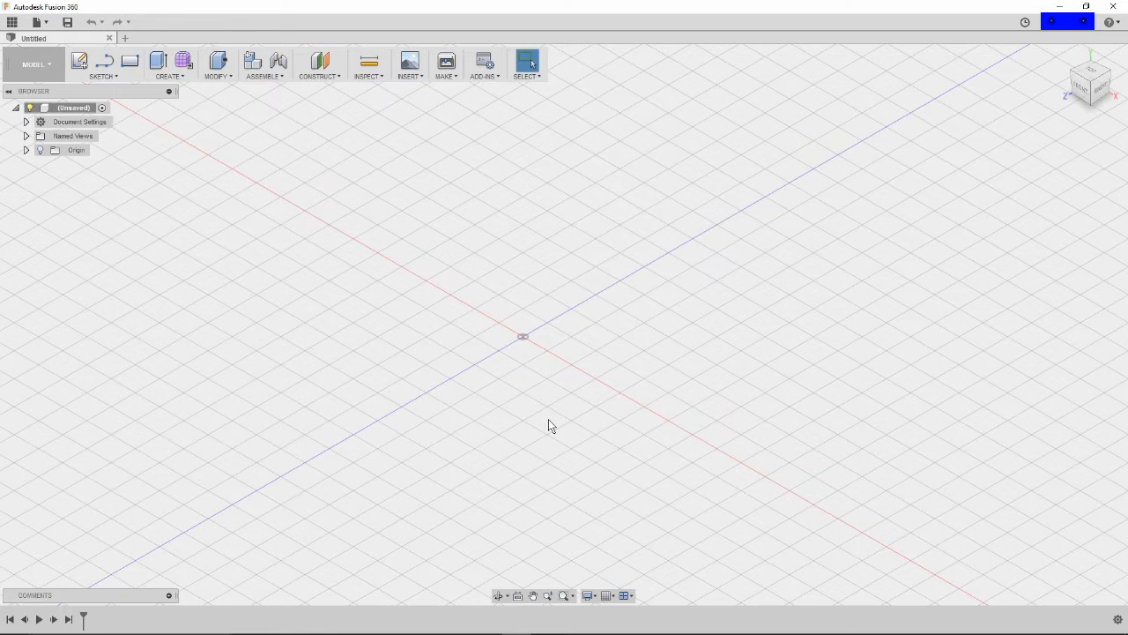
pyautogui.moveTo(545, 406)
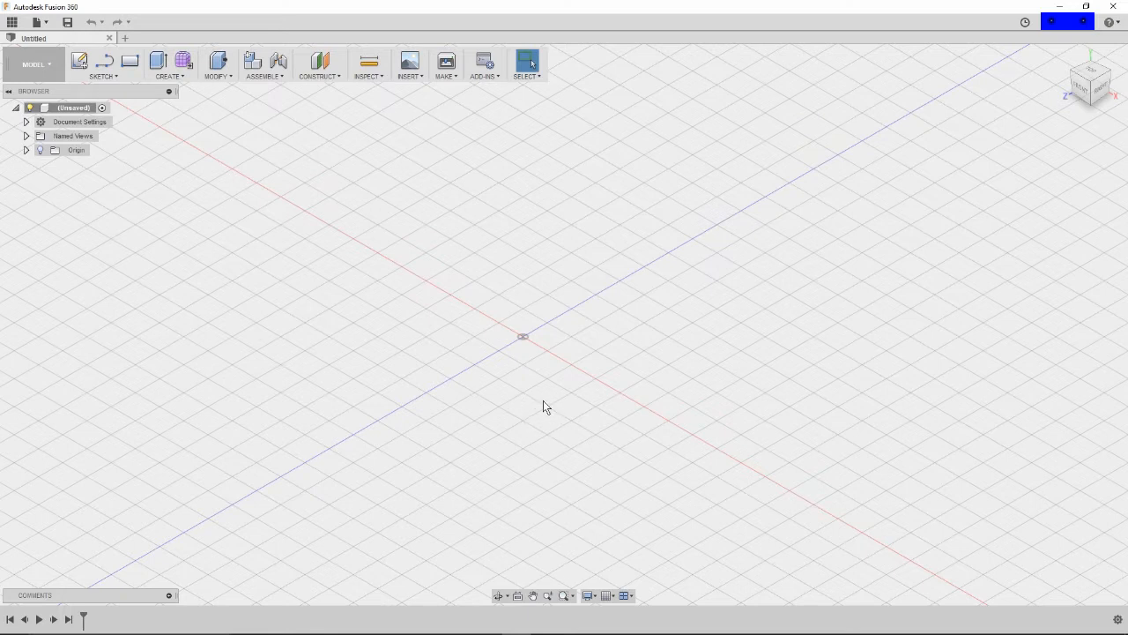
pyautogui.moveTo(468, 285)
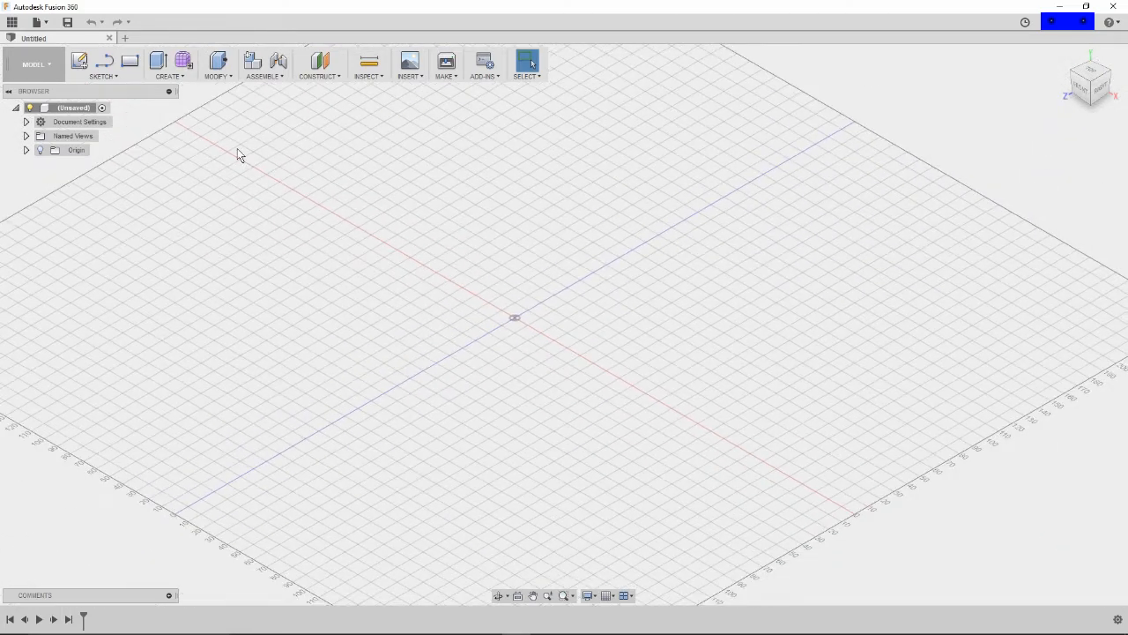
pyautogui.moveTo(209, 82)
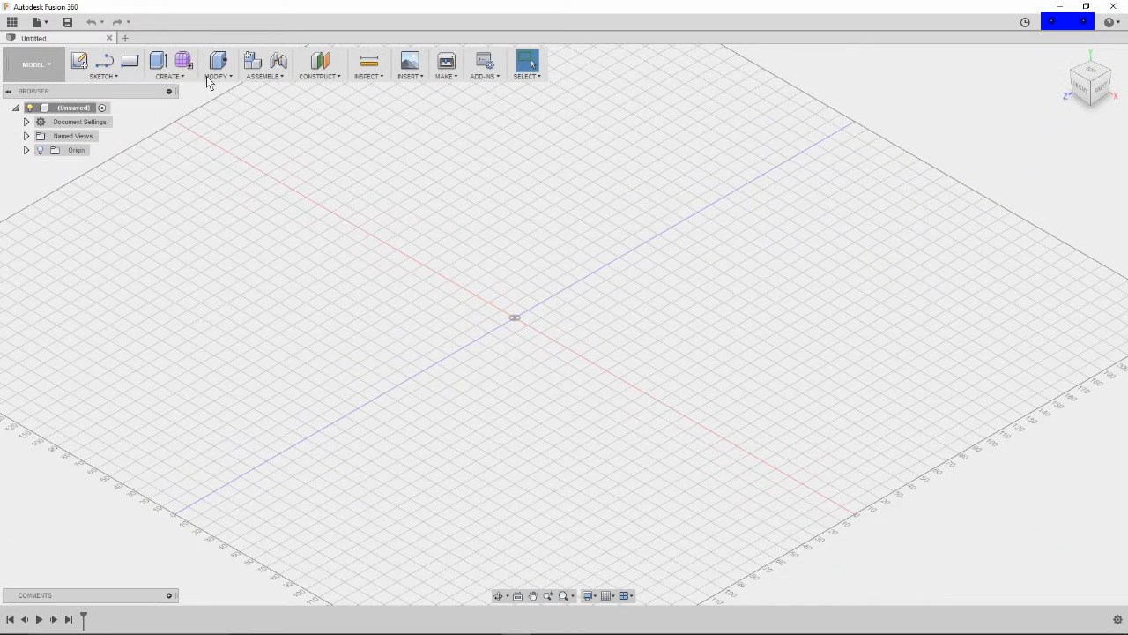
pyautogui.moveTo(183, 61)
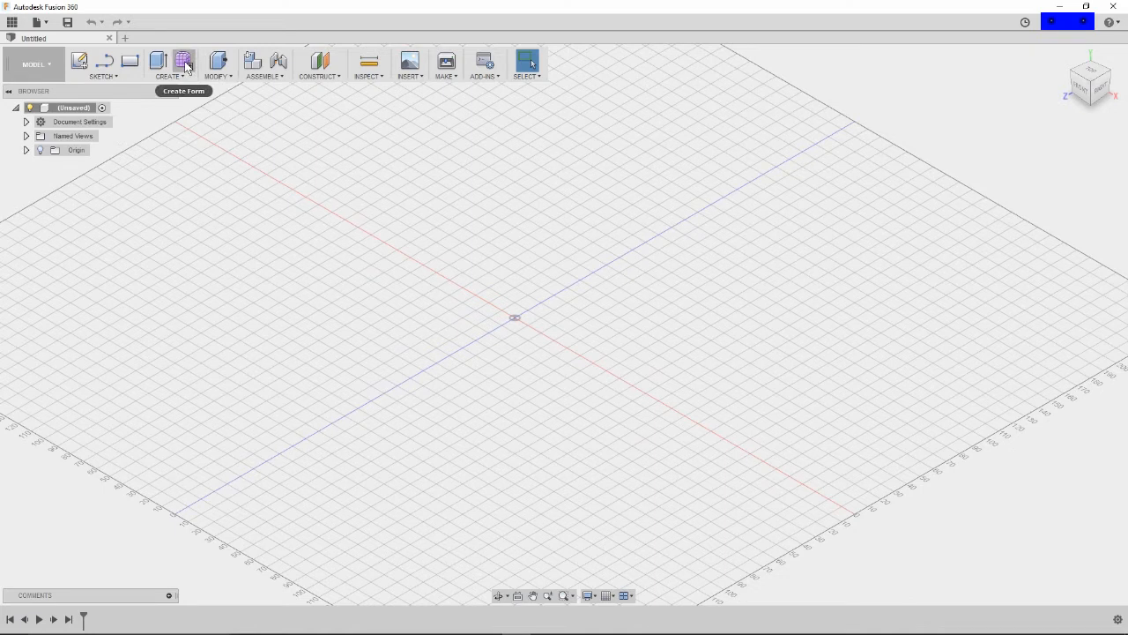
# Step: Start a new form body and accept the Sculpt Environment notice
pyautogui.click(183, 62)
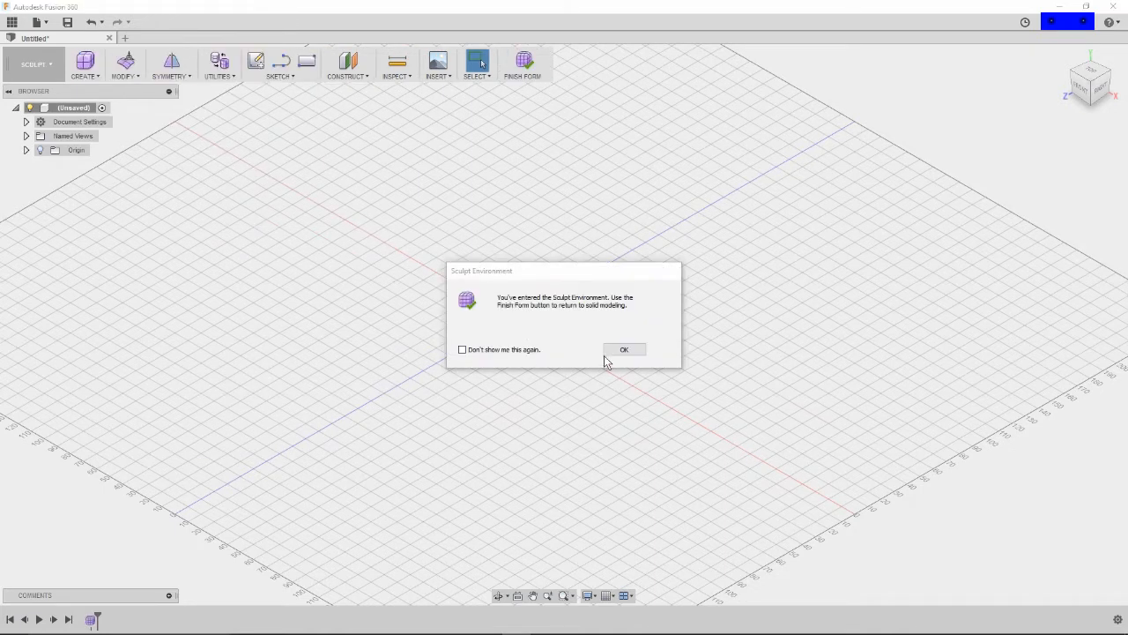
pyautogui.click(624, 349)
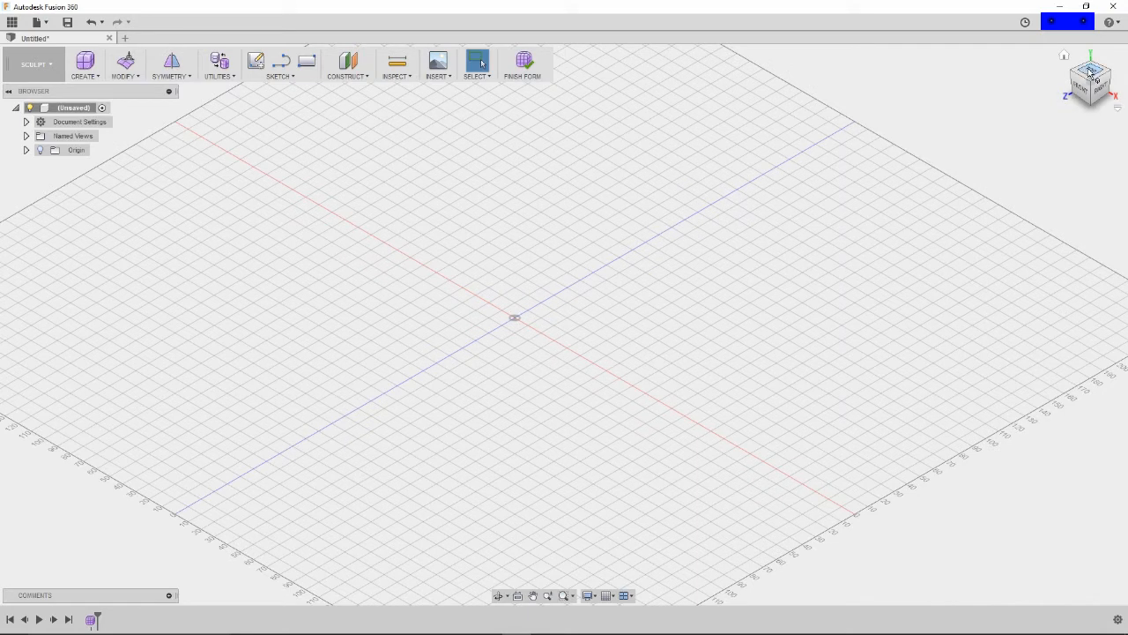
# Step: Sketch a circle at the origin on the ground plane with a 60 mm diameter
pyautogui.click(1090, 80)
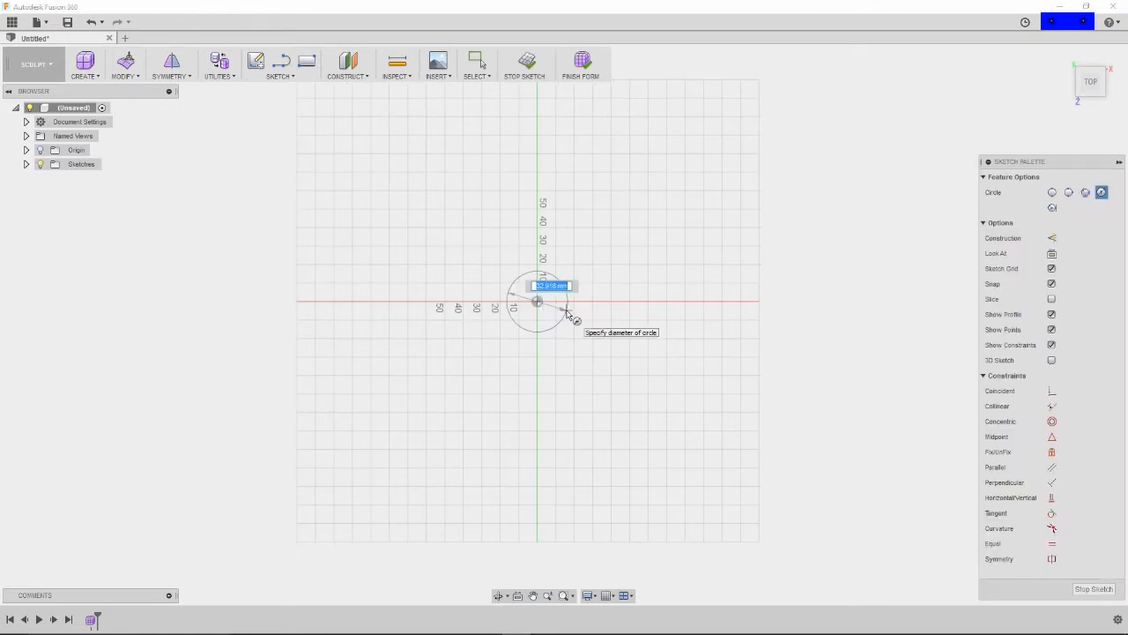
pyautogui.write('60')
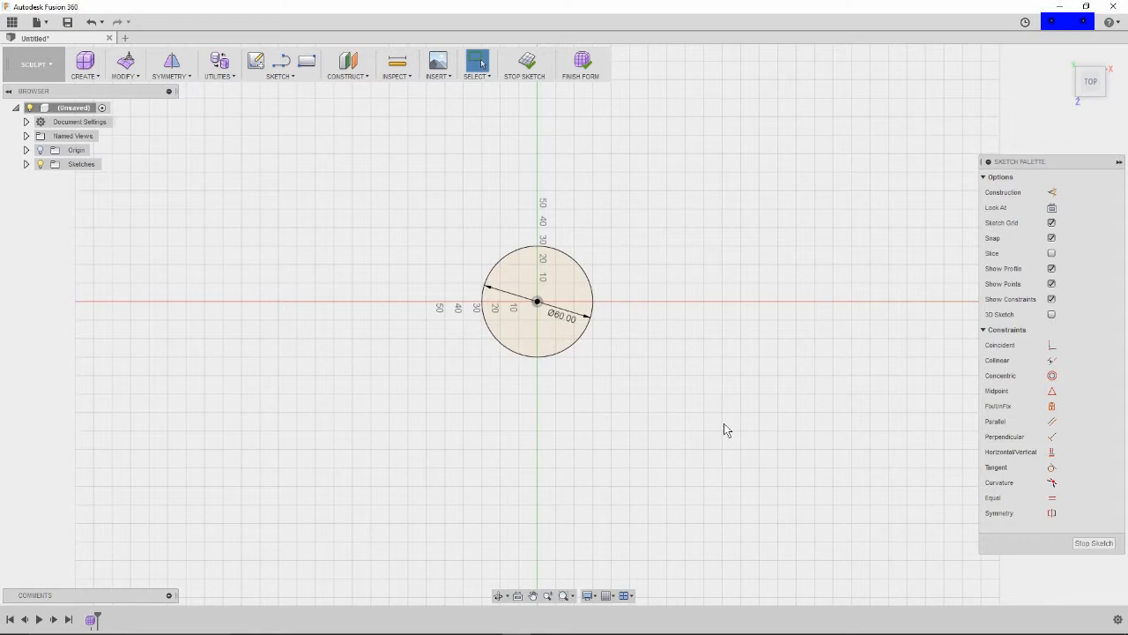
pyautogui.moveTo(630, 257)
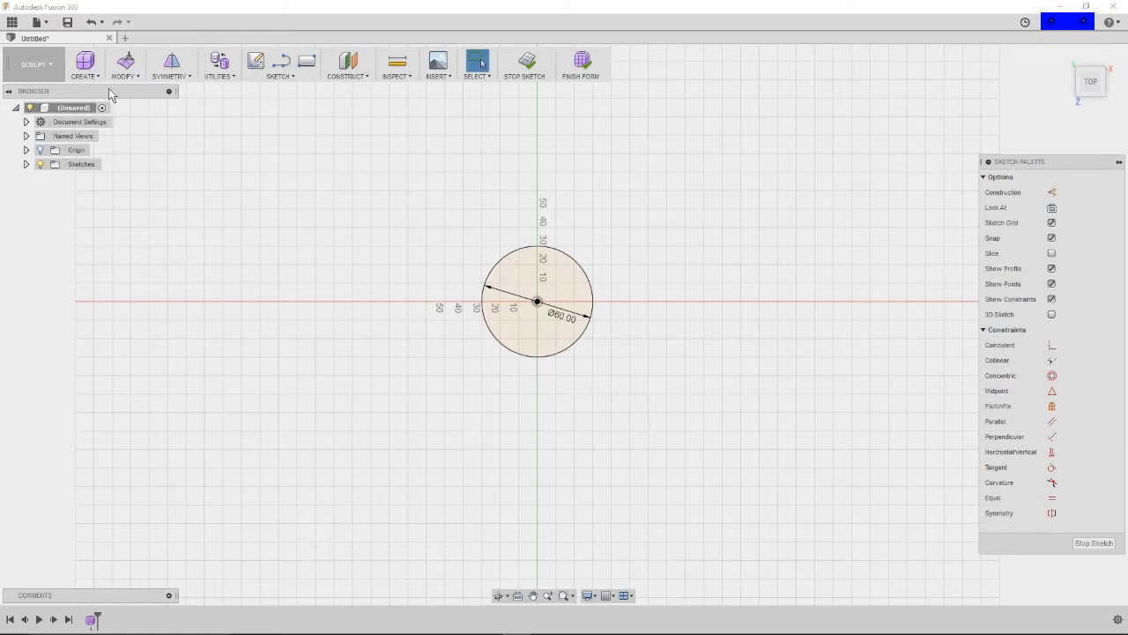
# Step: Extrude the 60 mm circle profile 20 mm upward into an open cylindrical wall
pyautogui.click(85, 64)
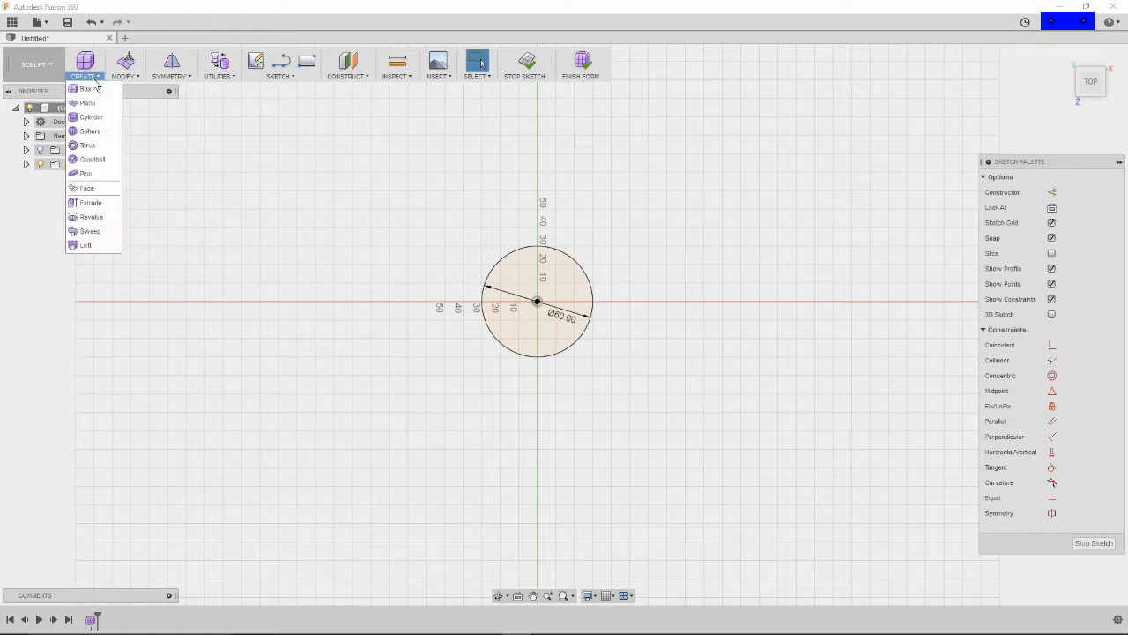
pyautogui.moveTo(90, 202)
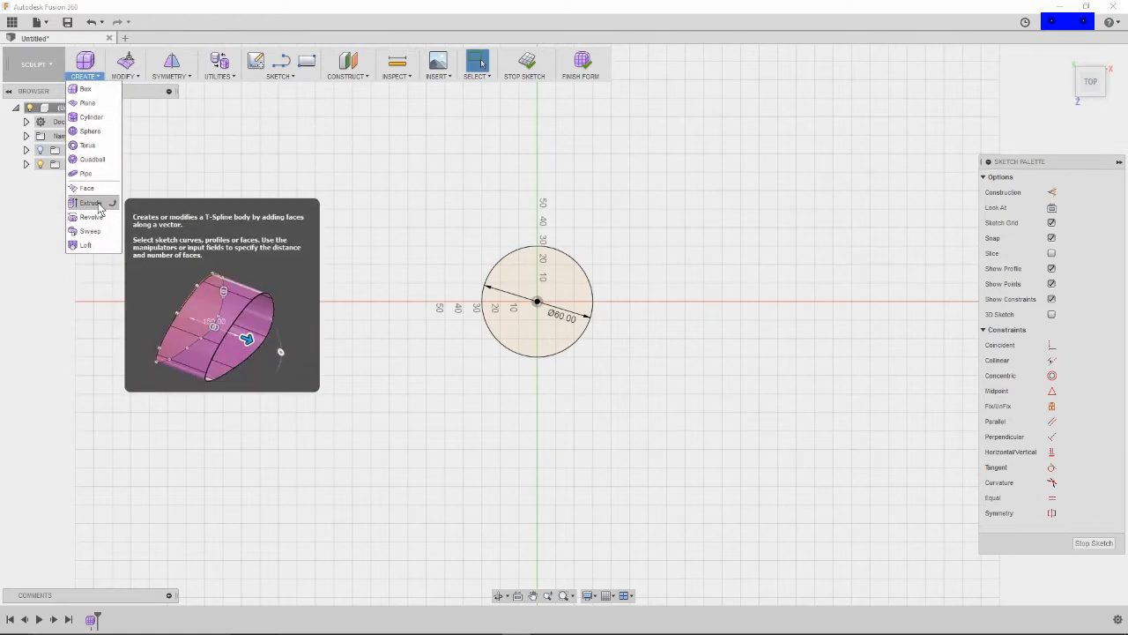
pyautogui.click(89, 202)
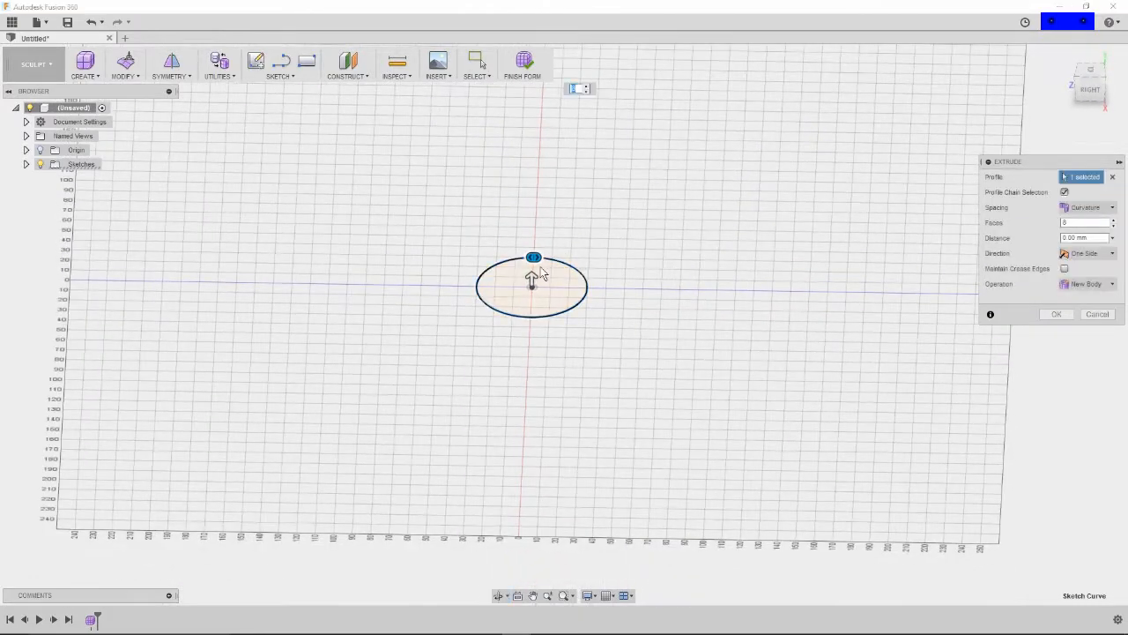
pyautogui.moveTo(533, 256); pyautogui.dragTo(532, 245)
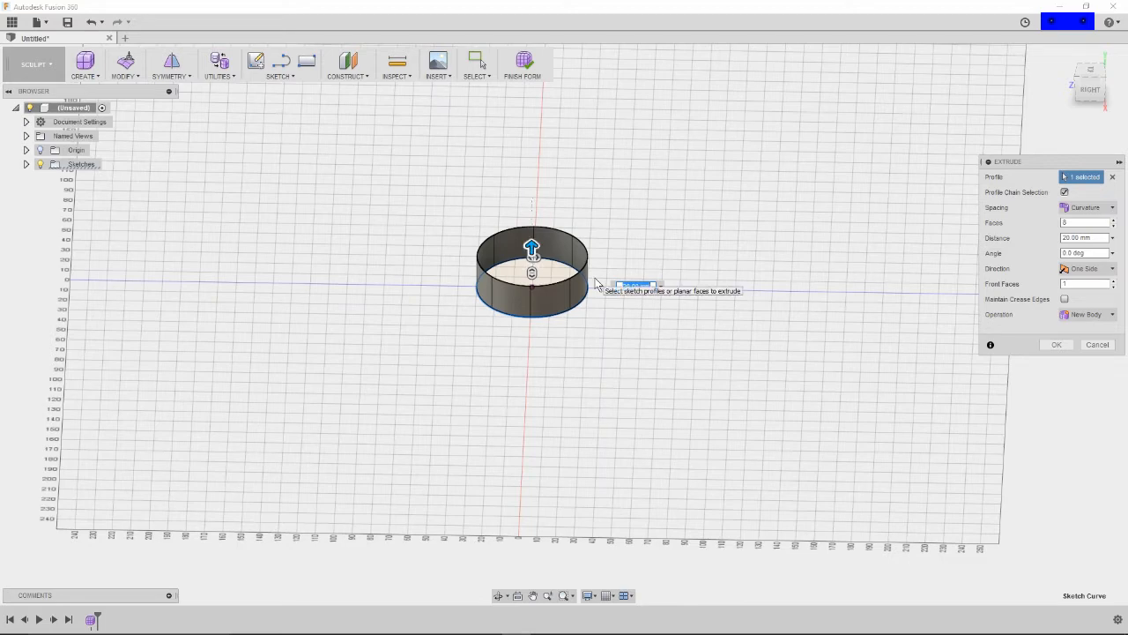
pyautogui.click(1056, 344)
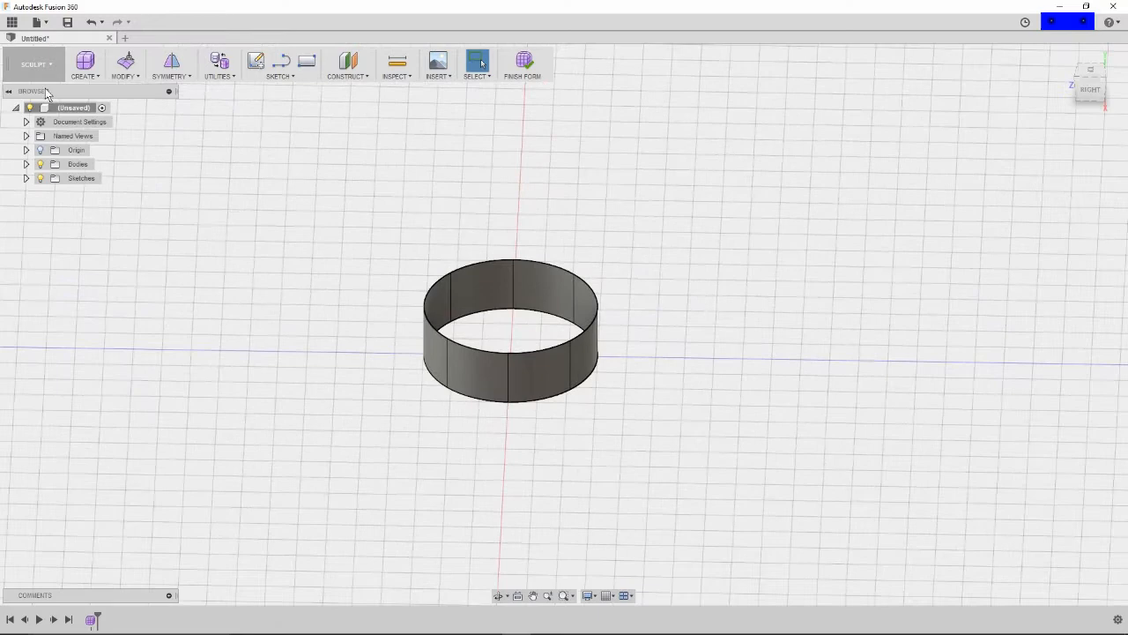
pyautogui.moveTo(125, 62)
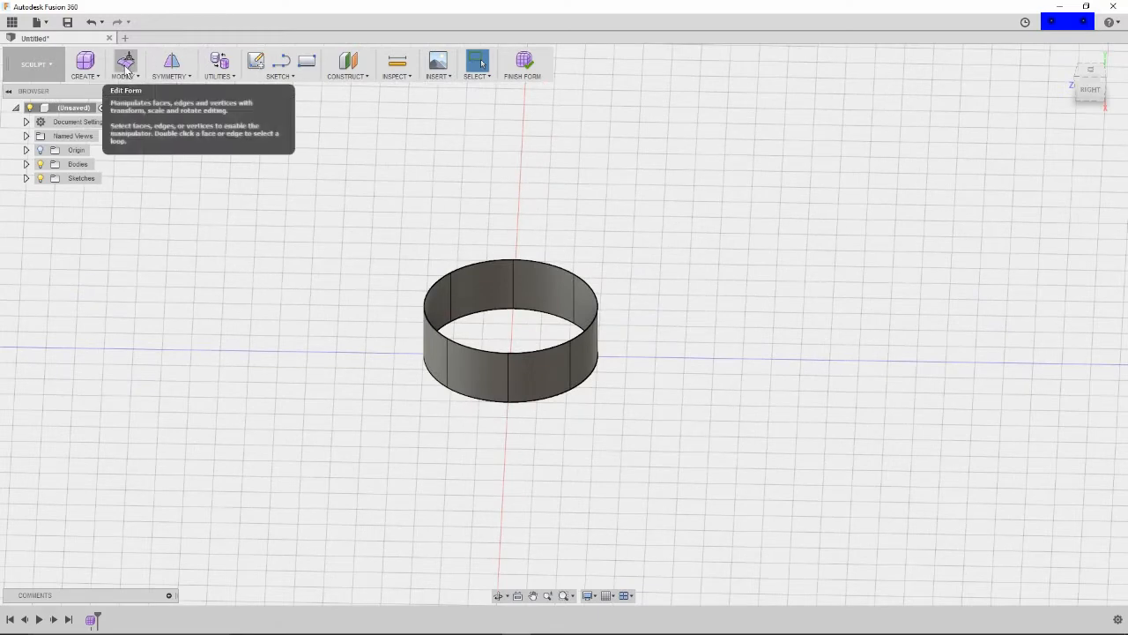
# Step: Edit Form on the edge-filtered top rim, pulling it upward repeatedly into five stacked bands
pyautogui.click(125, 61)
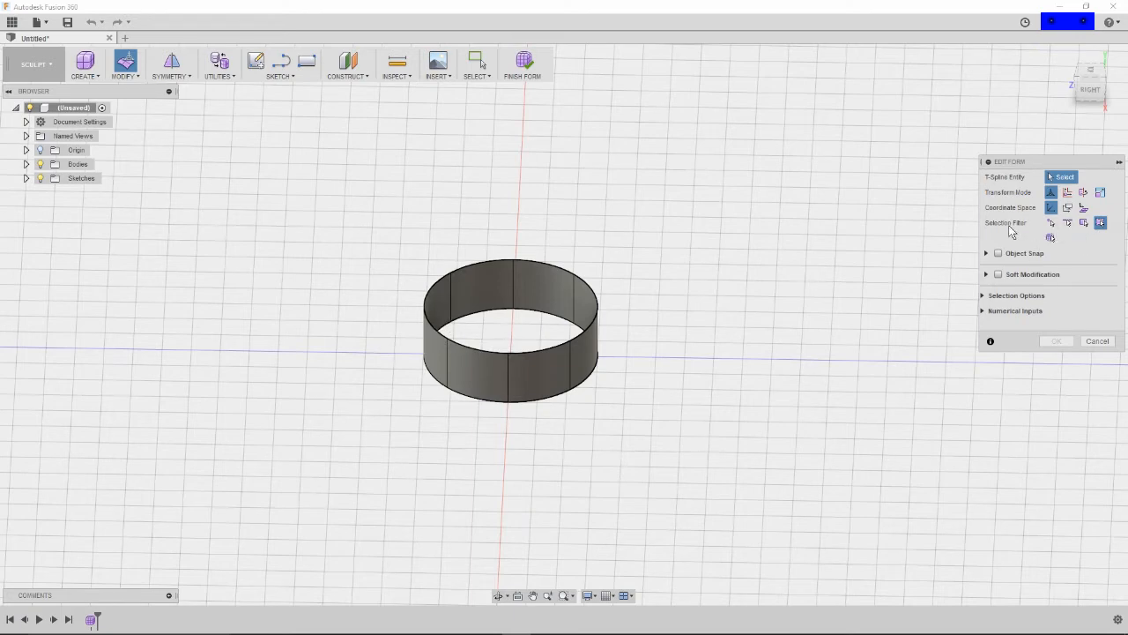
pyautogui.click(1068, 223)
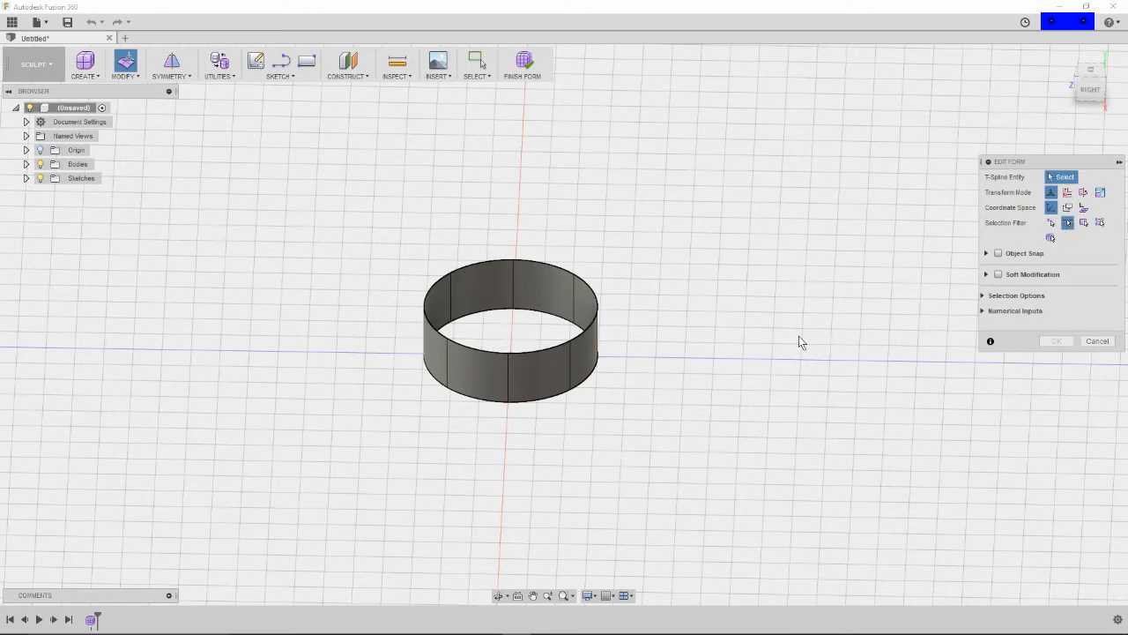
pyautogui.moveTo(534, 344)
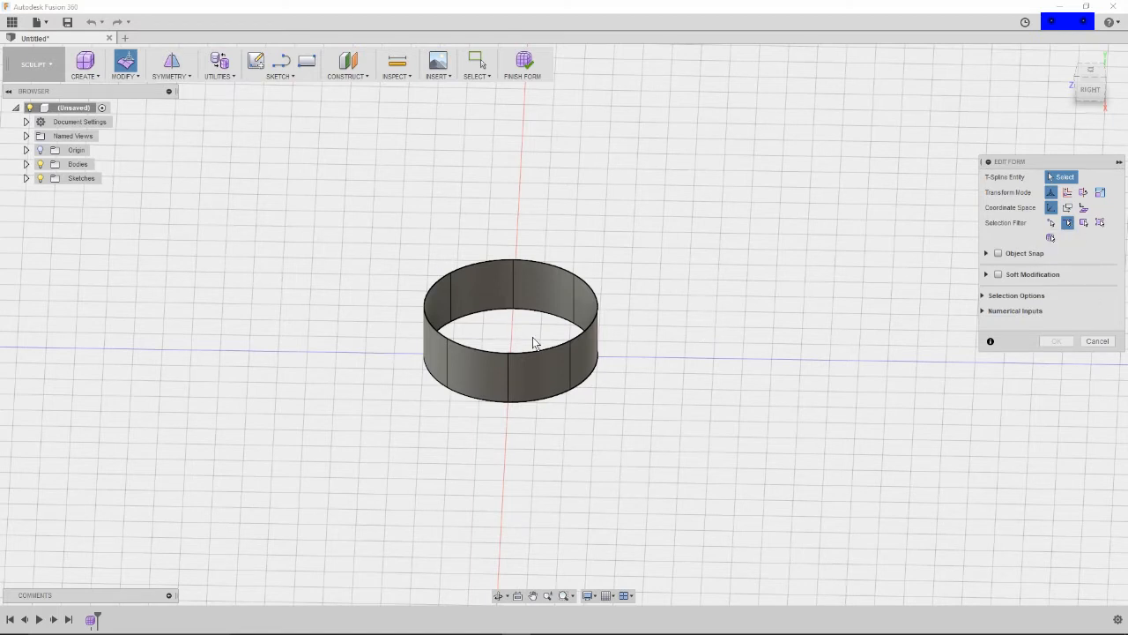
pyautogui.moveTo(474, 356)
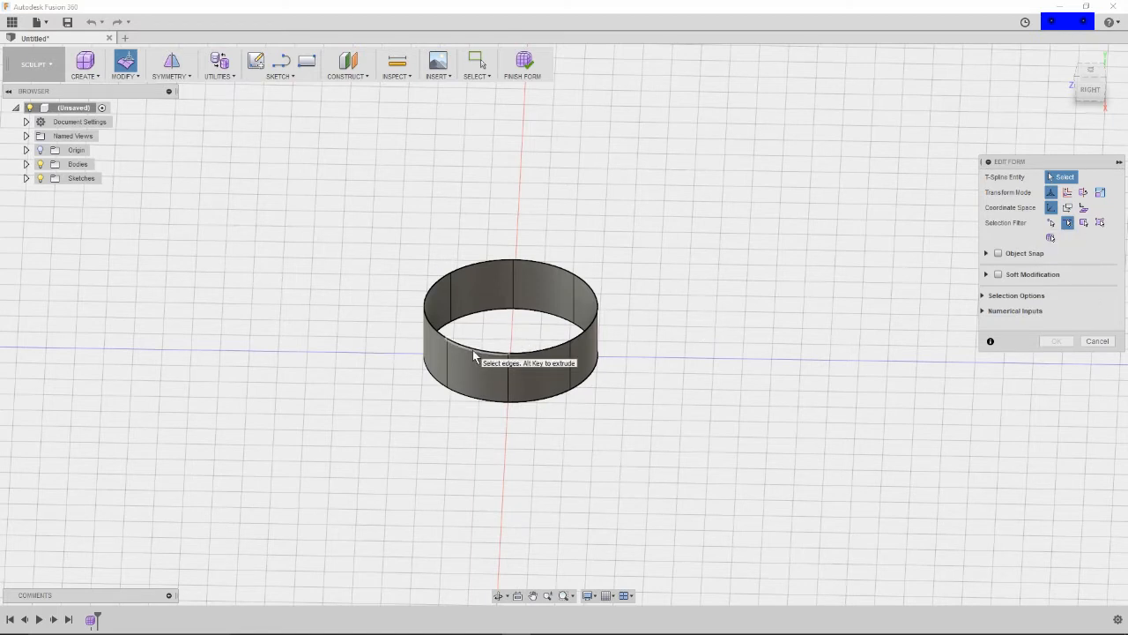
pyautogui.click(508, 270)
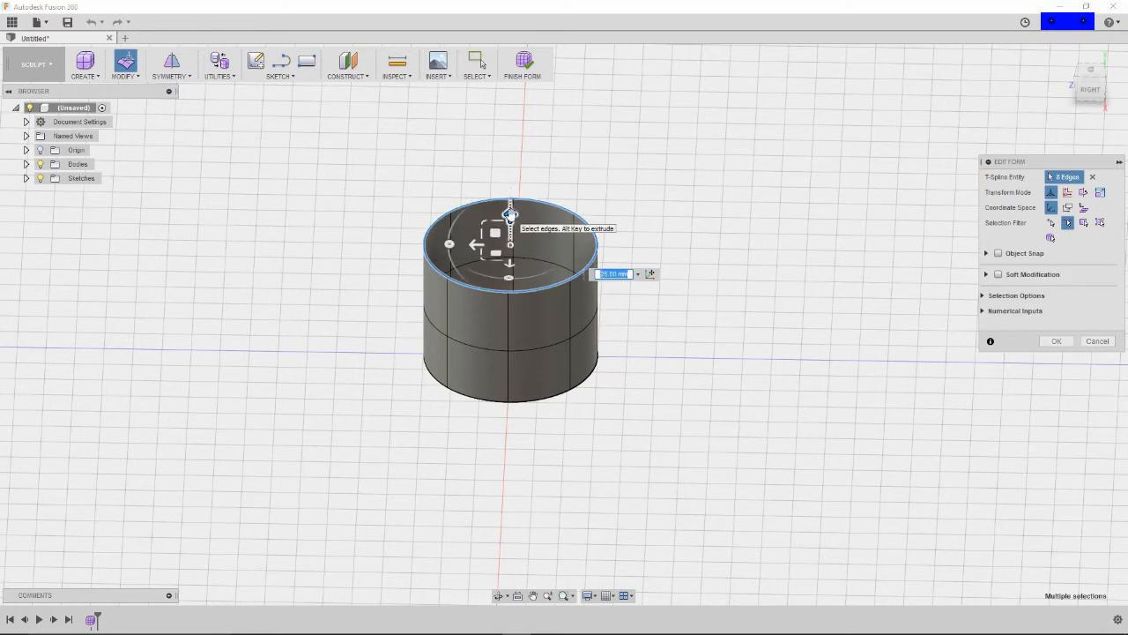
pyautogui.moveTo(512, 216)
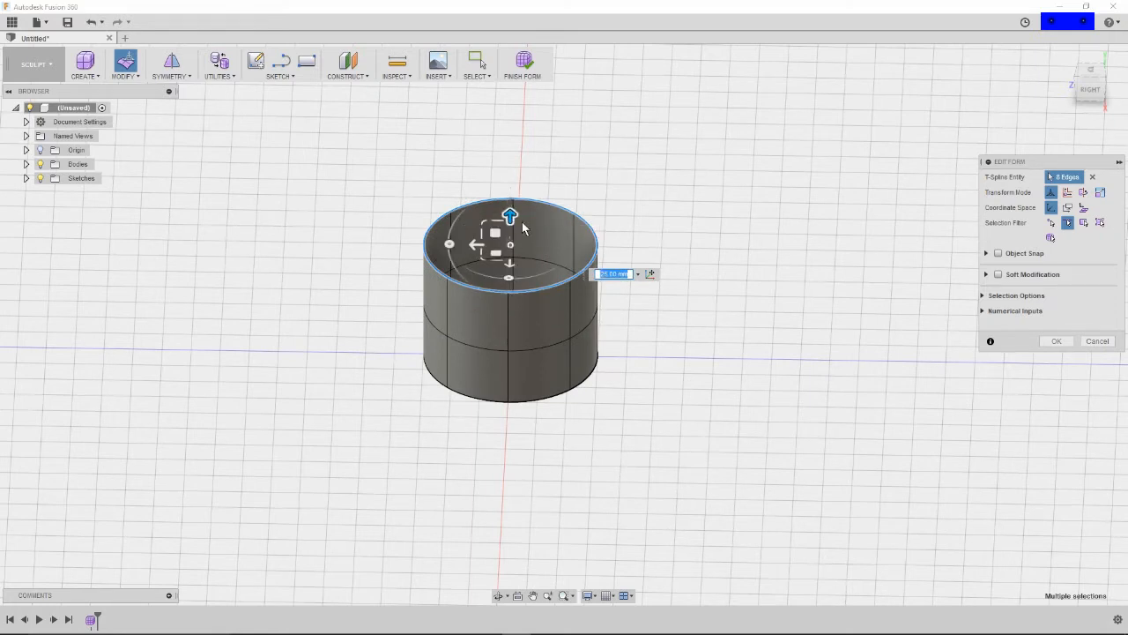
pyautogui.moveTo(511, 216); pyautogui.dragTo(510, 163)
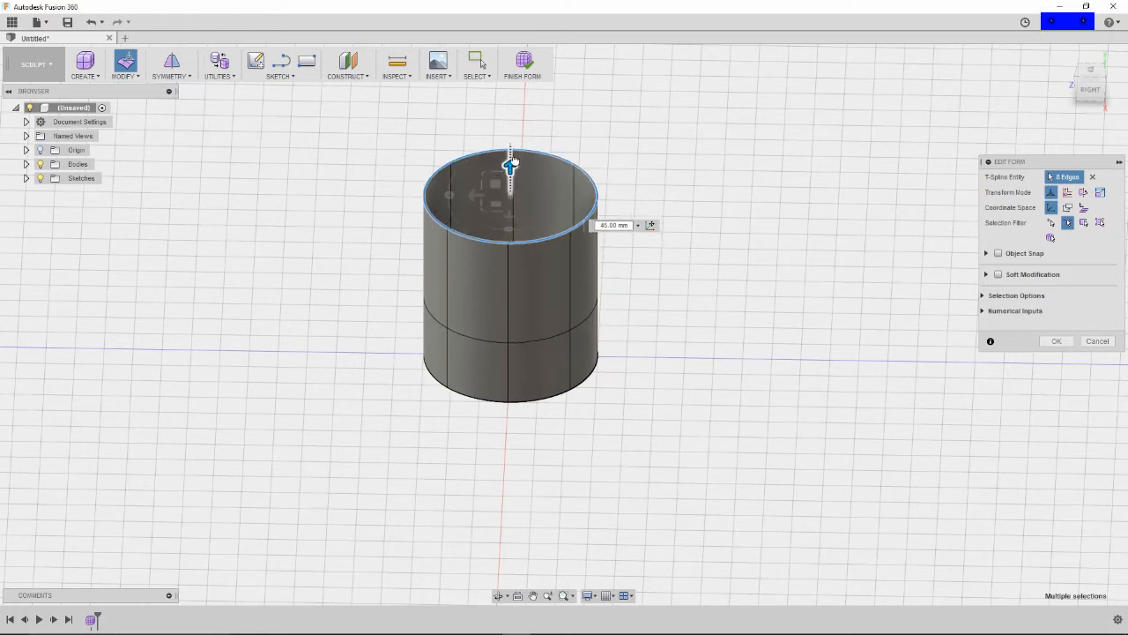
pyautogui.moveTo(511, 163); pyautogui.dragTo(511, 211)
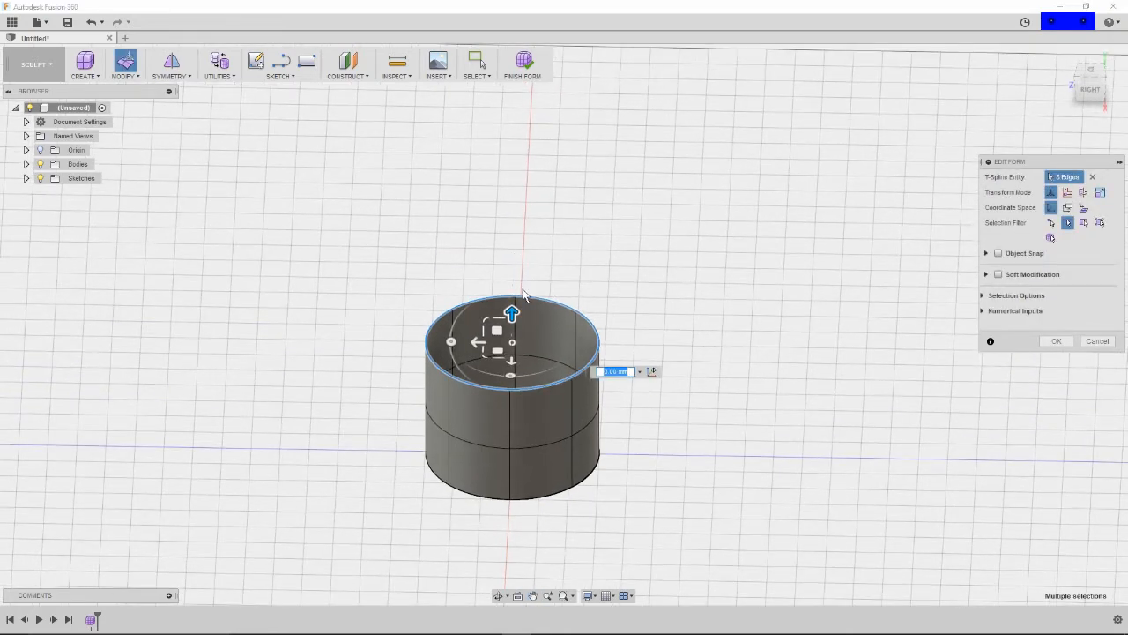
pyautogui.moveTo(512, 309); pyautogui.dragTo(512, 274)
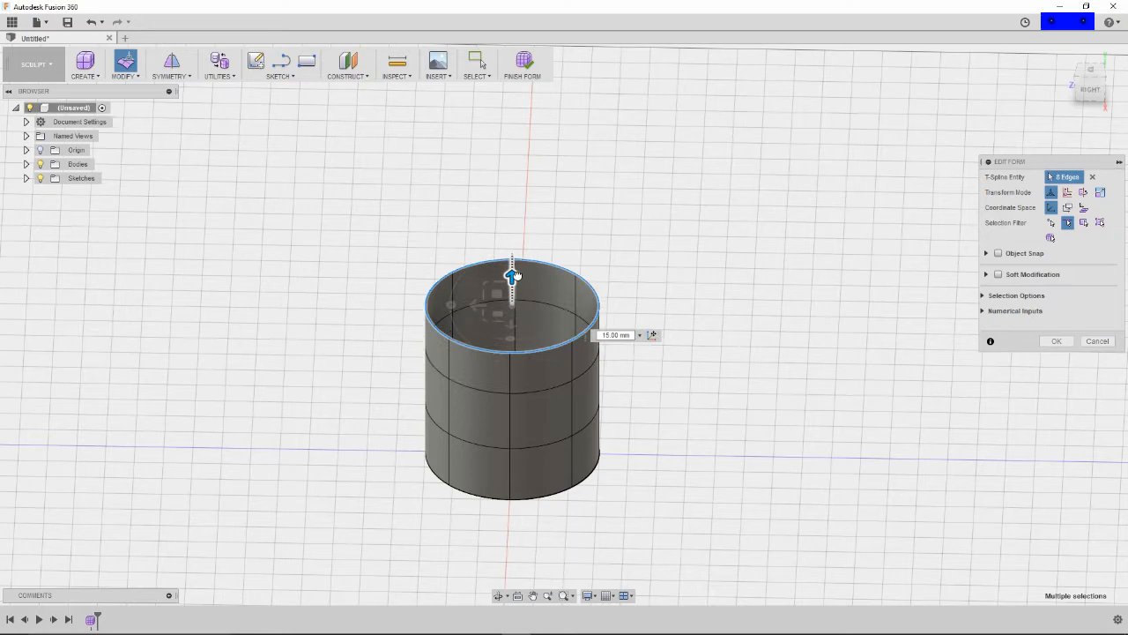
pyautogui.moveTo(514, 275); pyautogui.dragTo(513, 178)
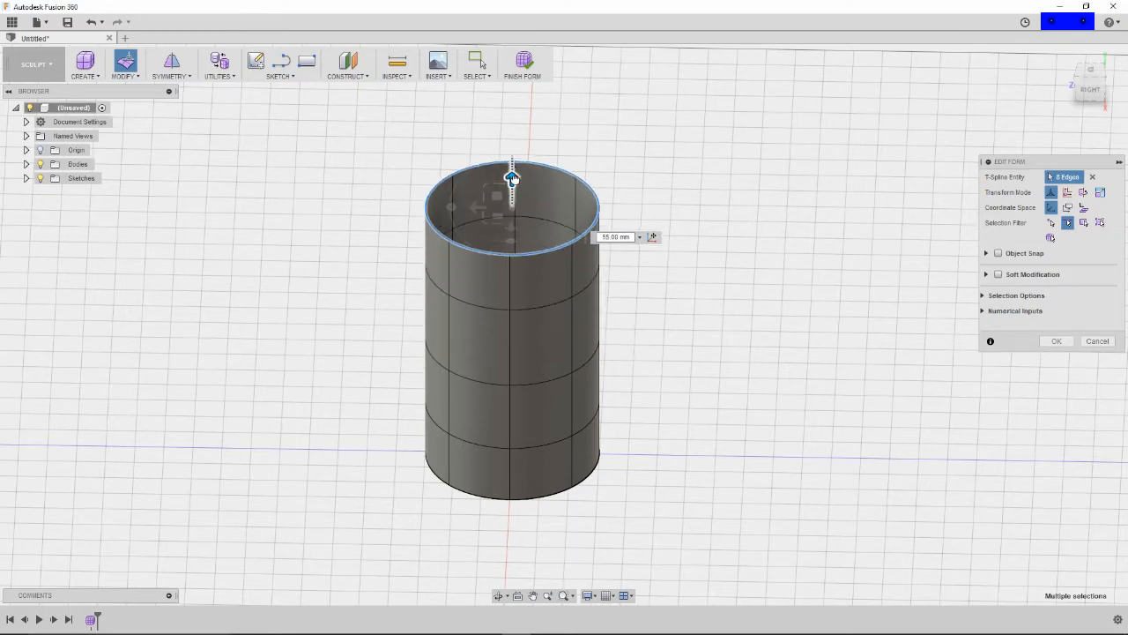
pyautogui.moveTo(512, 176); pyautogui.dragTo(513, 203)
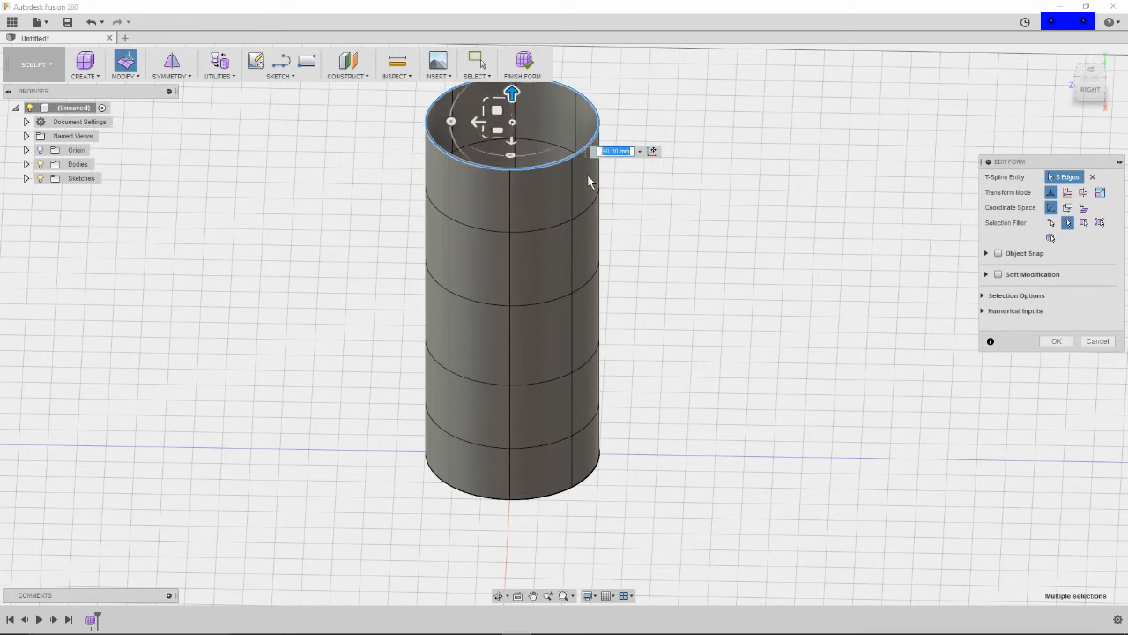
pyautogui.moveTo(892, 332)
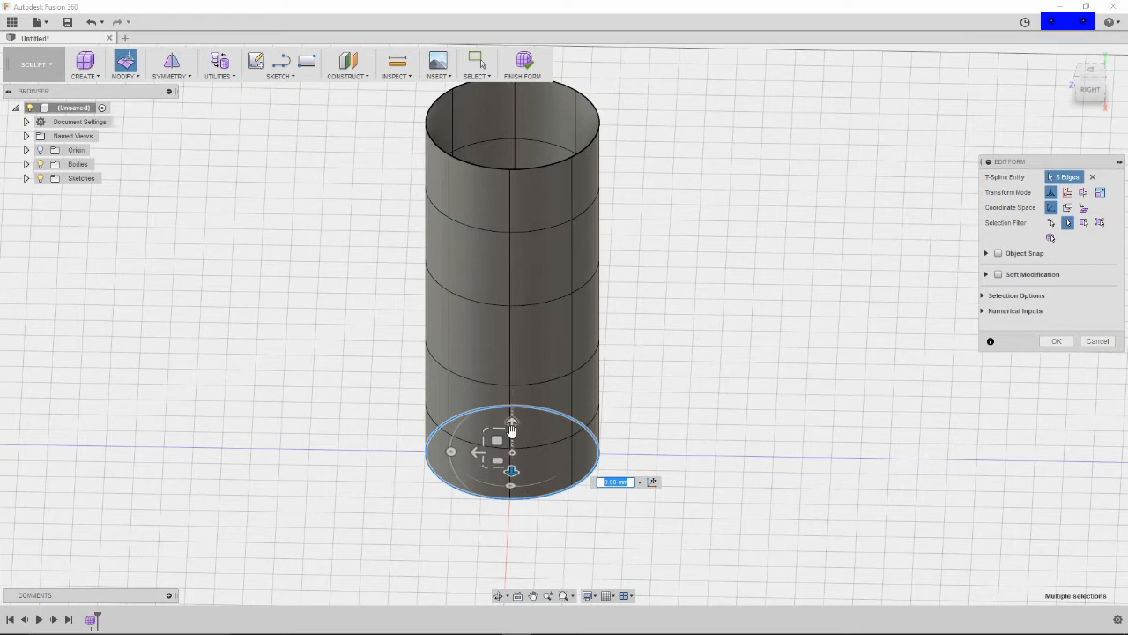
pyautogui.moveTo(479, 452)
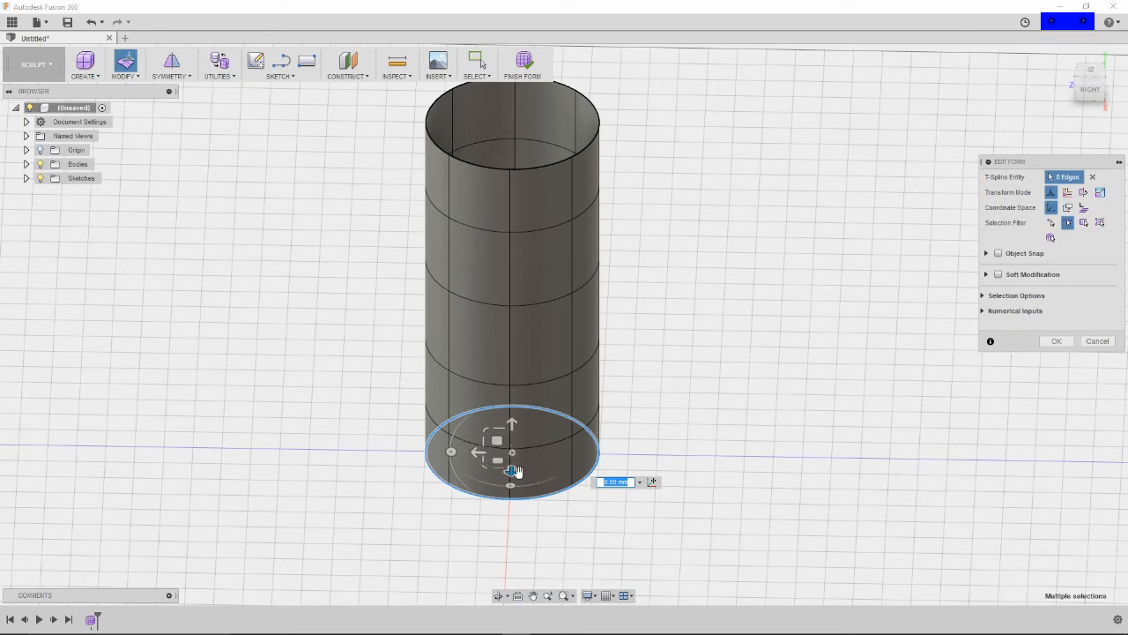
pyautogui.moveTo(511, 454)
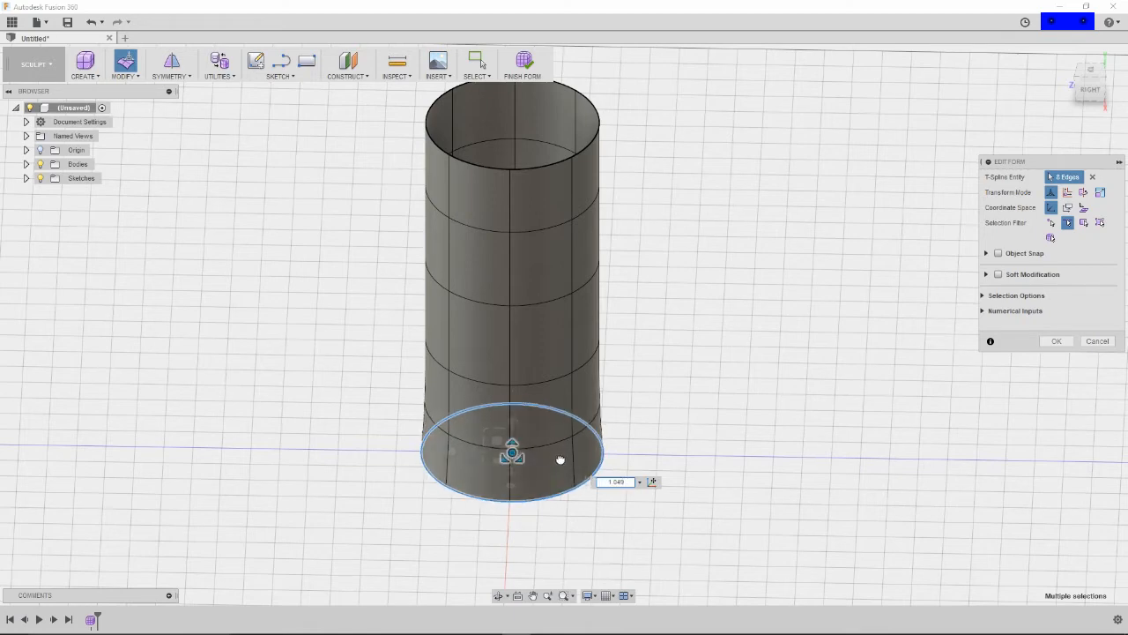
# Step: Scale the bottom ring into a tapered base and pinch the upper ring into a narrow neck
pyautogui.moveTo(560, 459); pyautogui.dragTo(458, 453)
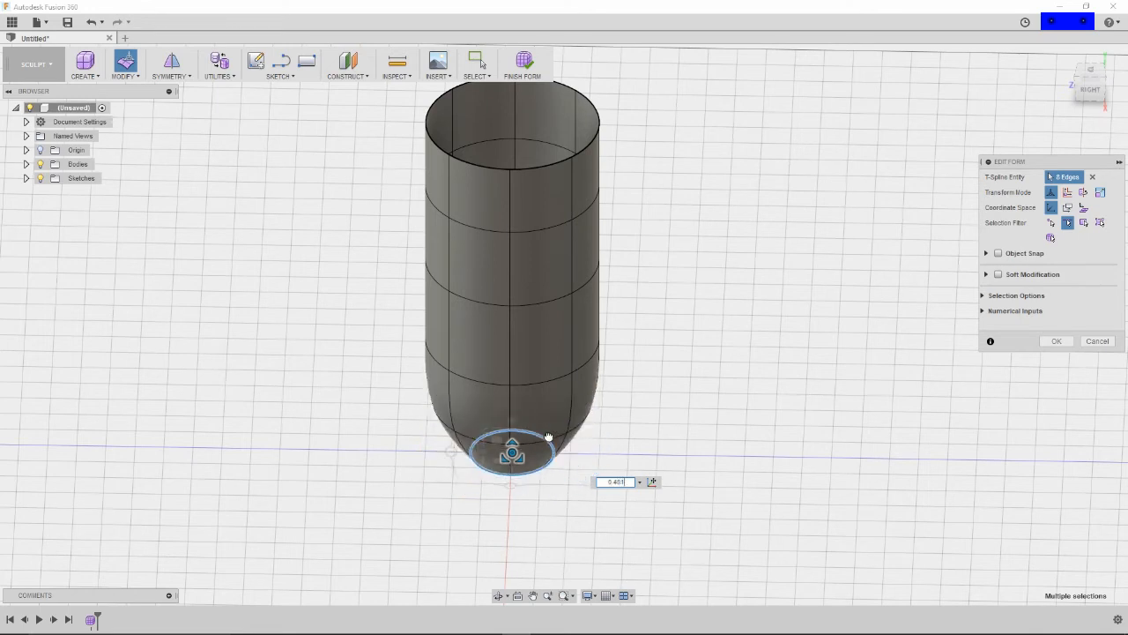
pyautogui.moveTo(513, 452); pyautogui.dragTo(547, 468)
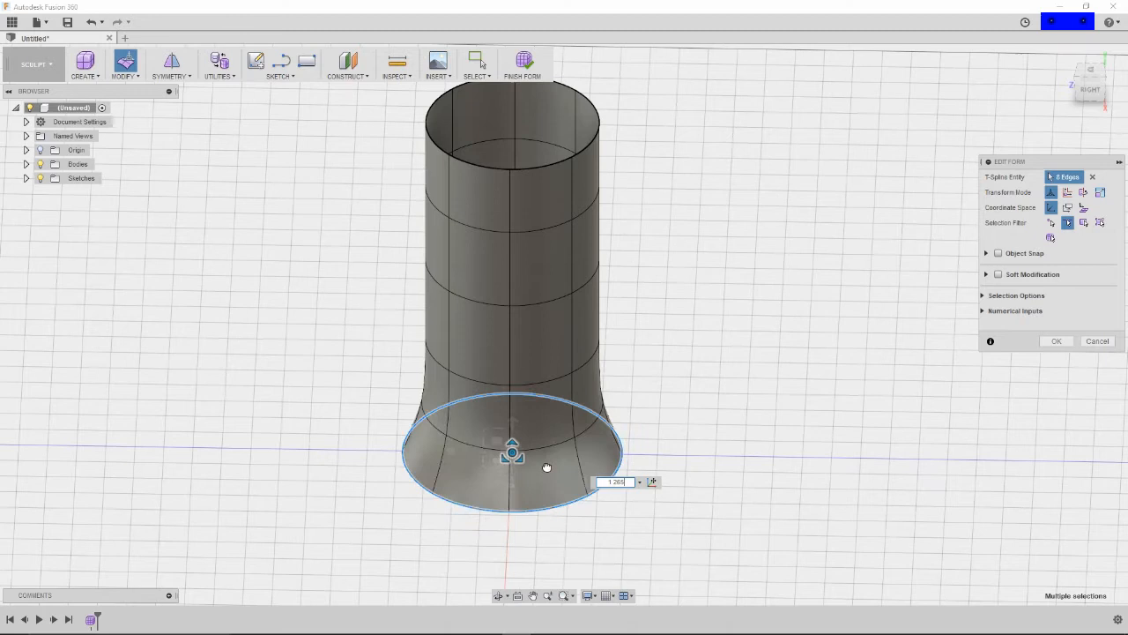
pyautogui.moveTo(547, 467); pyautogui.dragTo(543, 482)
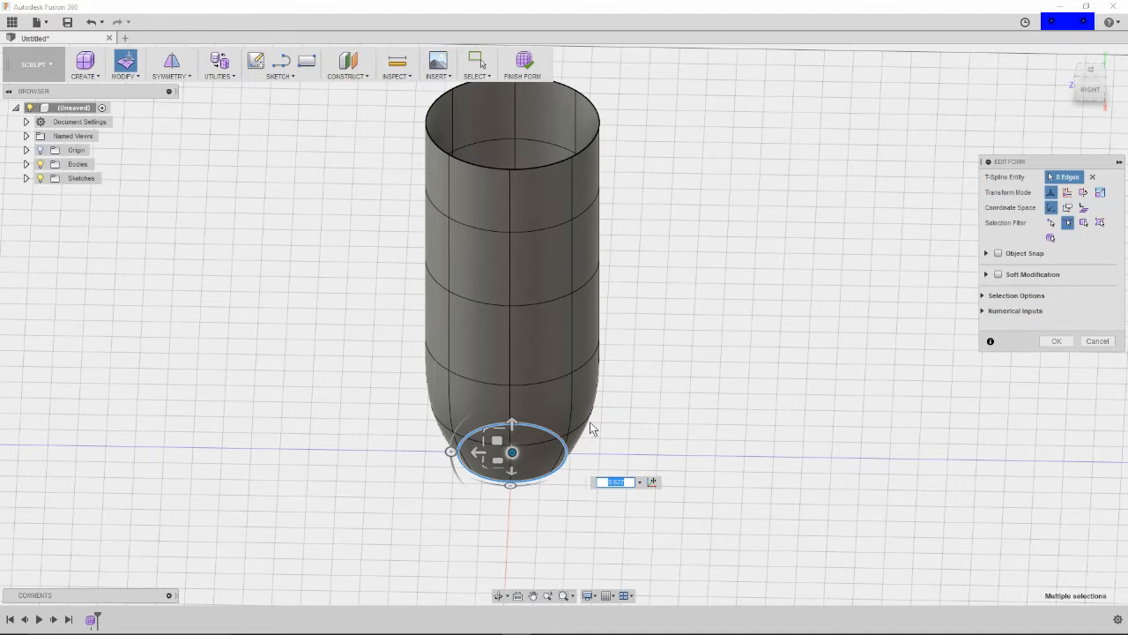
pyautogui.moveTo(448, 432)
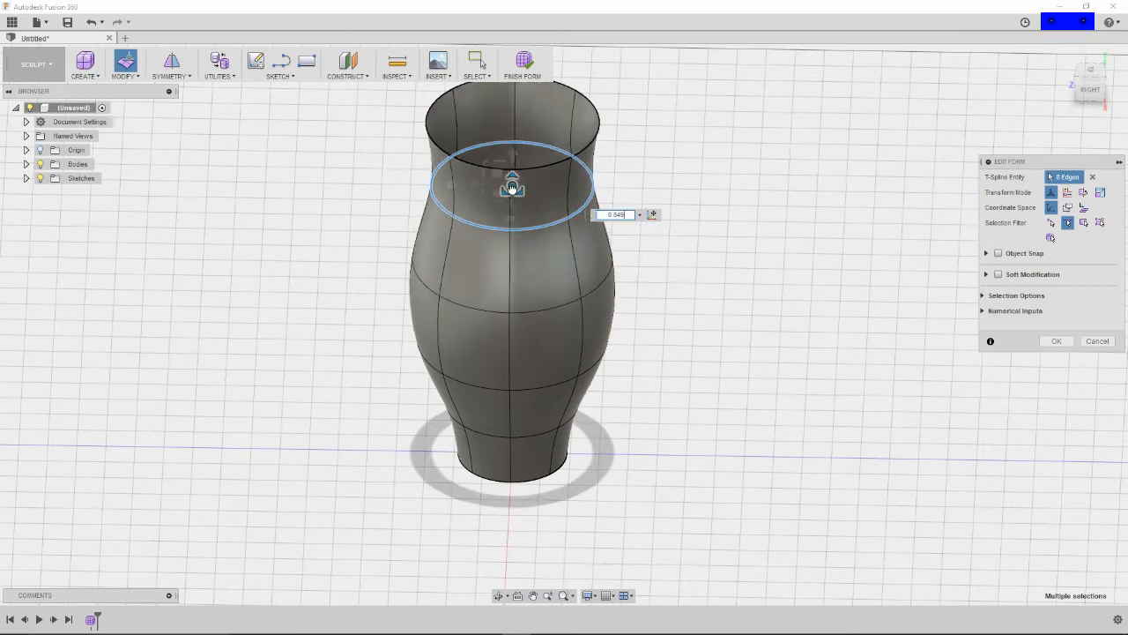
pyautogui.moveTo(512, 186); pyautogui.dragTo(511, 202)
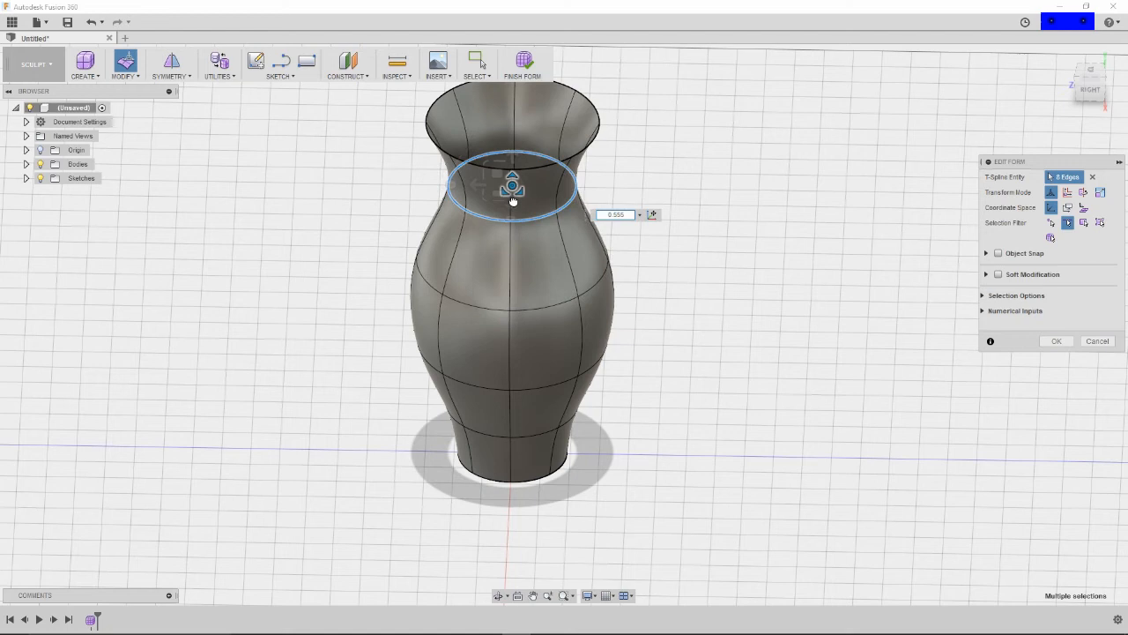
pyautogui.moveTo(513, 201); pyautogui.dragTo(514, 206)
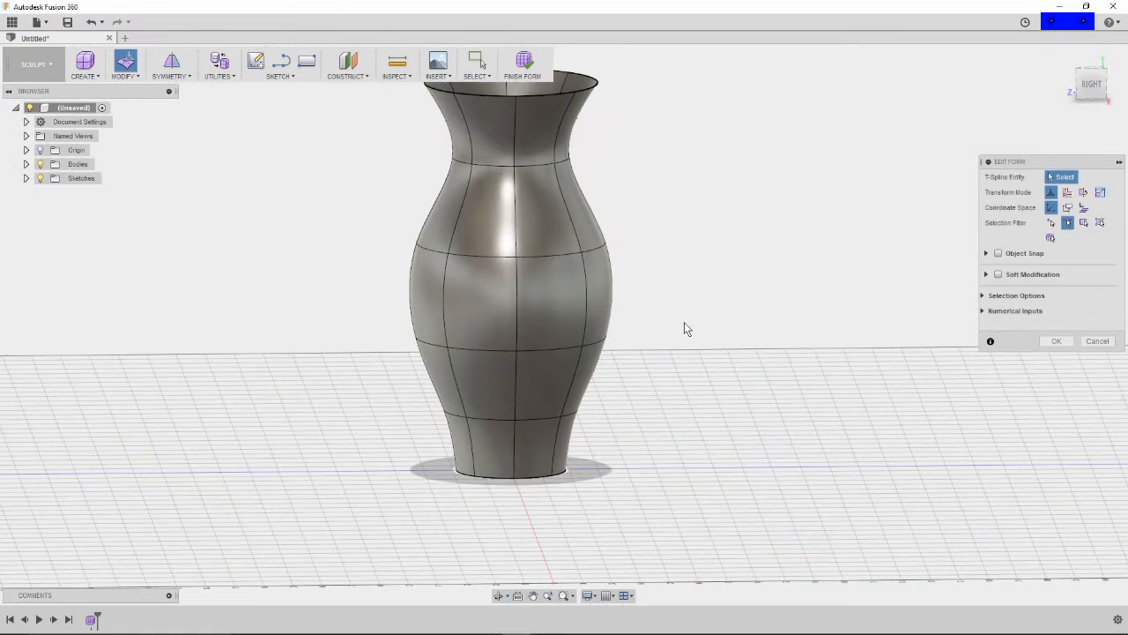
pyautogui.moveTo(615, 321)
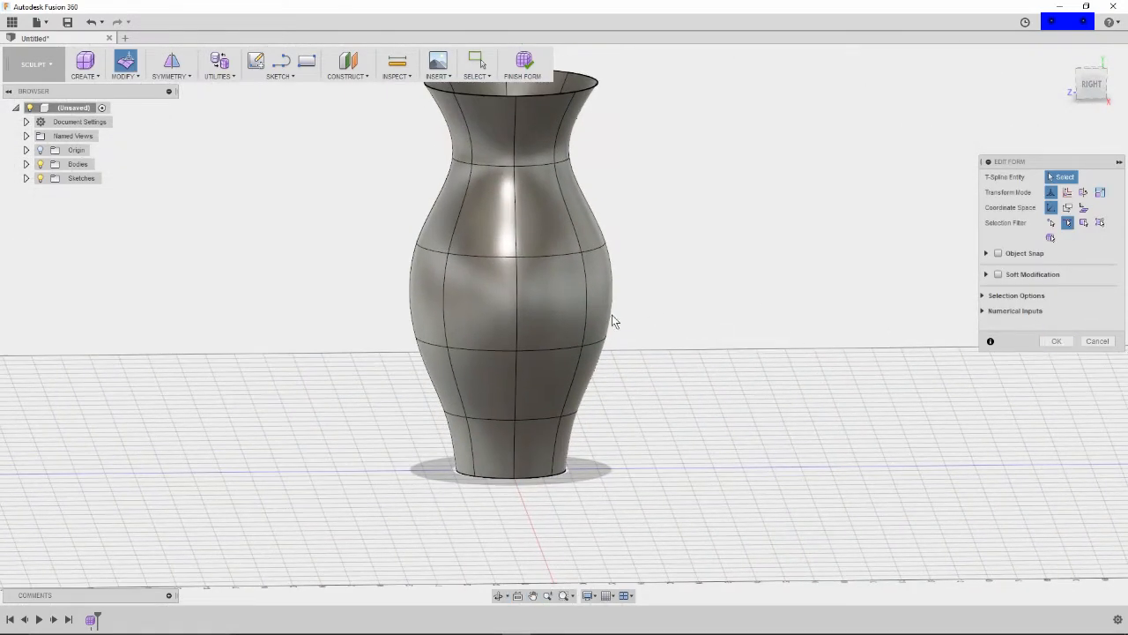
pyautogui.moveTo(650, 399)
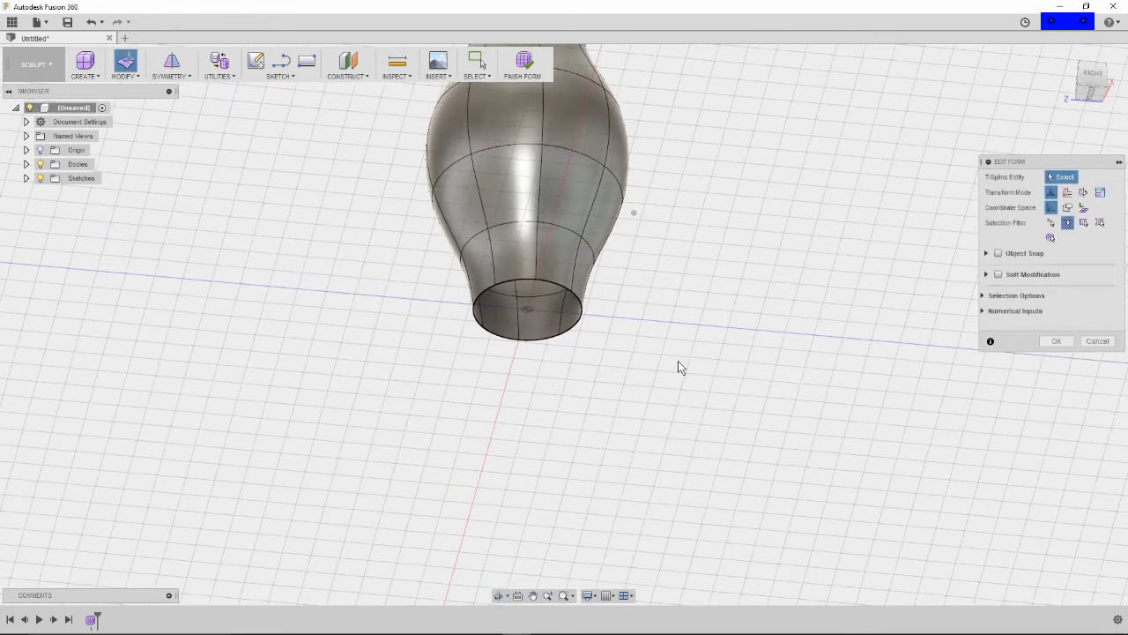
# Step: Start Fill Hole on the vase's open bottom edge
pyautogui.click(125, 64)
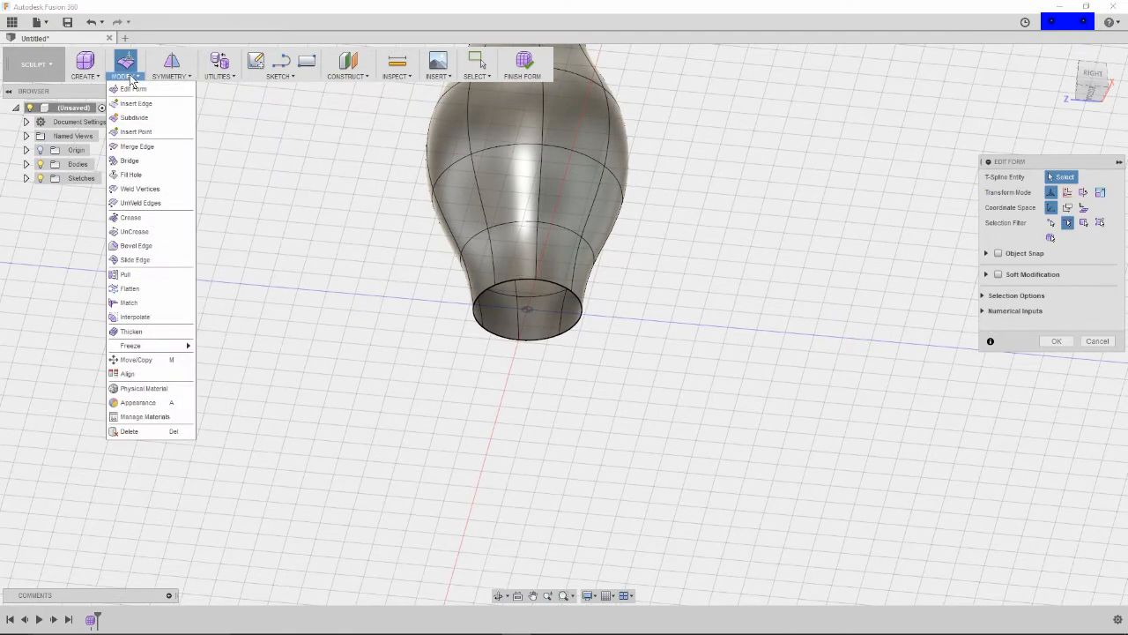
pyautogui.moveTo(132, 89)
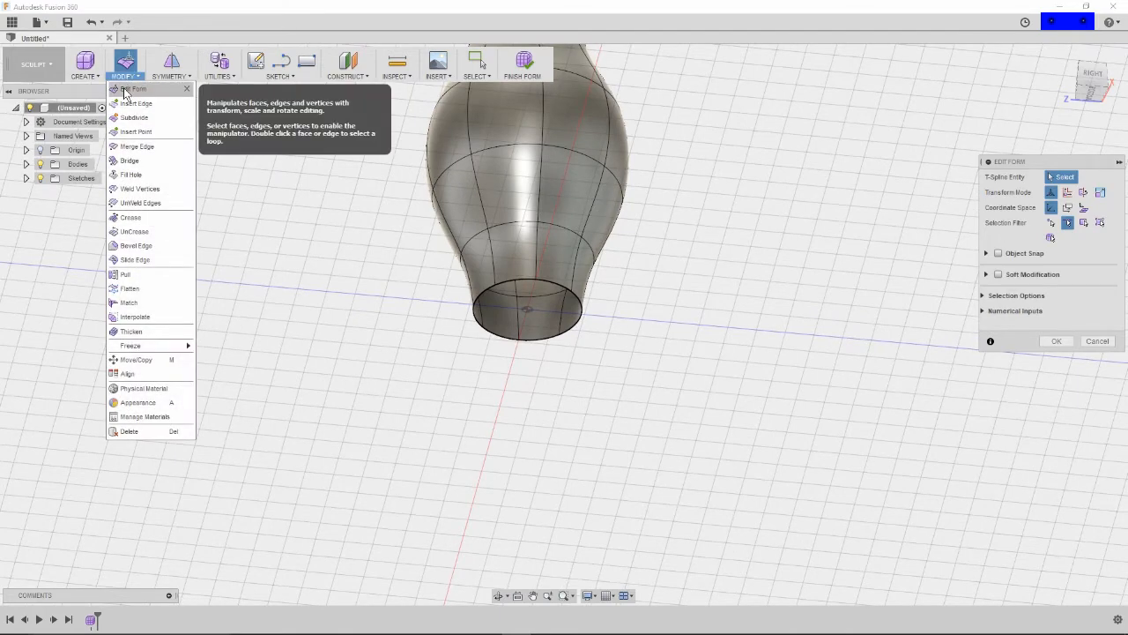
pyautogui.moveTo(130, 175)
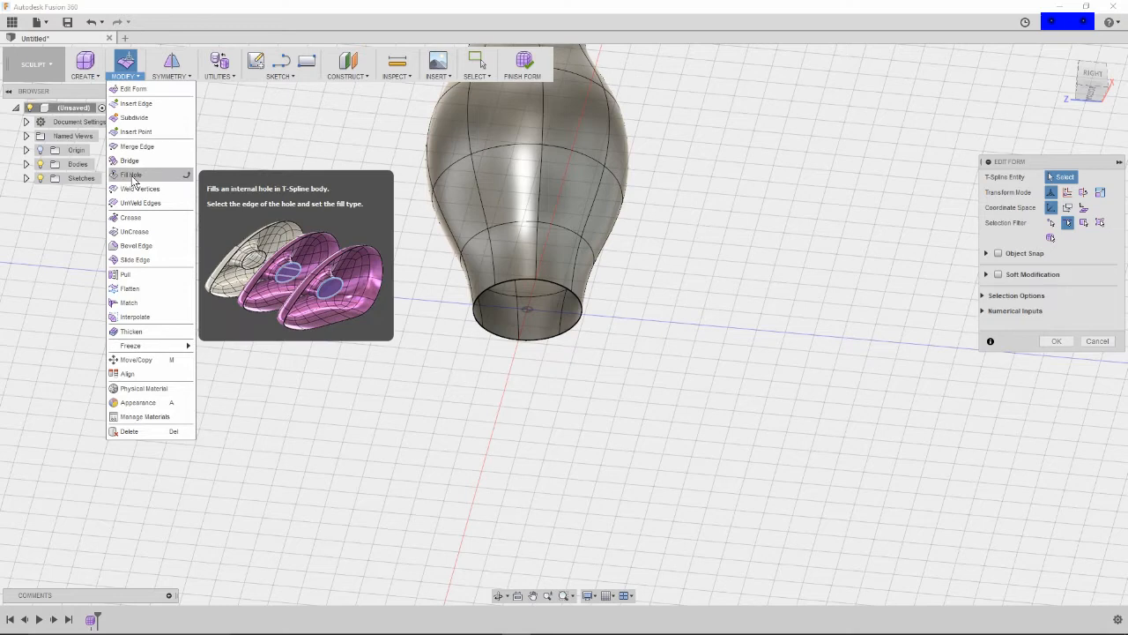
pyautogui.click(131, 175)
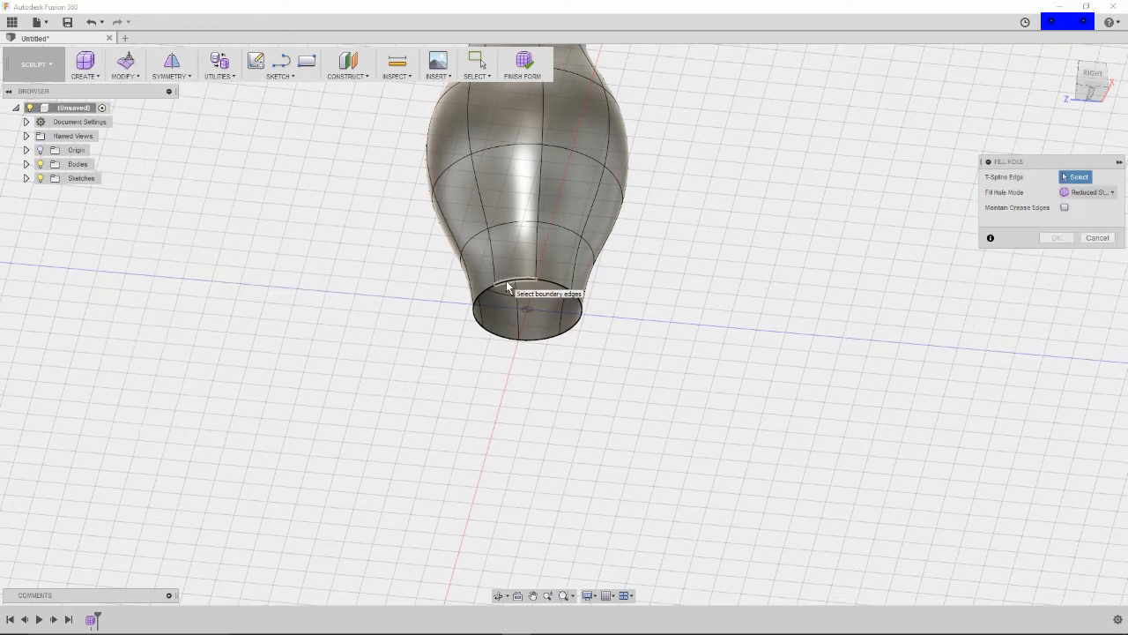
pyautogui.click(512, 291)
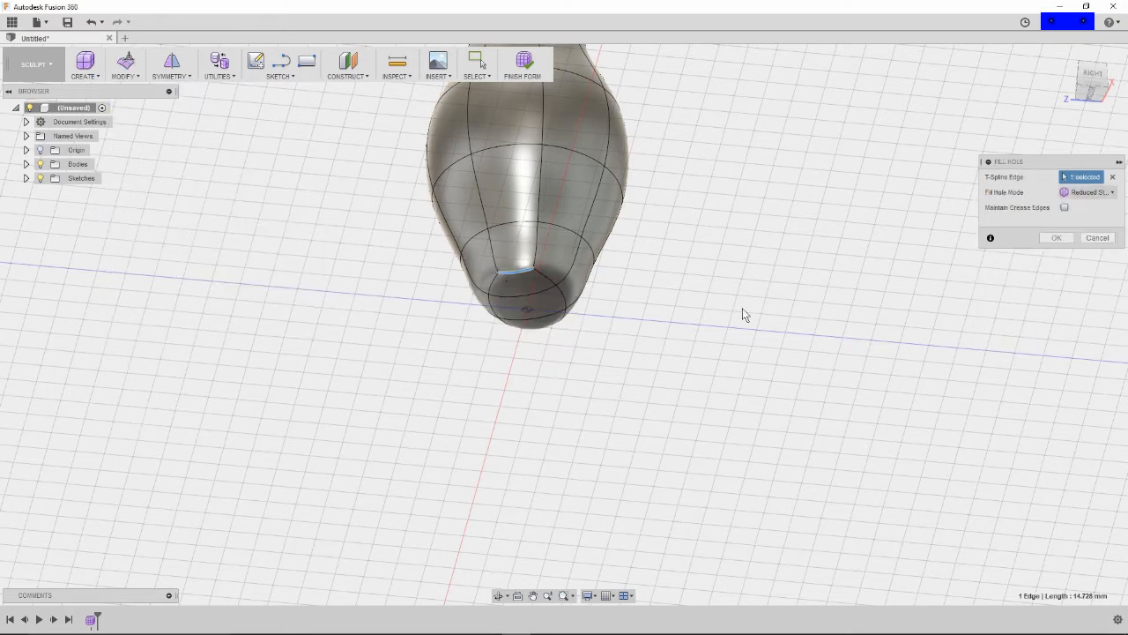
pyautogui.moveTo(582, 289)
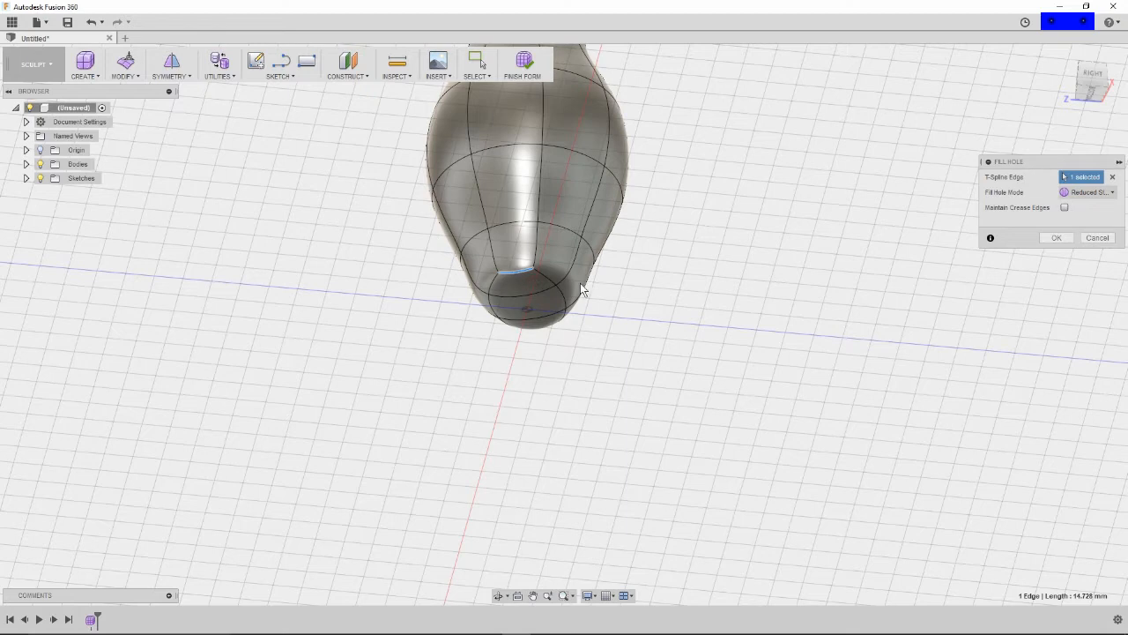
pyautogui.moveTo(664, 367)
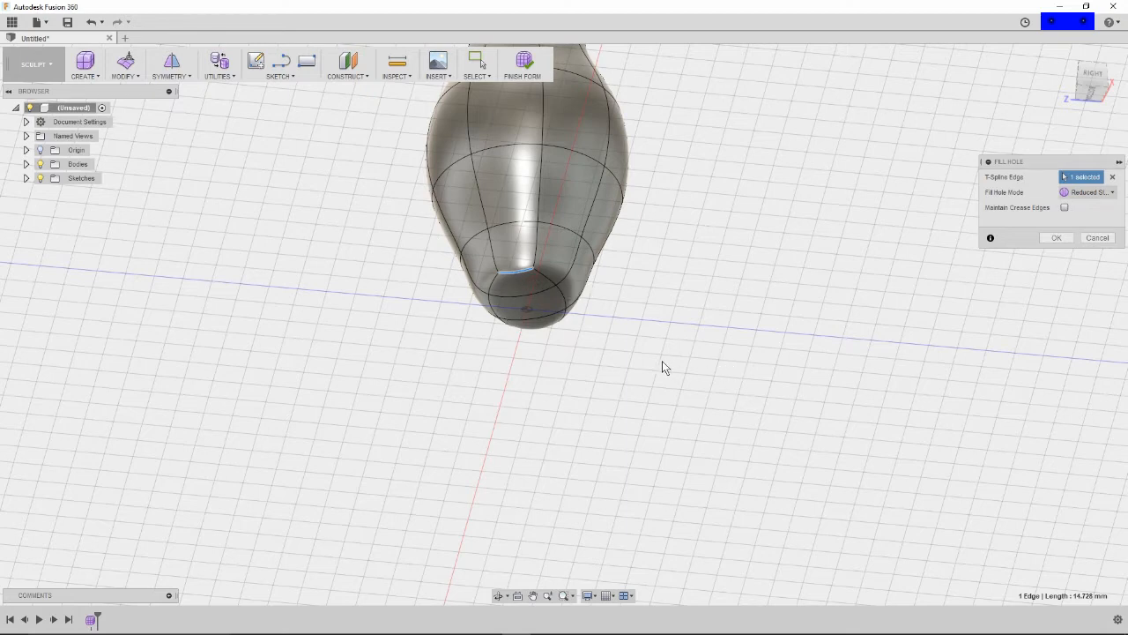
pyautogui.moveTo(691, 313)
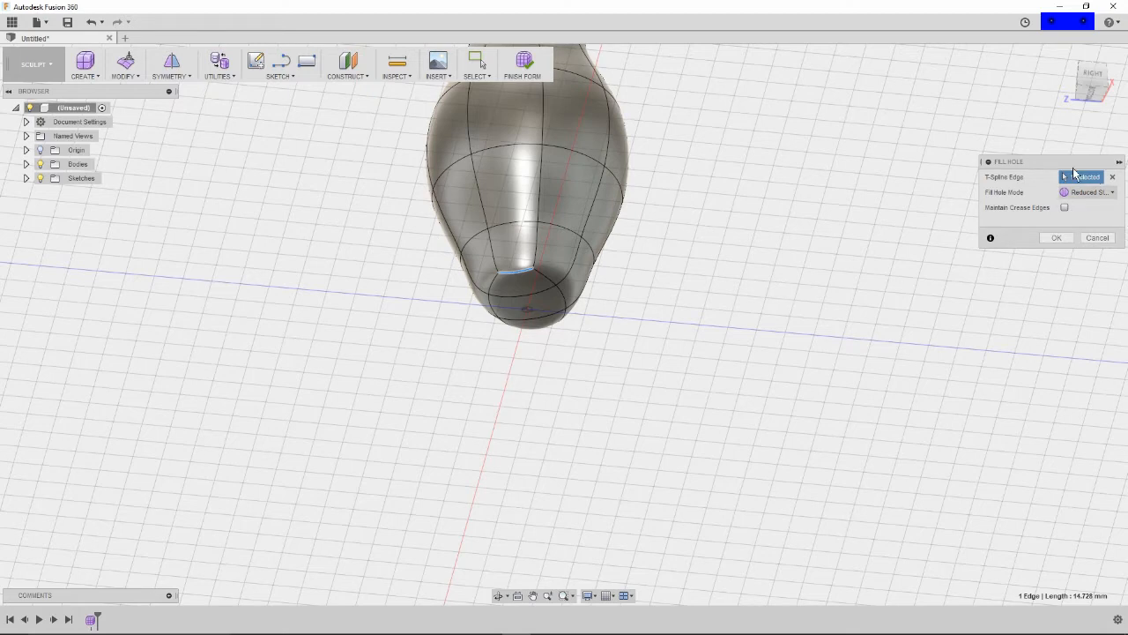
# Step: Enable Maintain Crease Edges and set Fill Hole Mode to Collapse
pyautogui.click(1064, 207)
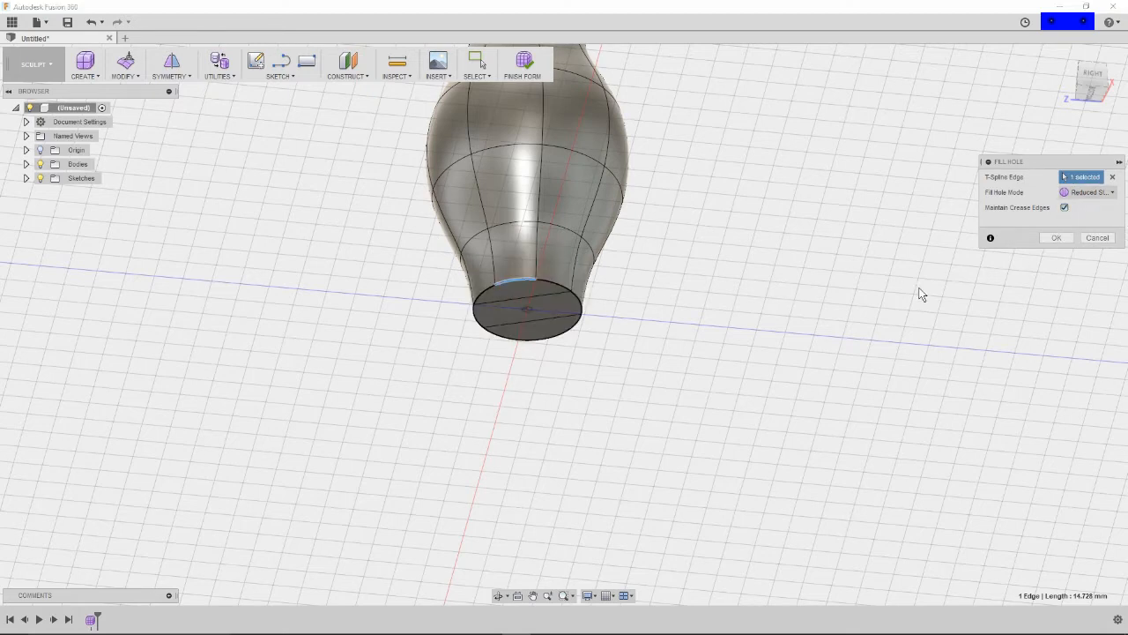
pyautogui.moveTo(705, 302)
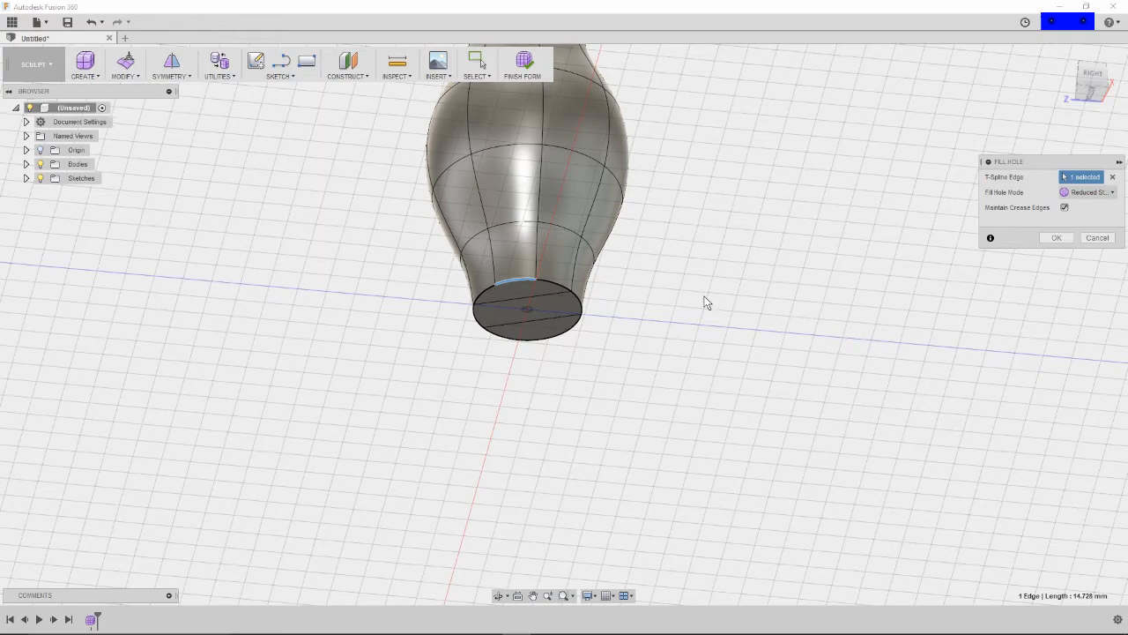
pyautogui.moveTo(705, 303); pyautogui.dragTo(697, 297)
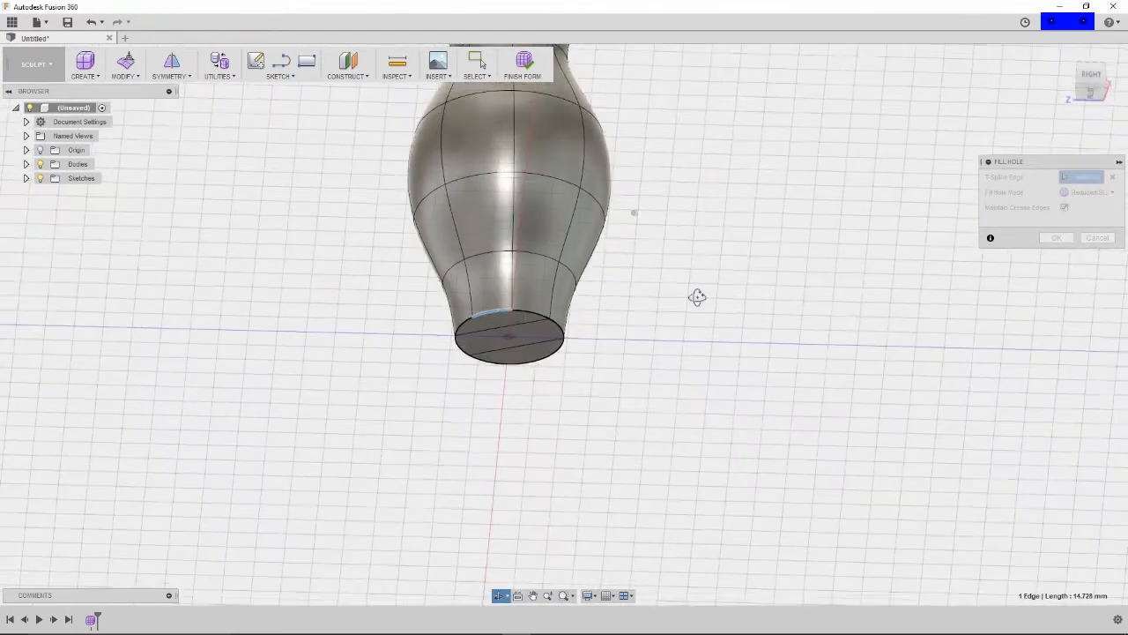
pyautogui.click(1090, 192)
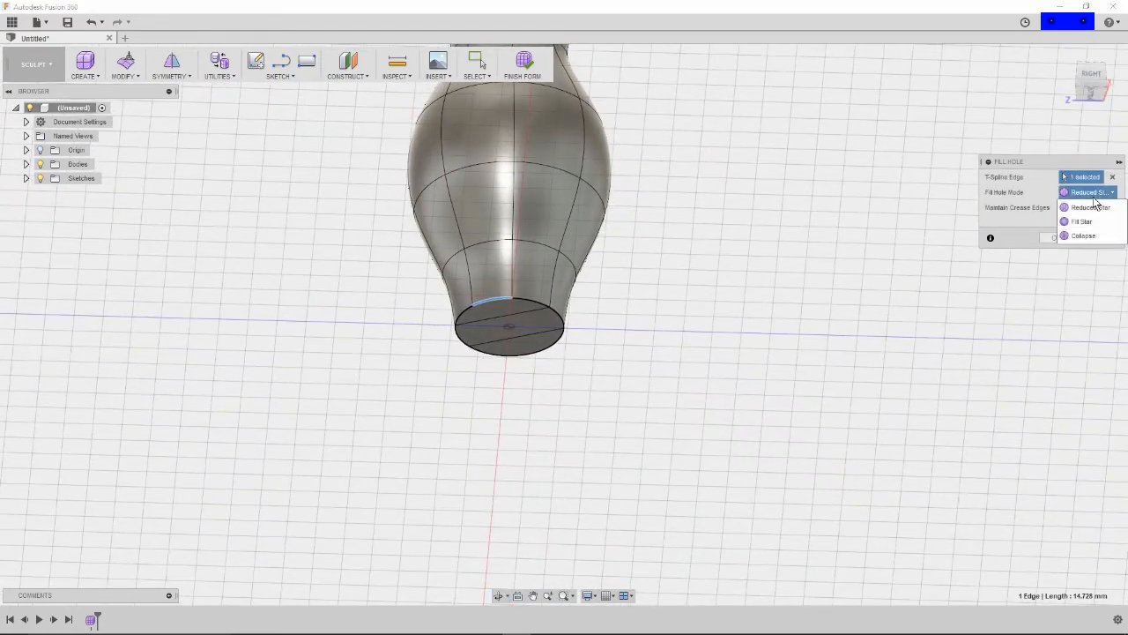
pyautogui.click(1080, 221)
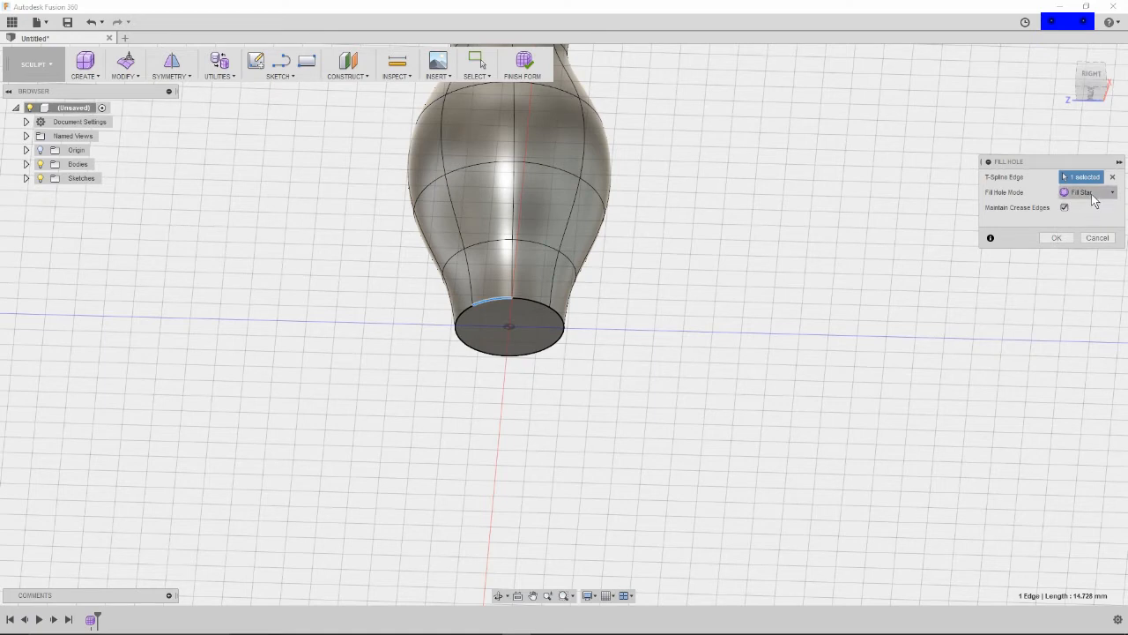
pyautogui.click(1093, 192)
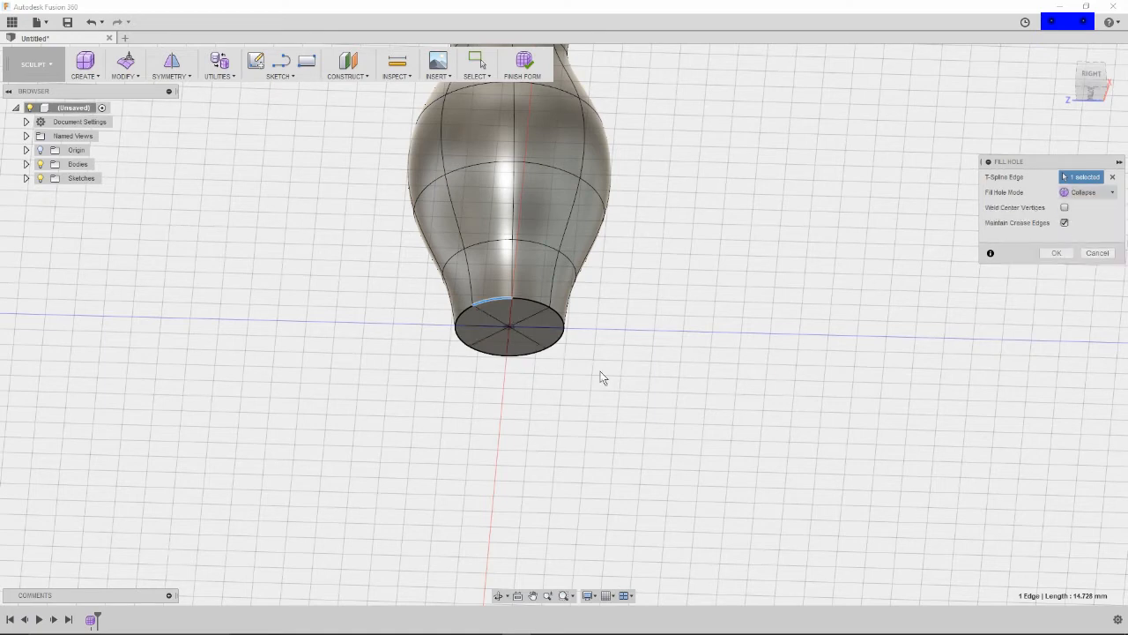
pyautogui.moveTo(847, 436)
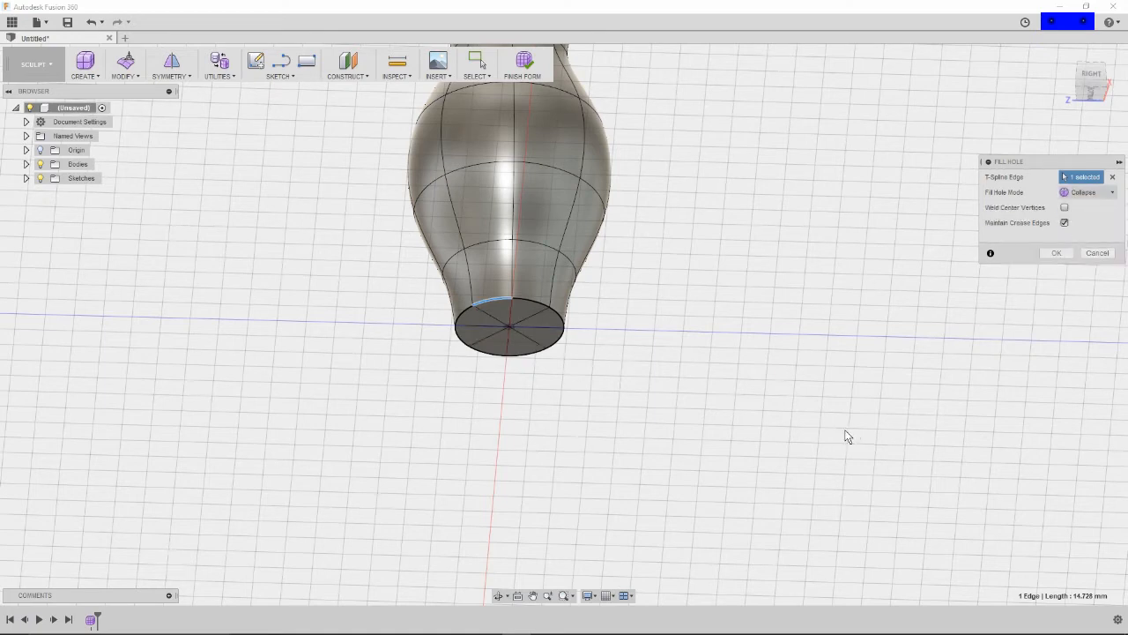
pyautogui.moveTo(1010, 295)
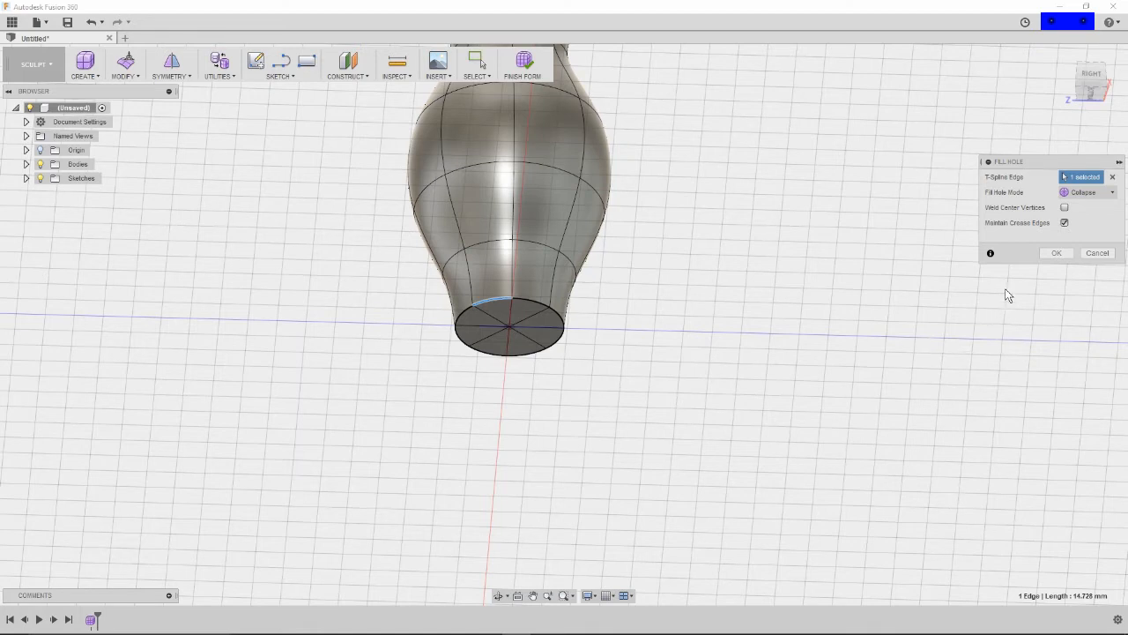
pyautogui.moveTo(864, 238)
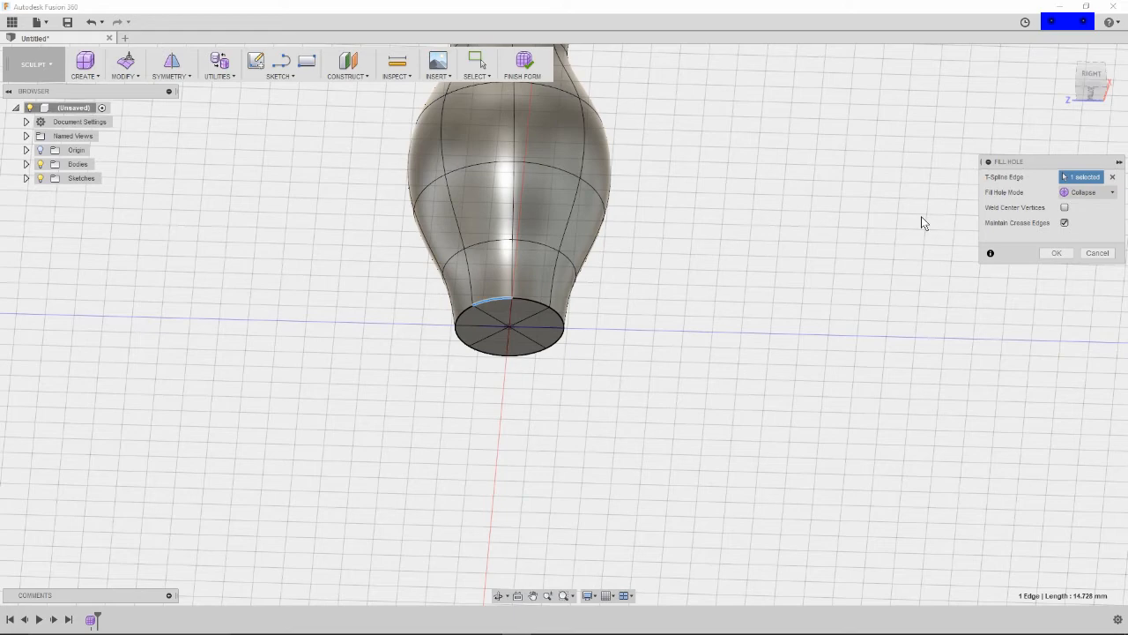
pyautogui.moveTo(737, 216)
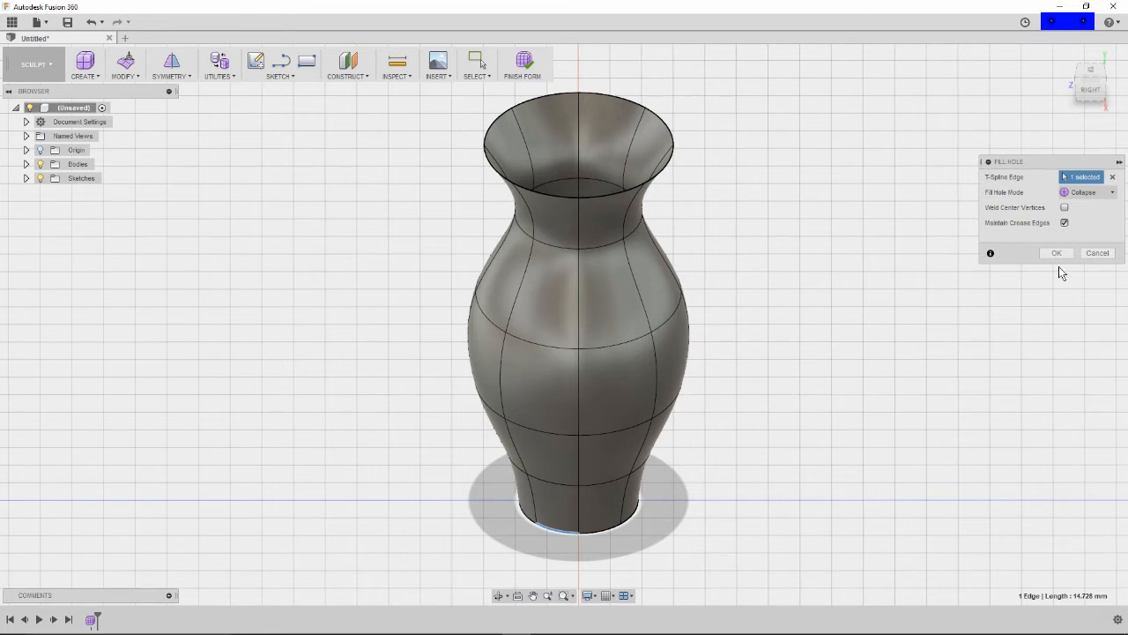
pyautogui.click(1056, 253)
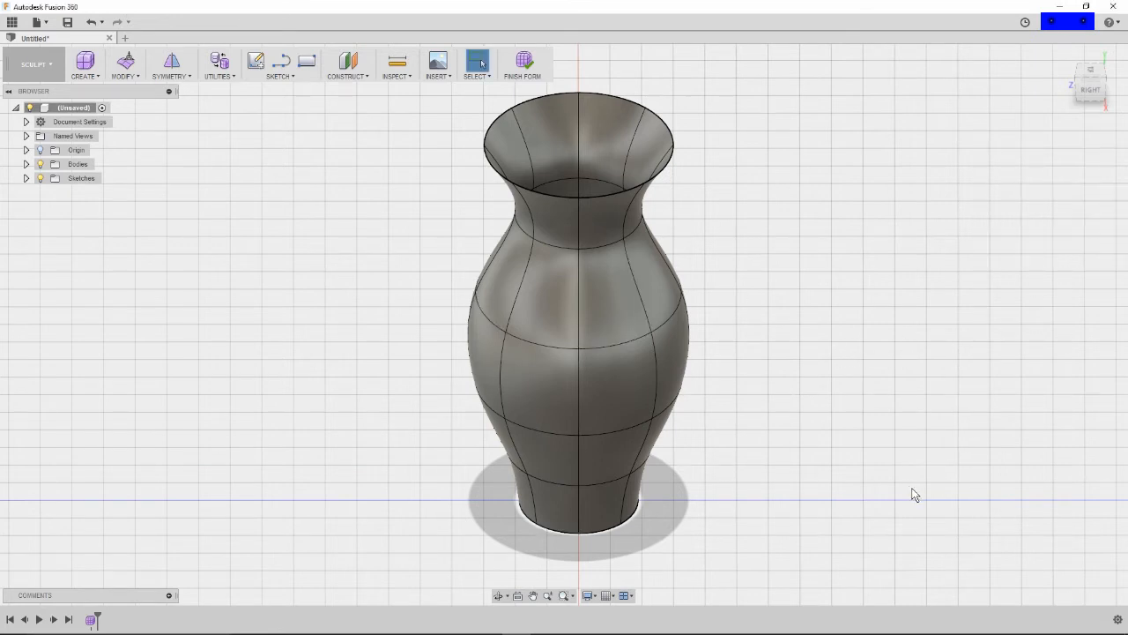
pyautogui.click(39, 22)
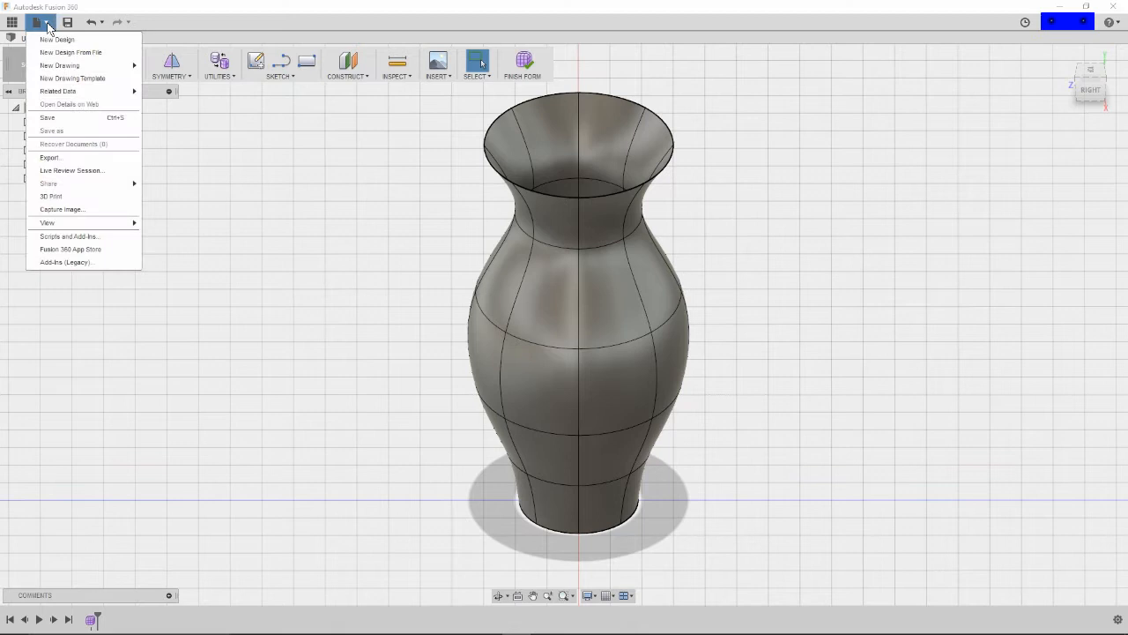
pyautogui.click(52, 196)
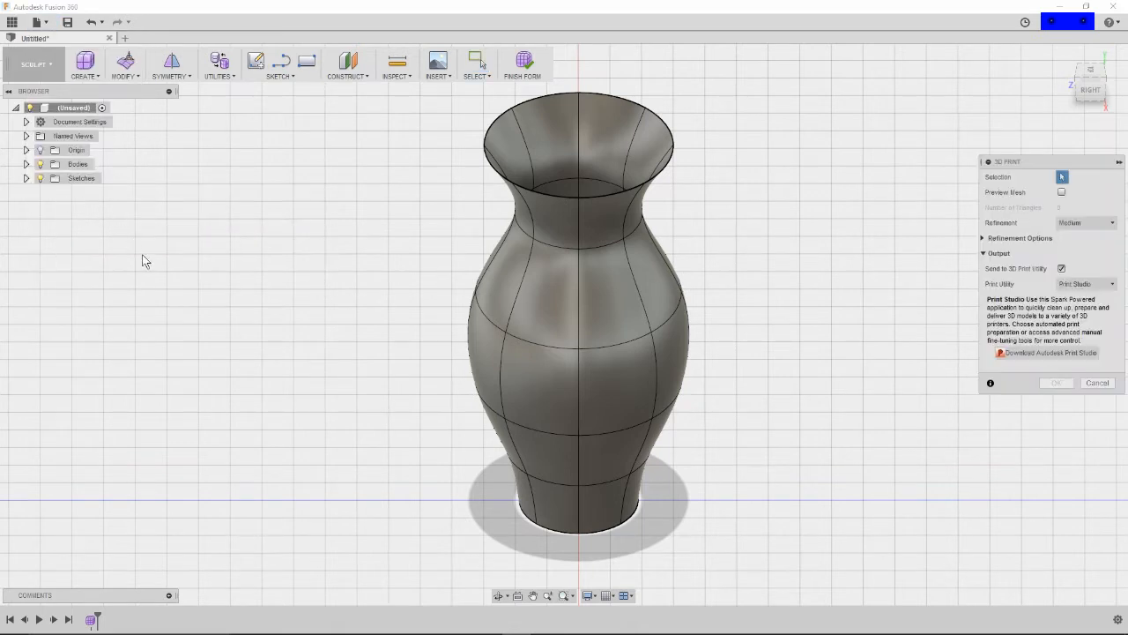
pyautogui.click(1063, 268)
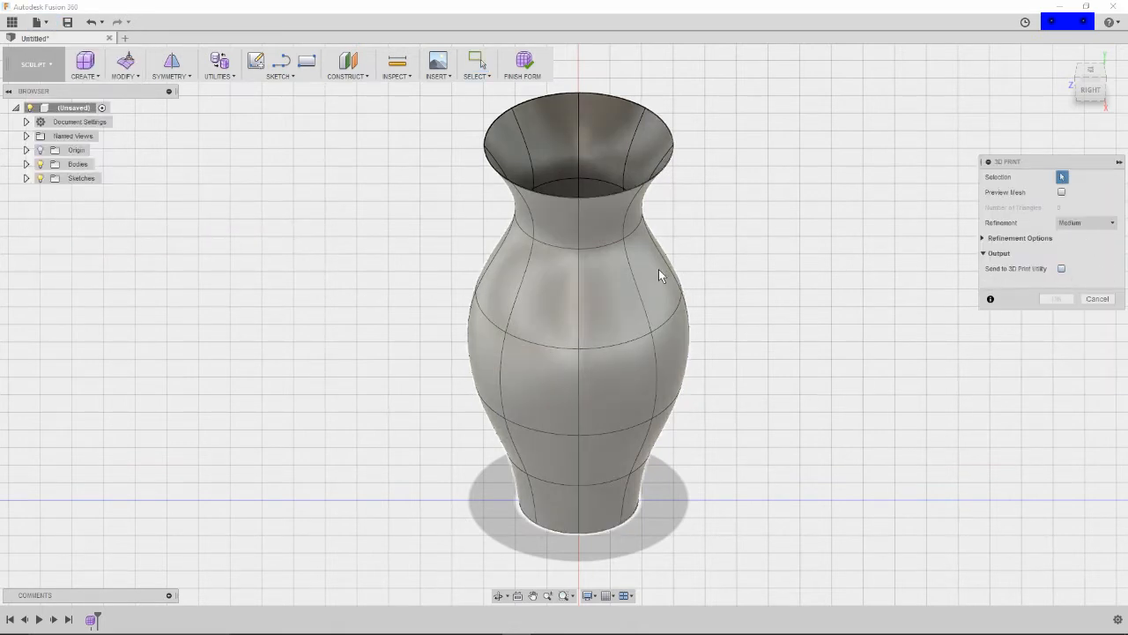
pyautogui.click(577, 309)
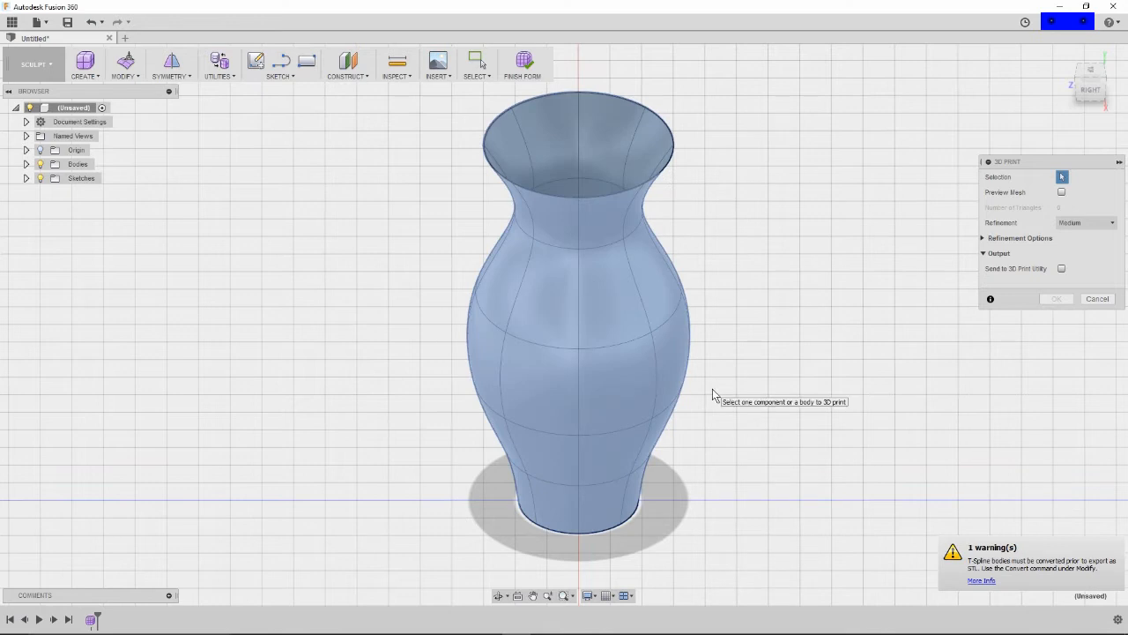
pyautogui.moveTo(939, 110)
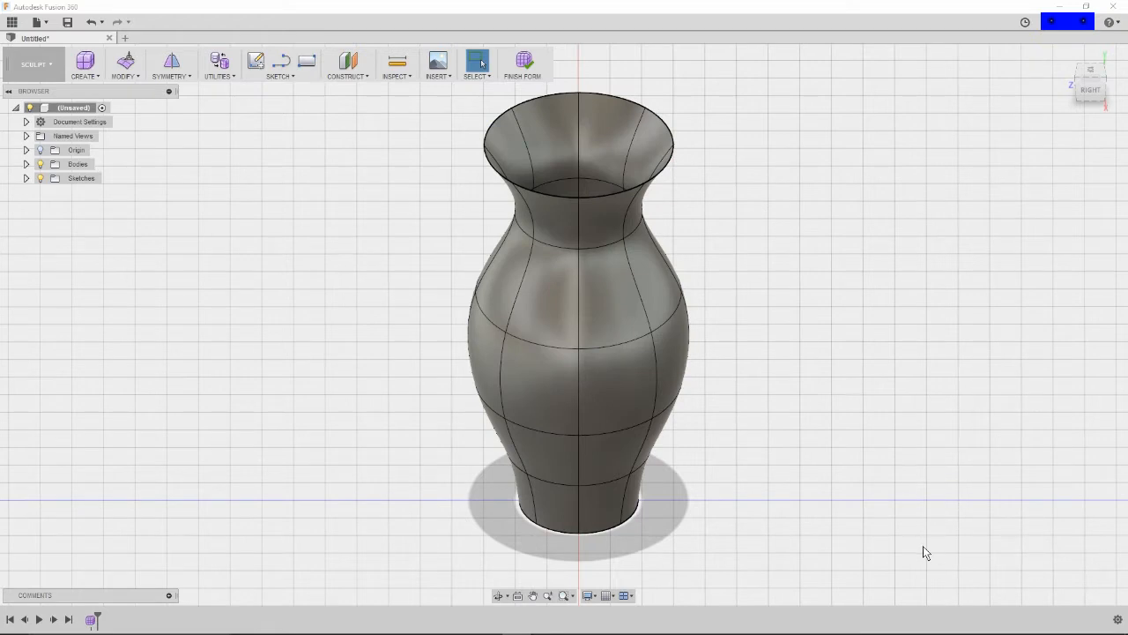
pyautogui.moveTo(1013, 585)
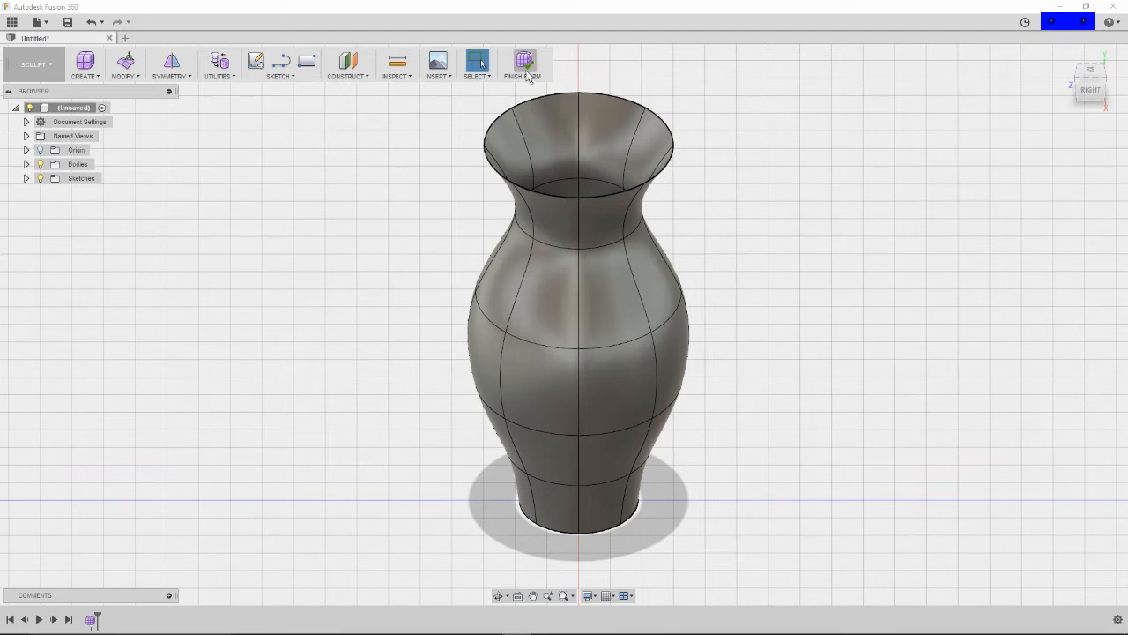
# Step: Finish the form, try the 3D Print check, cancel it, and undo Finish Form
pyautogui.click(524, 62)
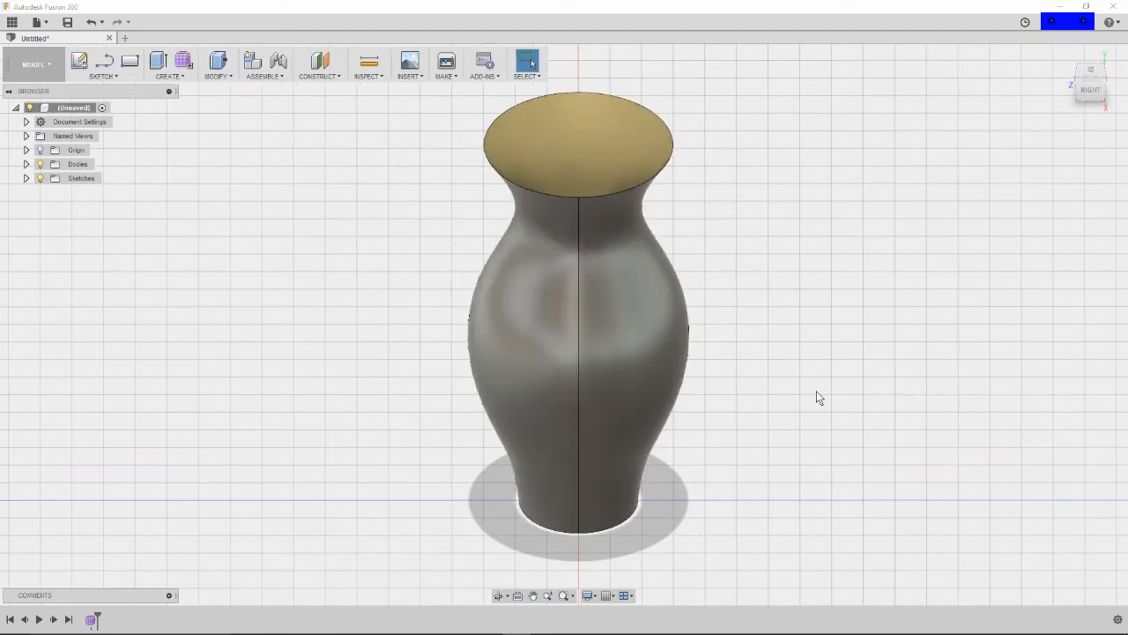
pyautogui.moveTo(820, 396); pyautogui.dragTo(643, 352)
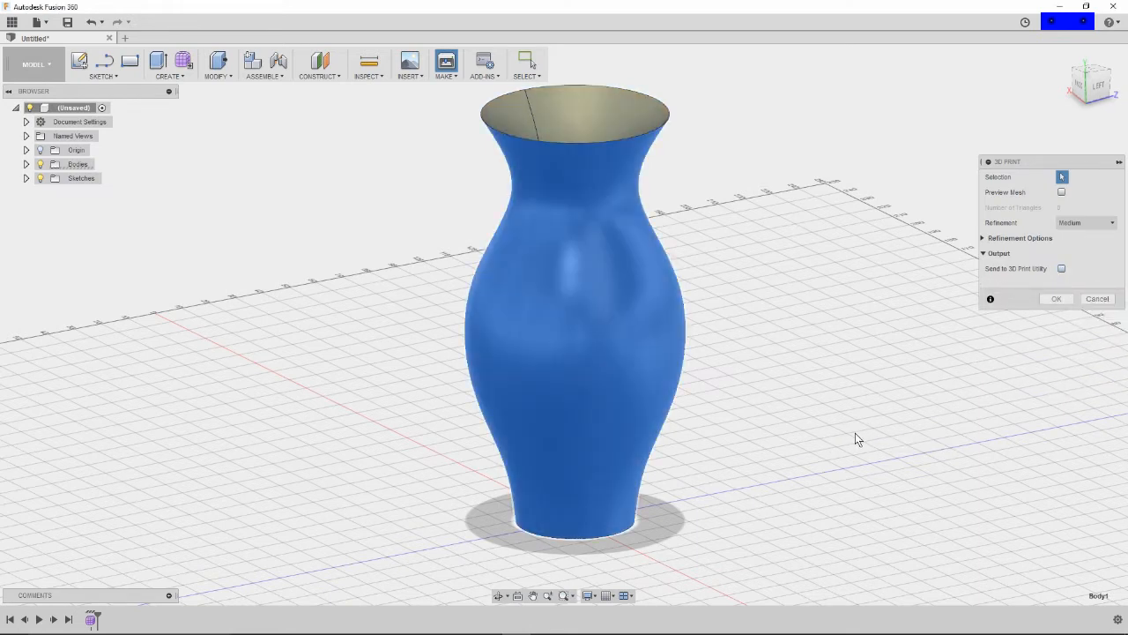
pyautogui.click(1096, 298)
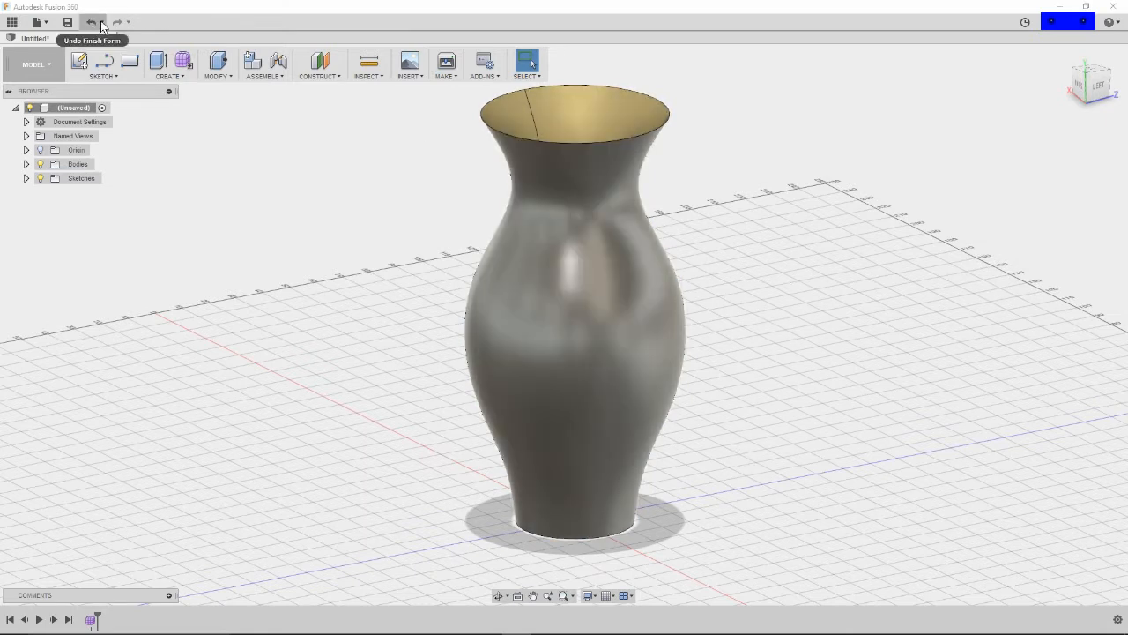
pyautogui.click(243, 38)
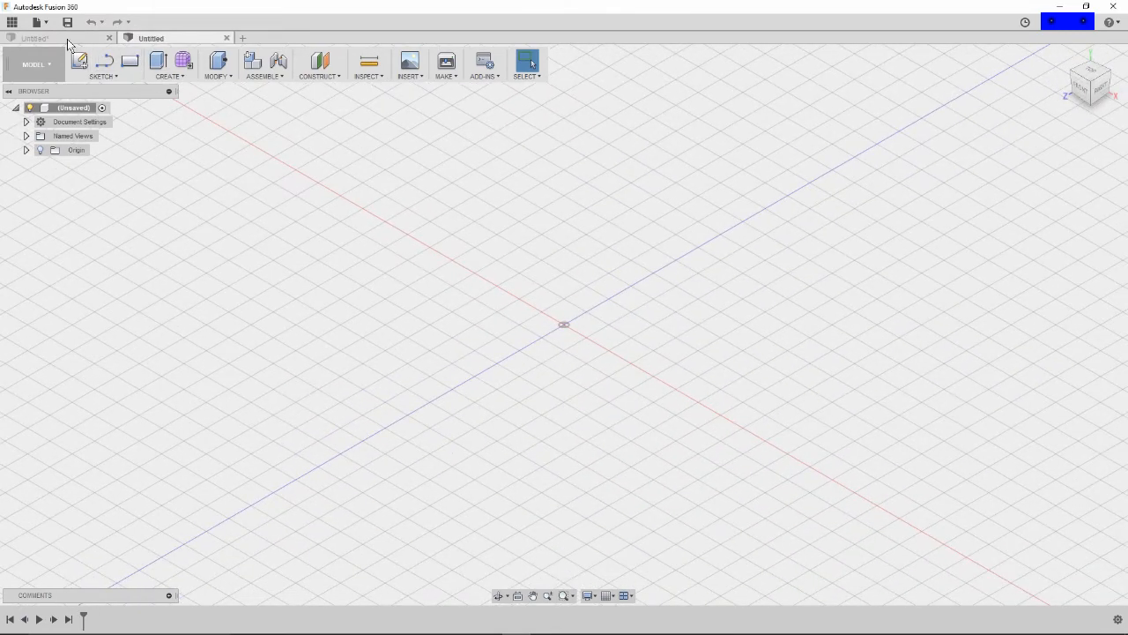
pyautogui.moveTo(184, 64)
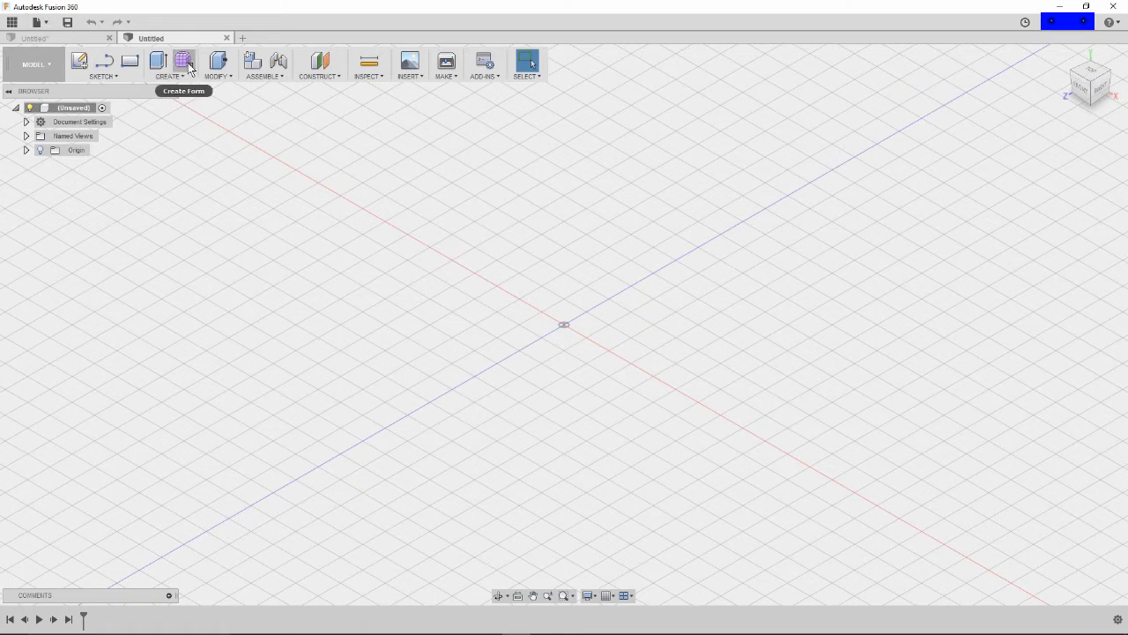
# Step: In a new design, create a form and sketch a 60 mm circle with a small spline
pyautogui.click(183, 62)
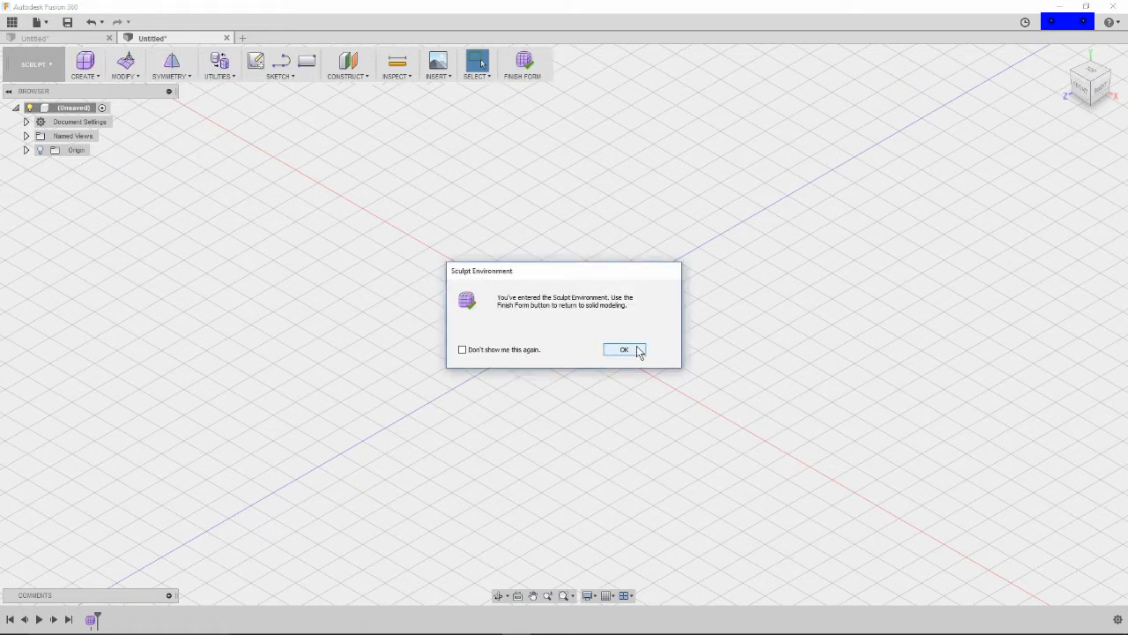
pyautogui.click(624, 349)
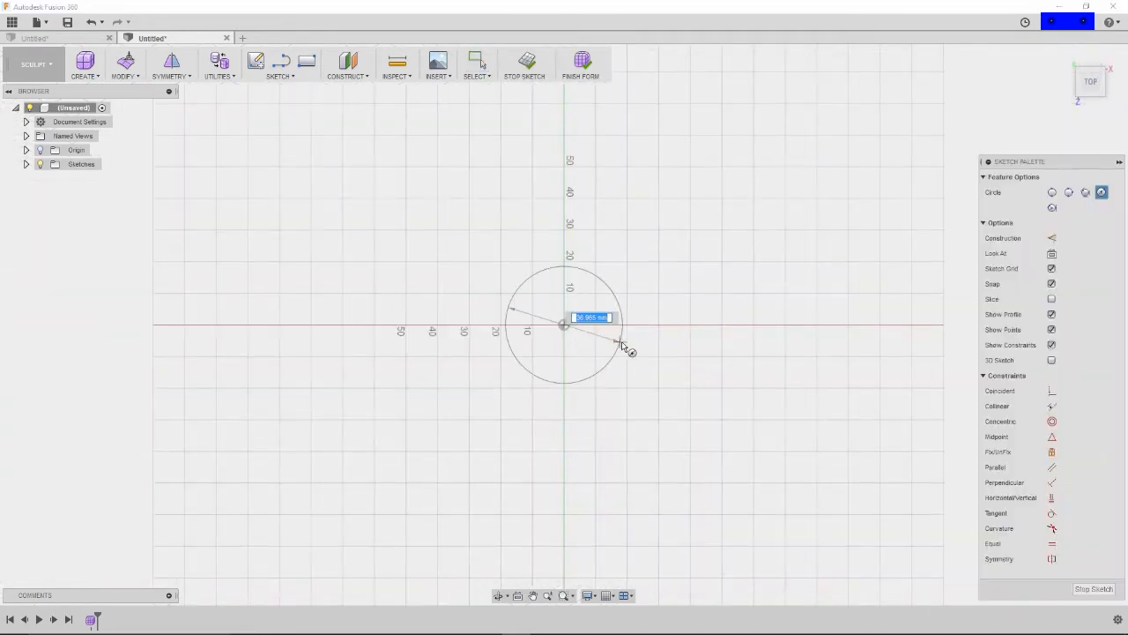
pyautogui.write('60')
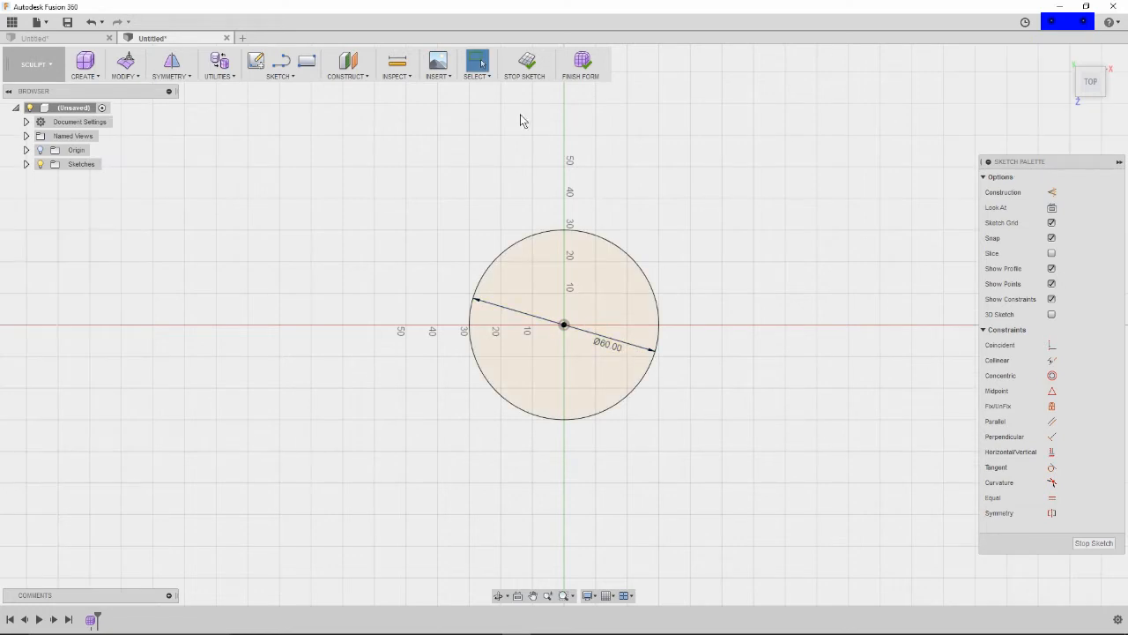
pyautogui.click(279, 64)
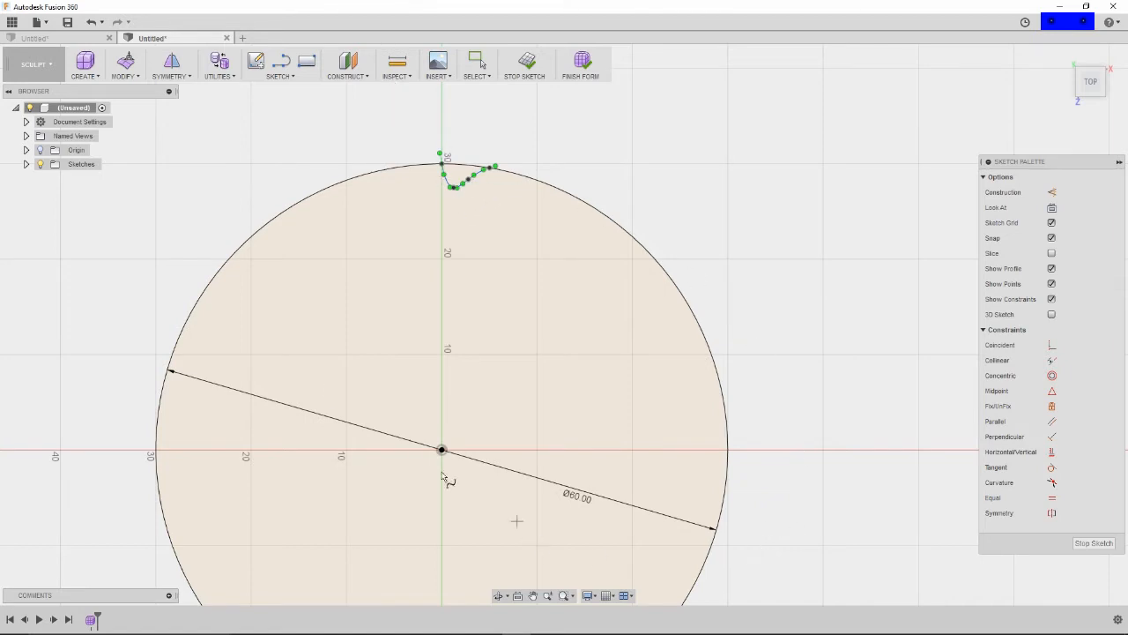
# Step: Circular-pattern the spline around the circle's centre with a quantity of 37
pyautogui.click(279, 64)
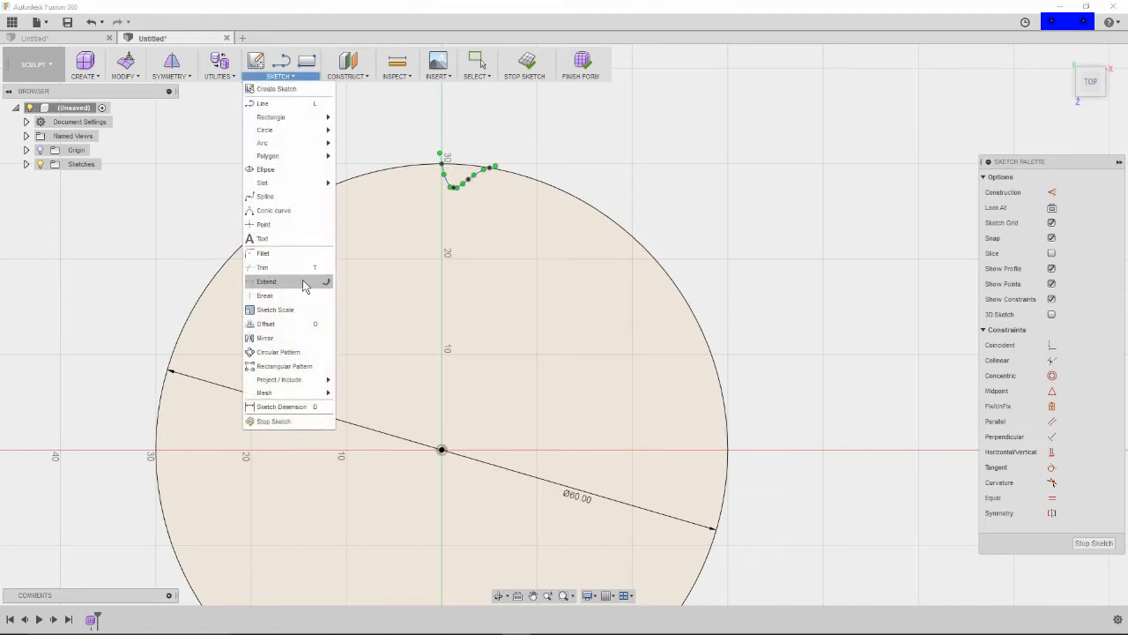
pyautogui.click(278, 352)
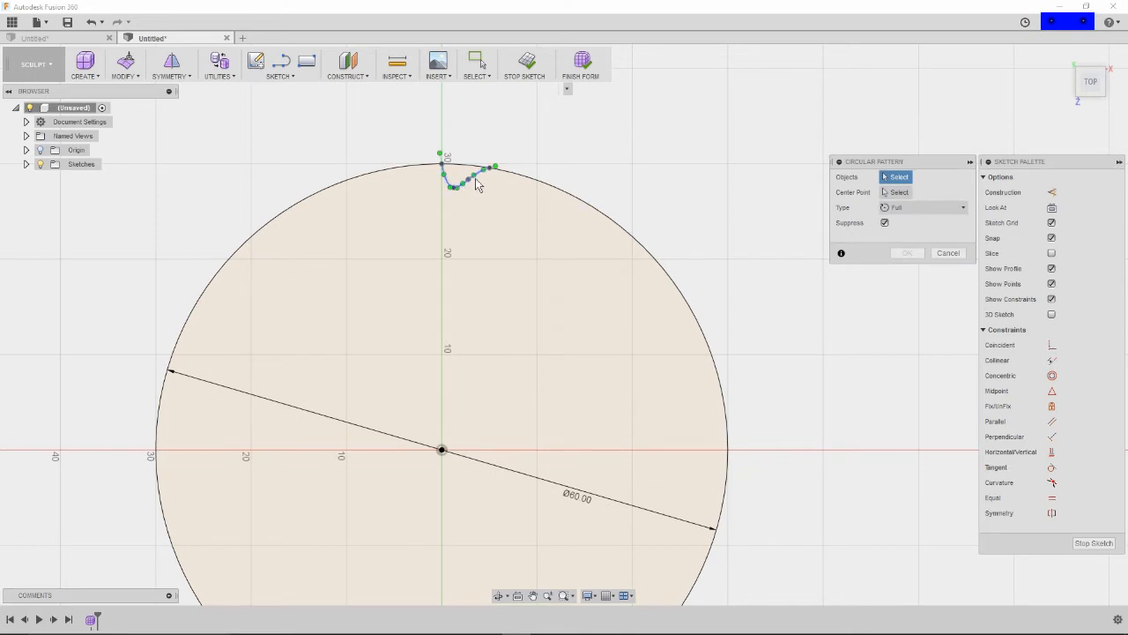
pyautogui.click(468, 181)
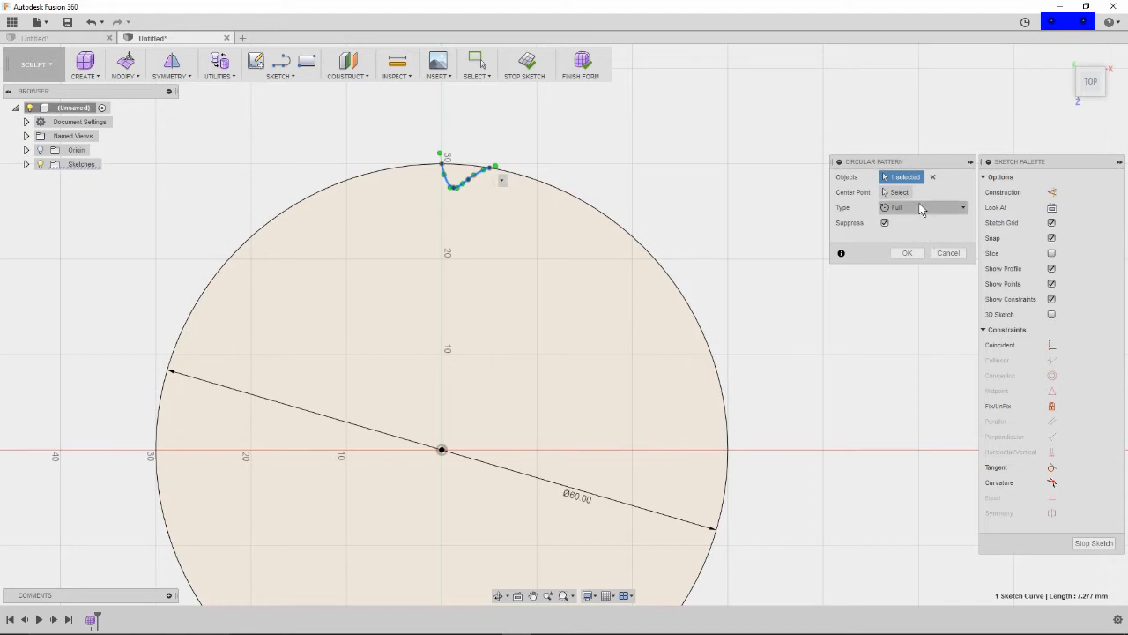
pyautogui.click(898, 192)
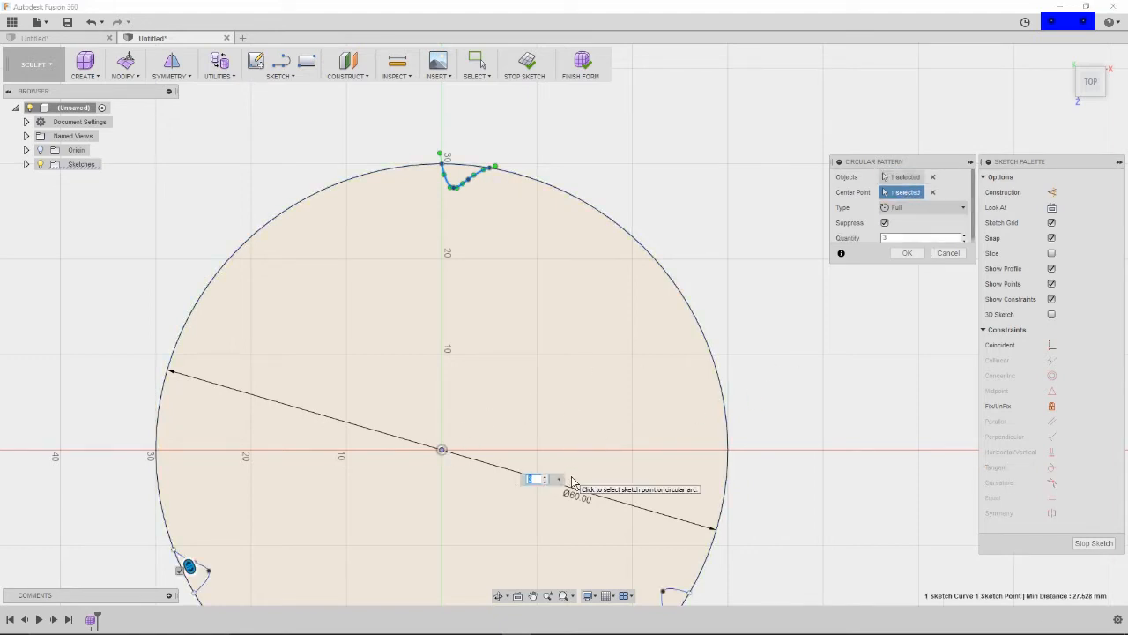
pyautogui.write('30')
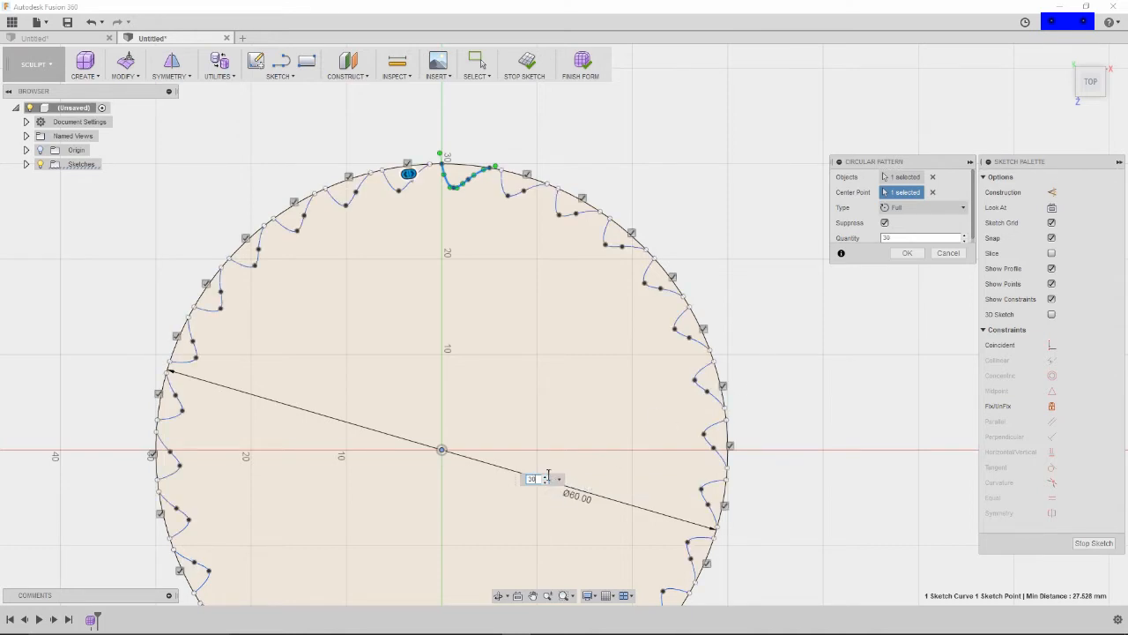
pyautogui.write('32')
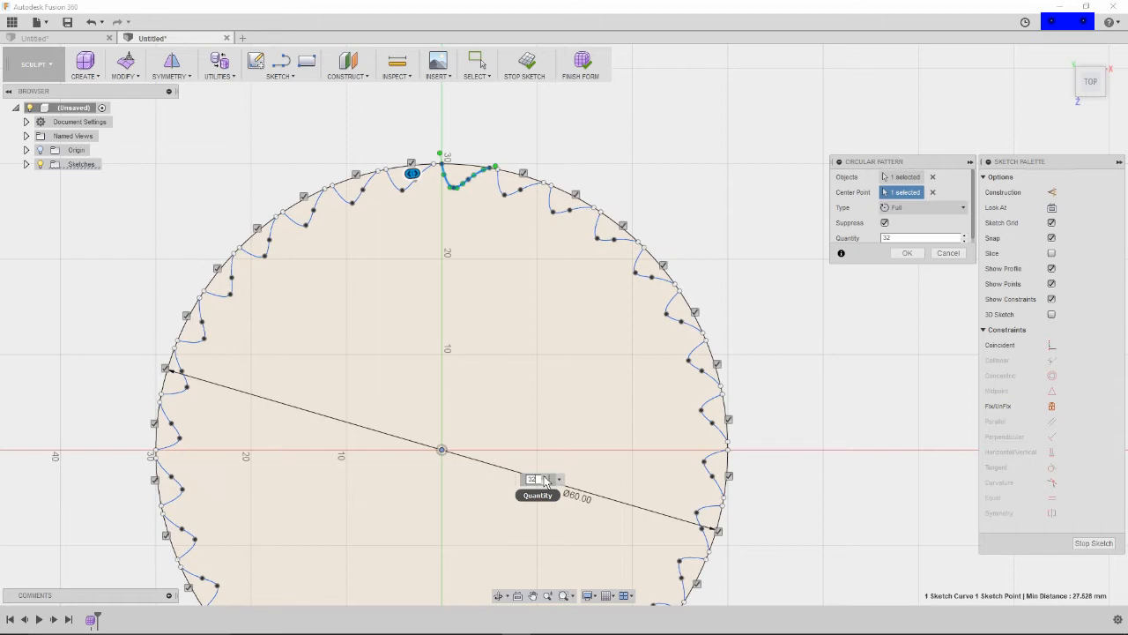
pyautogui.write('35')
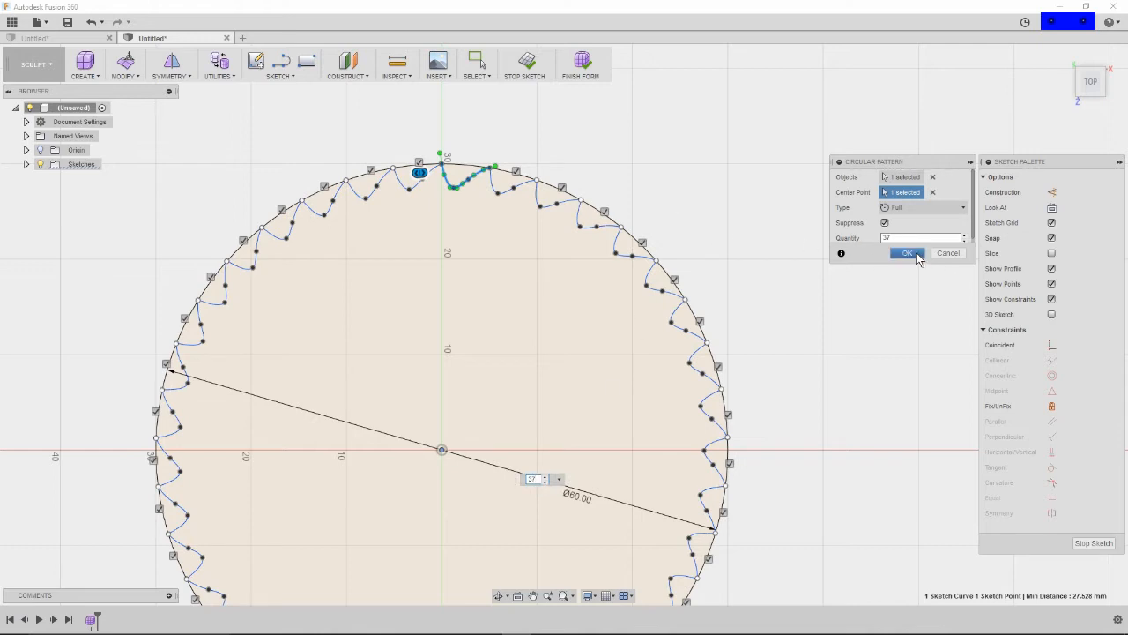
pyautogui.click(907, 253)
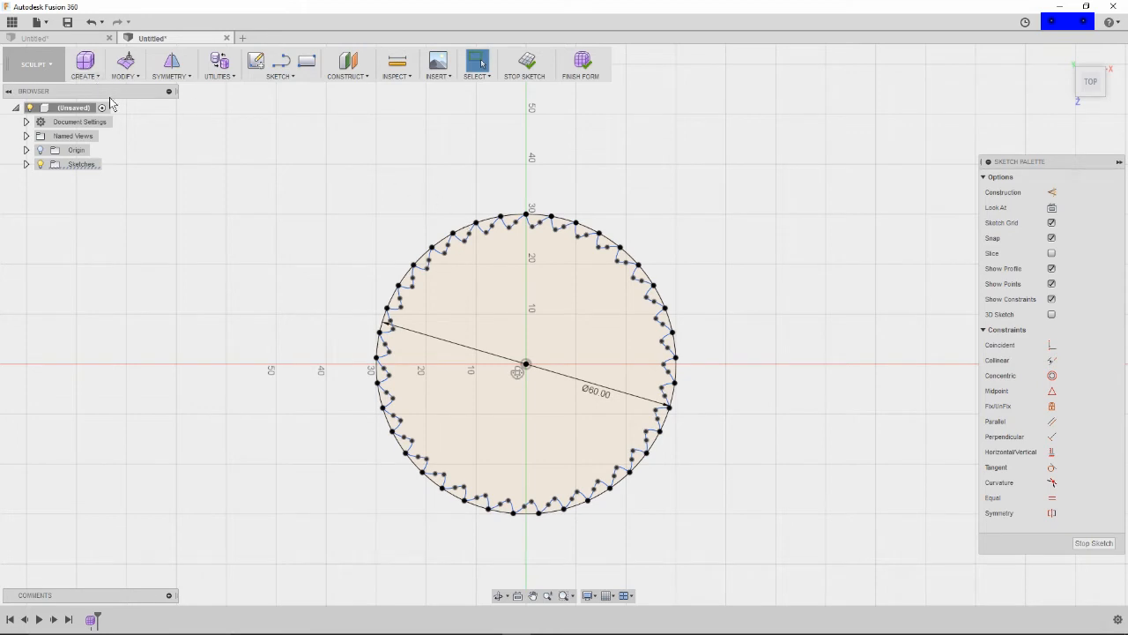
# Step: Extrude the scalloped sketch profile 12 mm upward into a fluted open ring
pyautogui.click(85, 64)
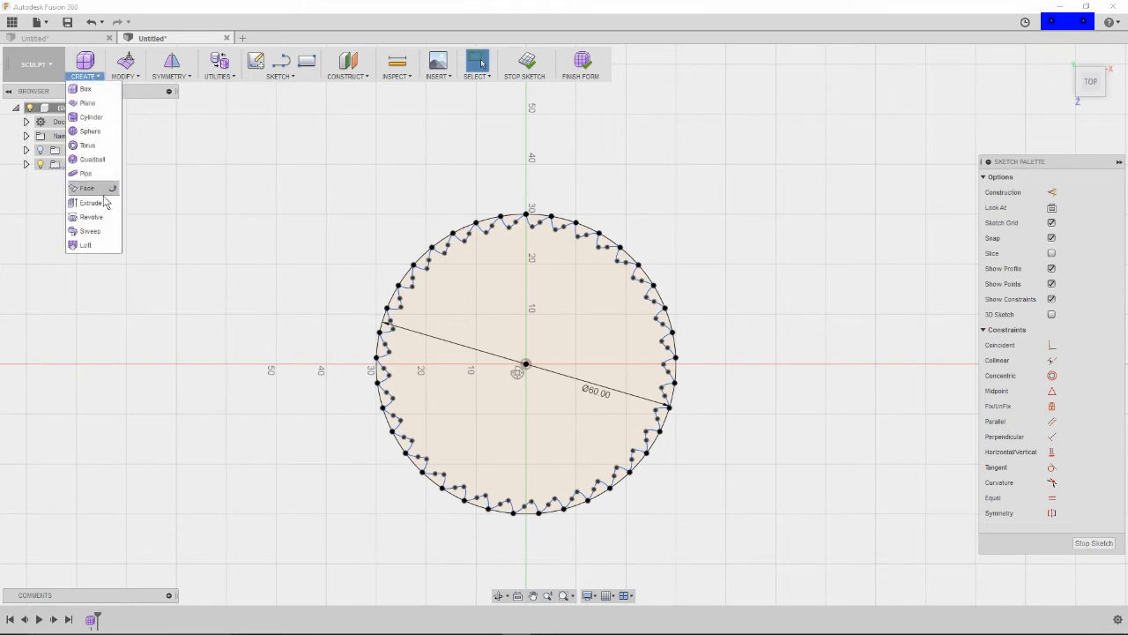
pyautogui.click(91, 202)
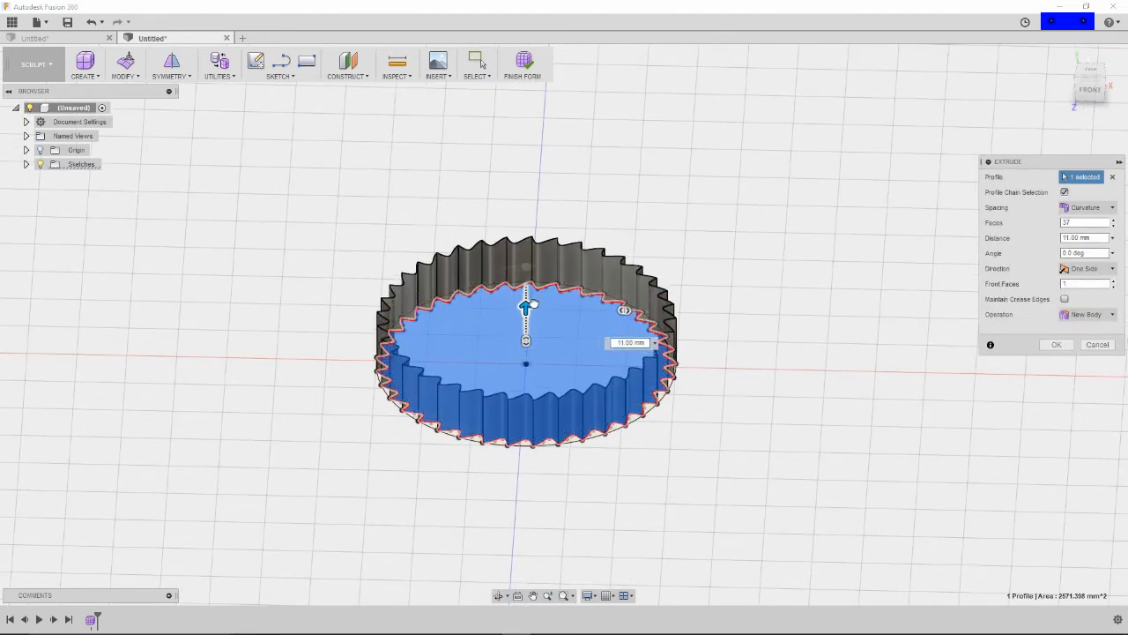
pyautogui.moveTo(525, 307); pyautogui.dragTo(526, 295)
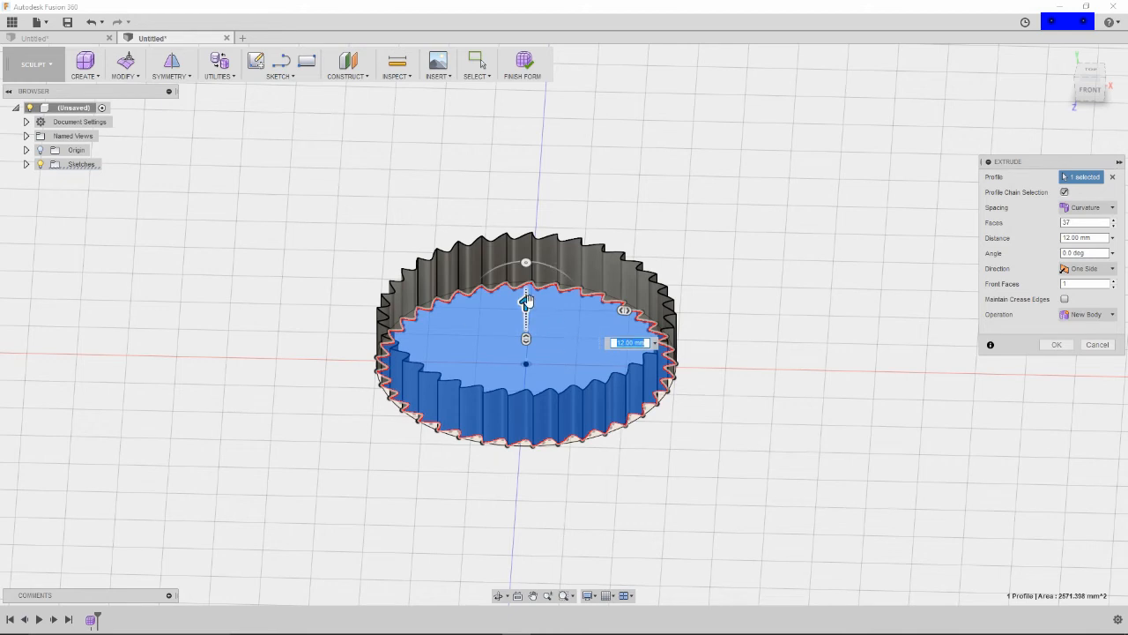
pyautogui.click(1056, 344)
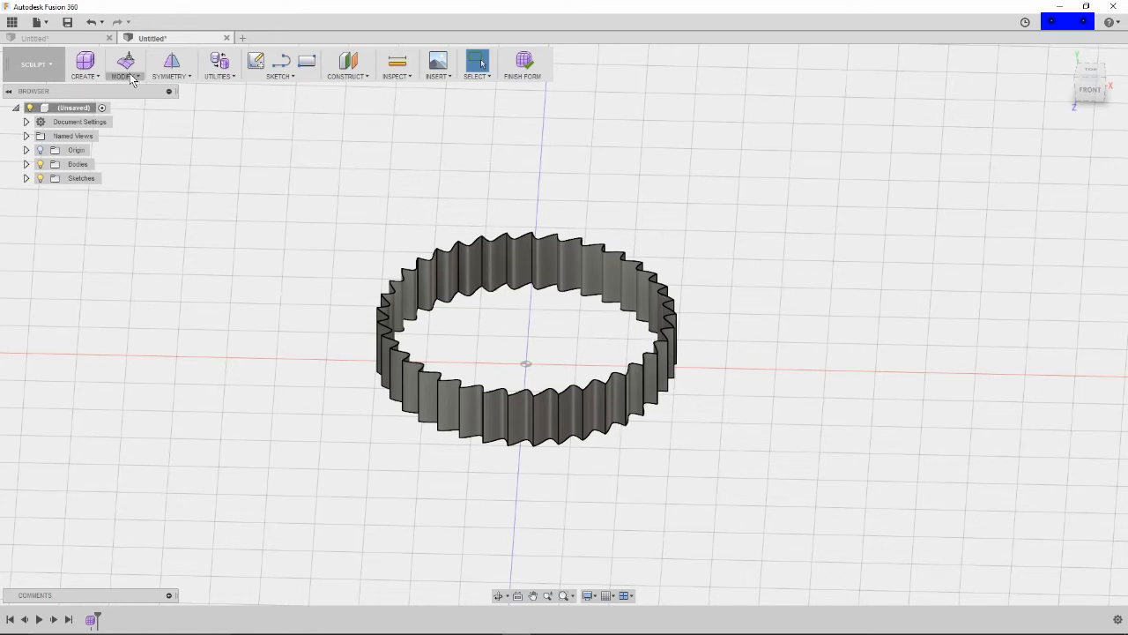
# Step: Extrude the ring's top edge loop upward about 37 mm into a tall fluted tube
pyautogui.click(125, 62)
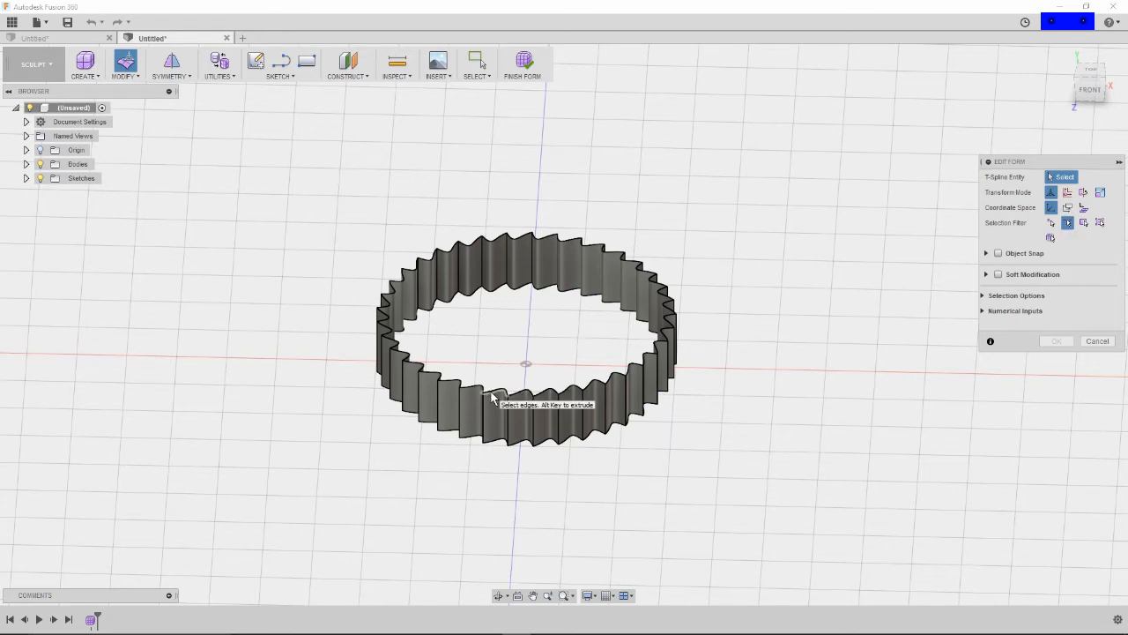
pyautogui.click(494, 397)
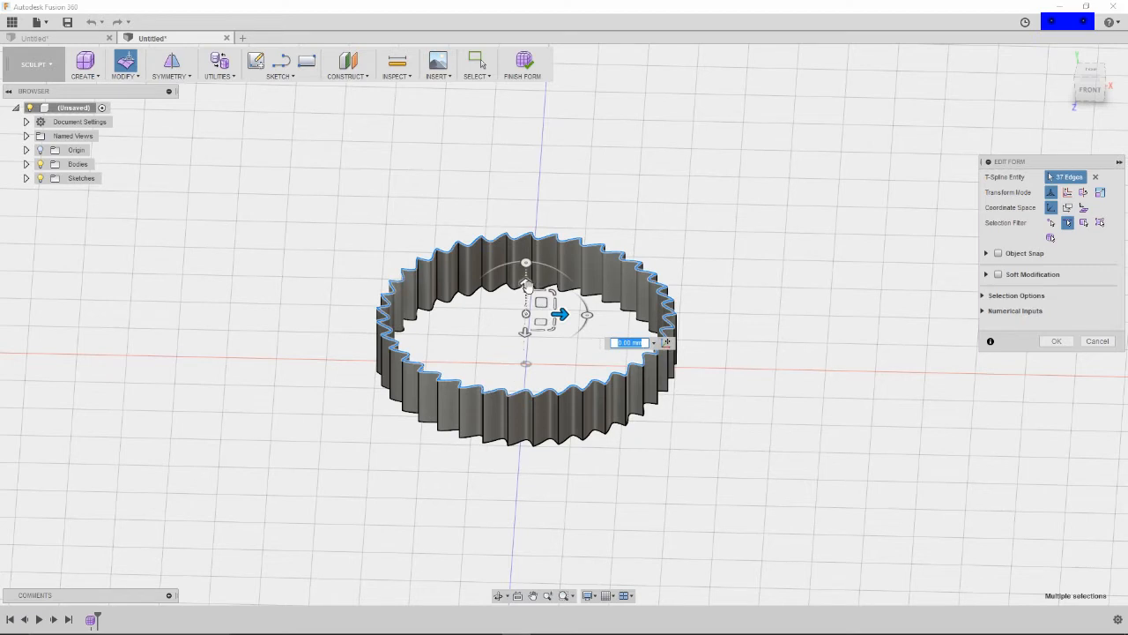
pyautogui.moveTo(561, 315); pyautogui.dragTo(527, 236)
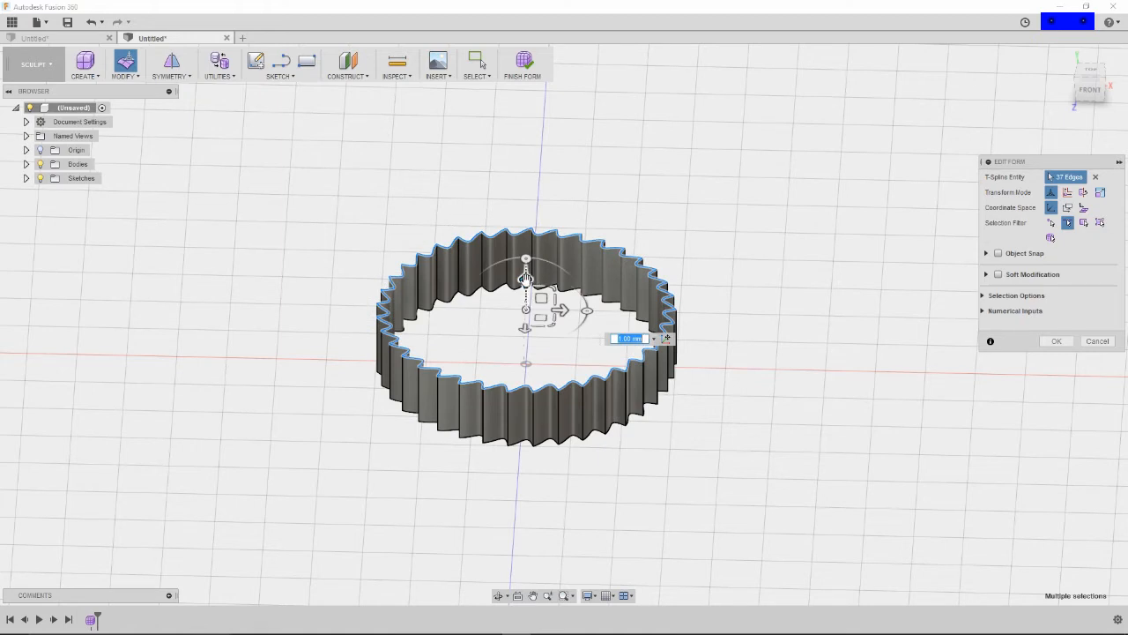
pyautogui.moveTo(526, 281); pyautogui.dragTo(525, 191)
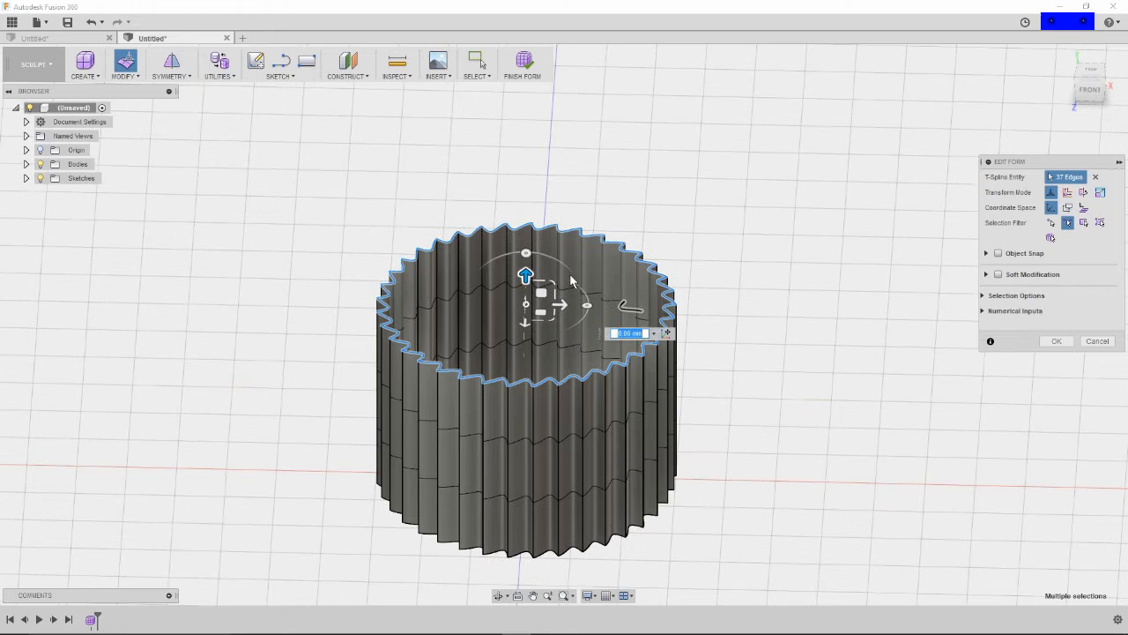
pyautogui.moveTo(526, 274); pyautogui.dragTo(525, 195)
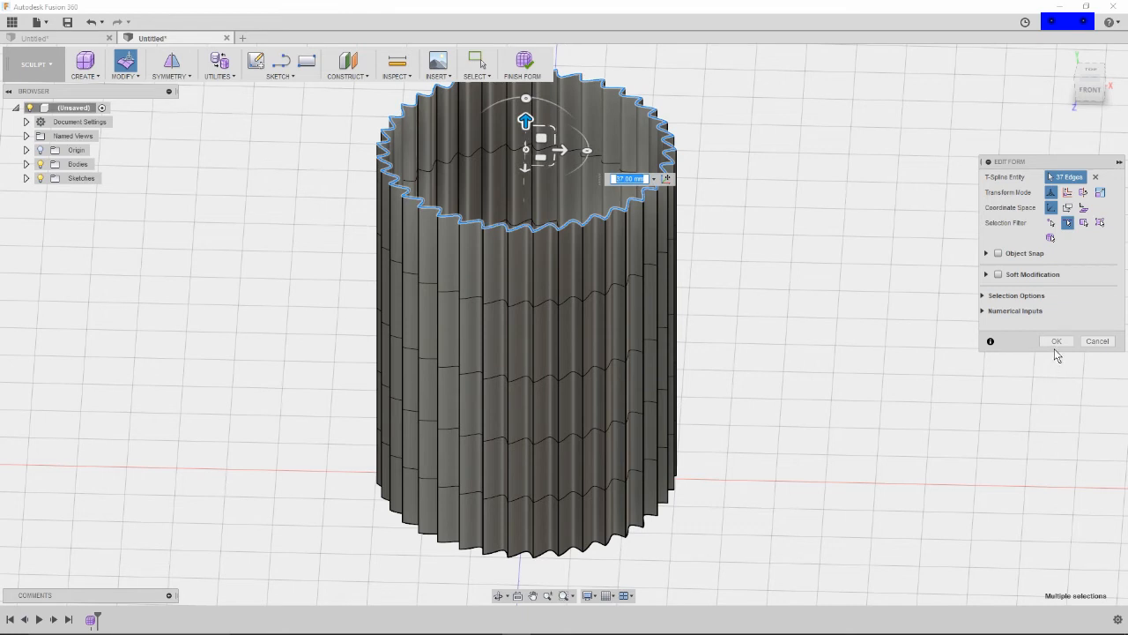
pyautogui.click(1056, 341)
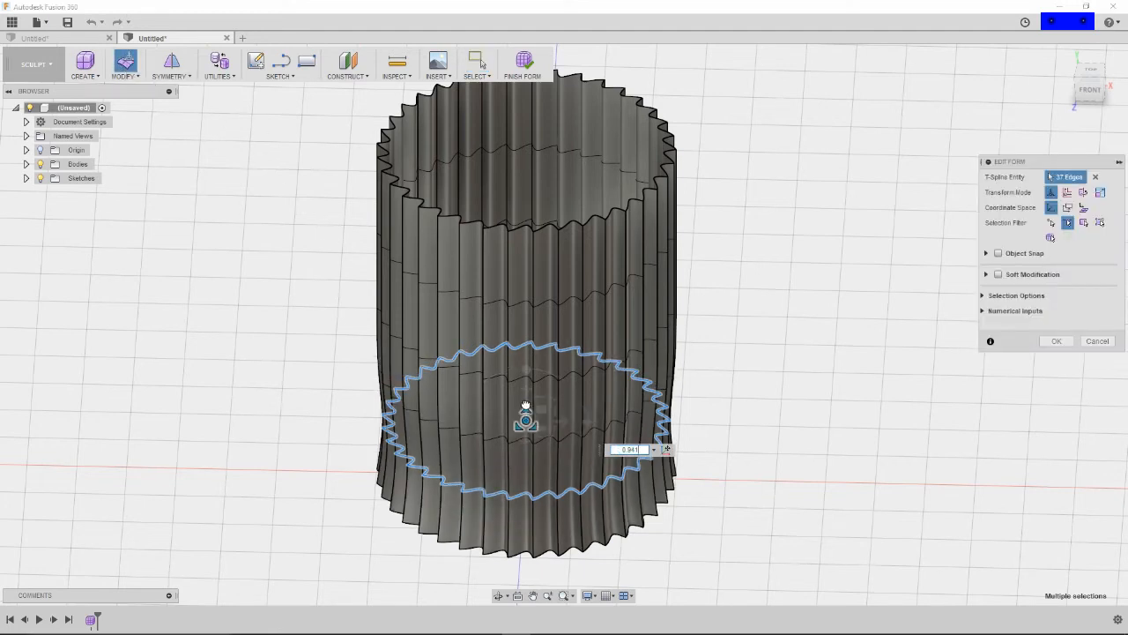
# Step: Scale a lower edge loop inward to narrow the waist
pyautogui.moveTo(525, 420); pyautogui.dragTo(529, 441)
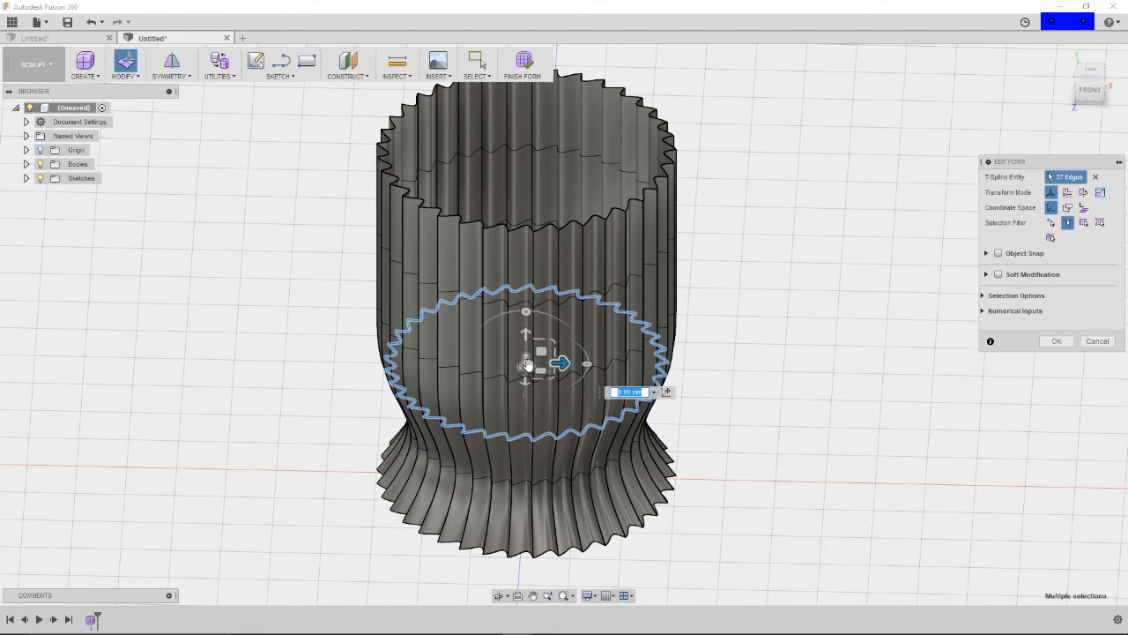
pyautogui.moveTo(560, 363); pyautogui.dragTo(526, 363)
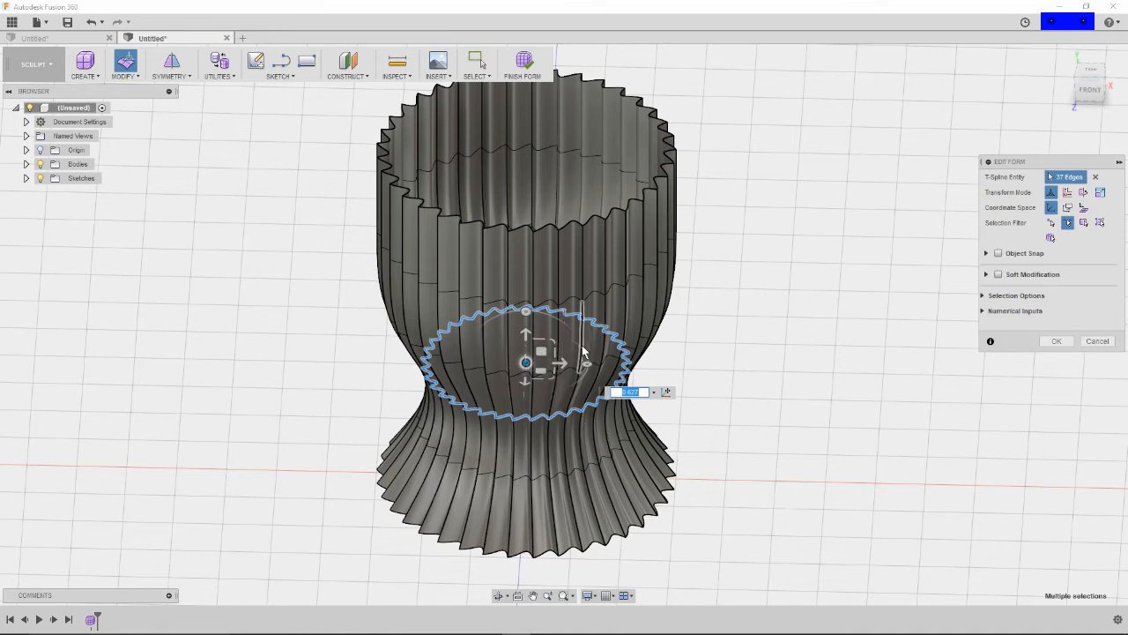
pyautogui.moveTo(564, 361)
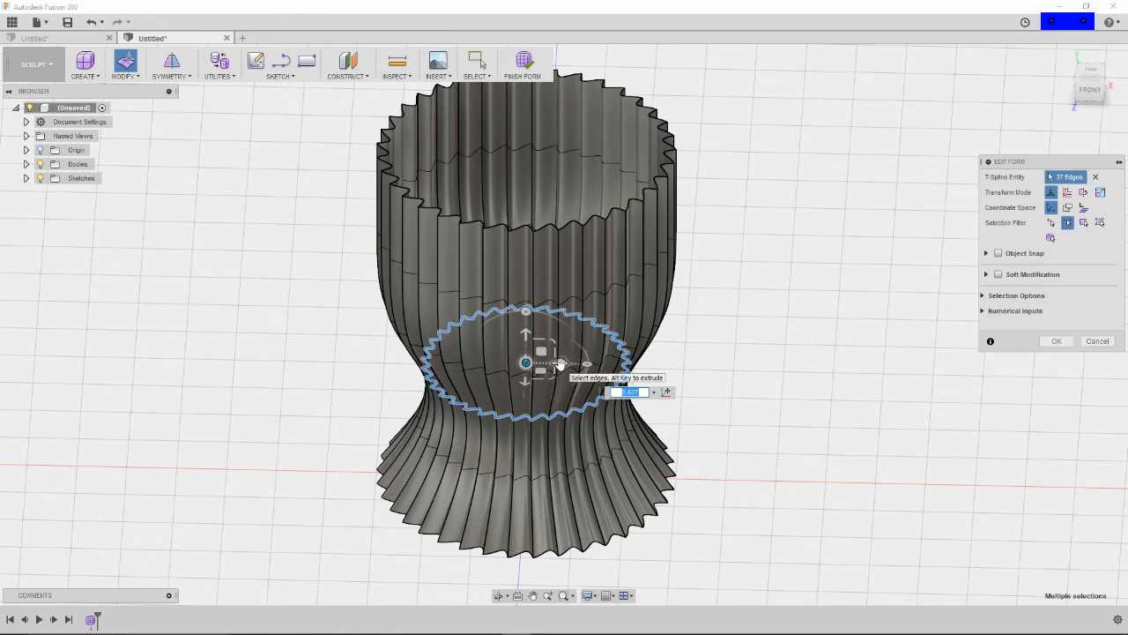
pyautogui.moveTo(564, 364); pyautogui.dragTo(533, 363)
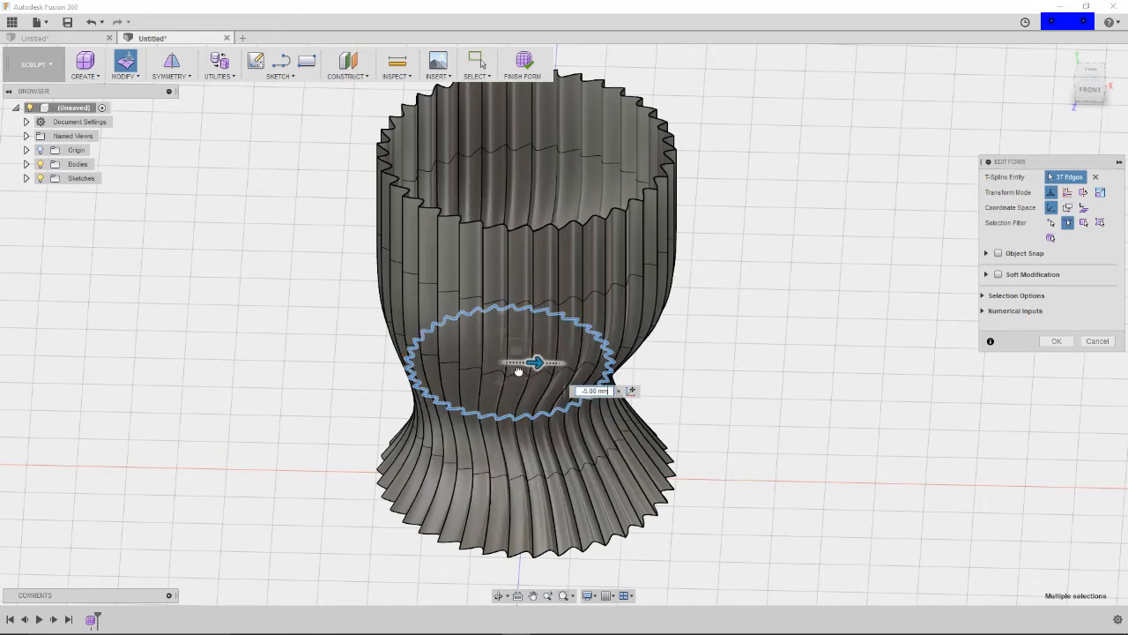
# Step: Shift, re-centre and adjust the height of the waist loop under the body
pyautogui.moveTo(533, 362); pyautogui.dragTo(547, 363)
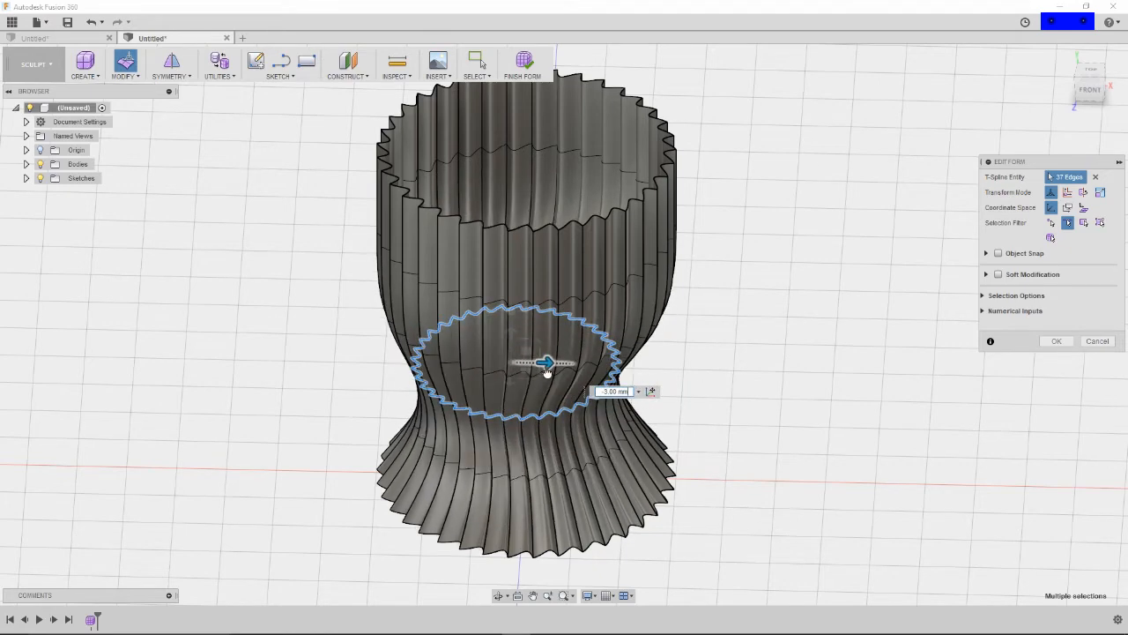
pyautogui.moveTo(547, 363); pyautogui.dragTo(560, 364)
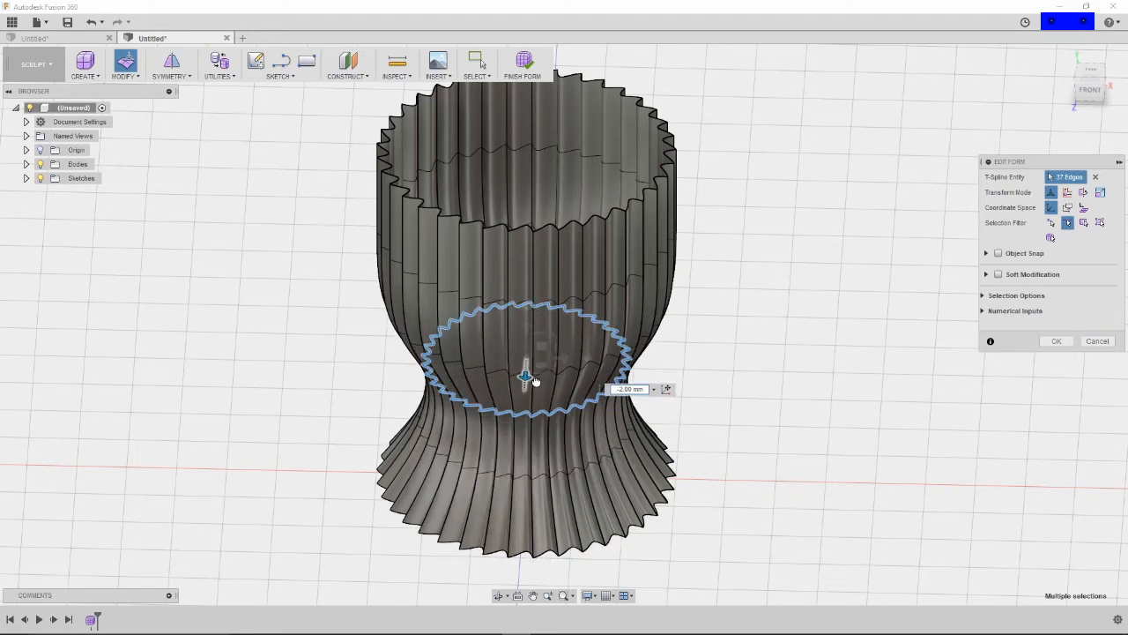
pyautogui.moveTo(525, 374); pyautogui.dragTo(525, 335)
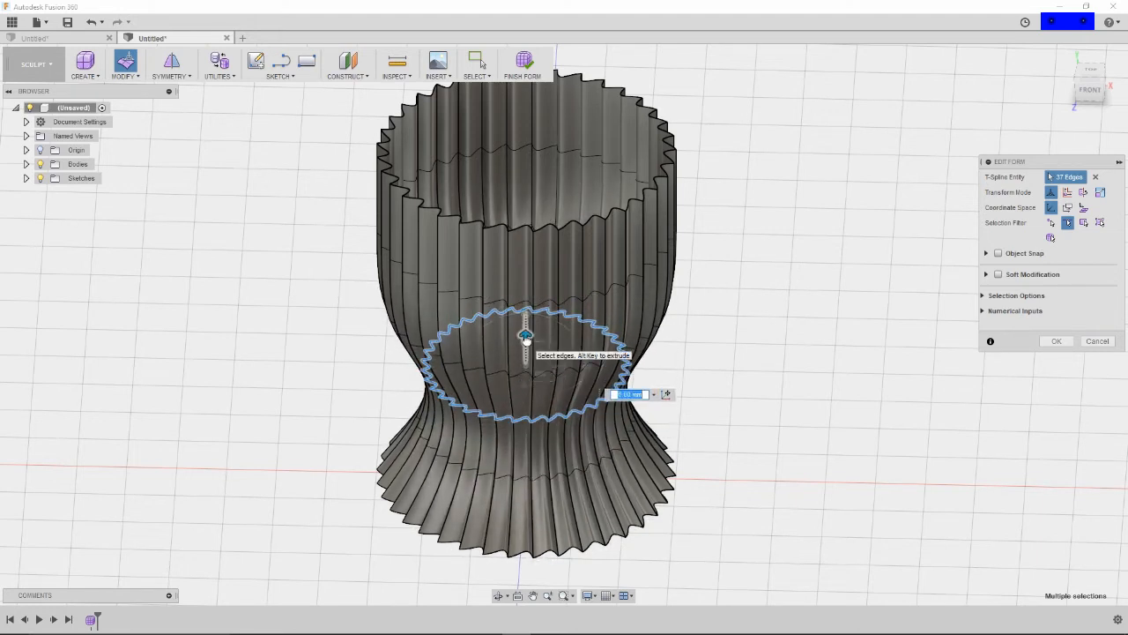
pyautogui.moveTo(527, 335); pyautogui.dragTo(527, 344)
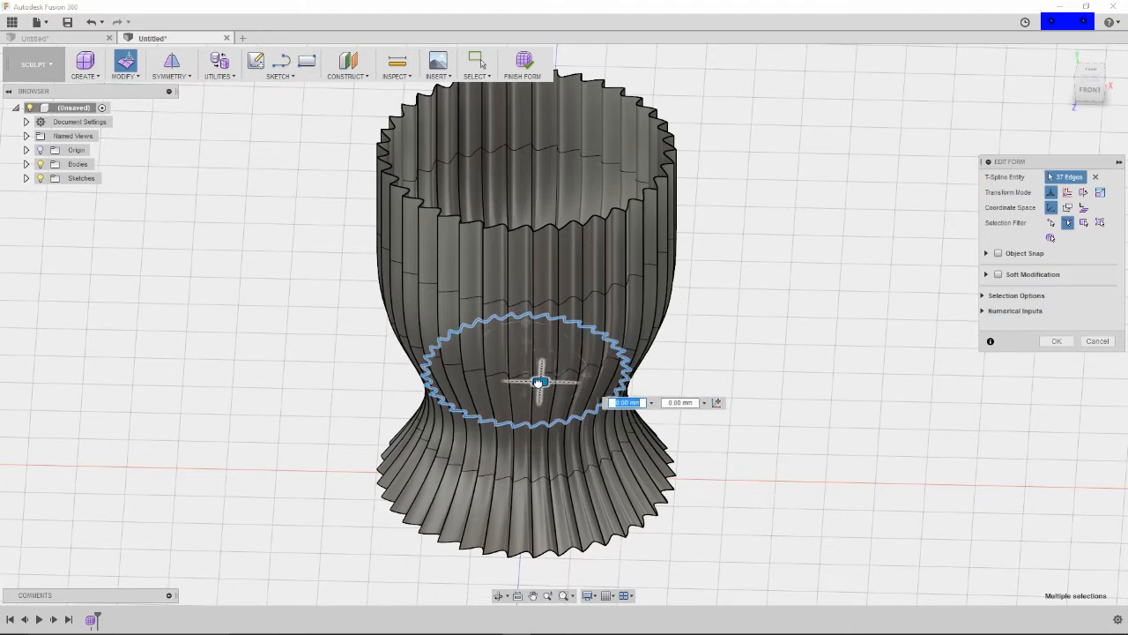
pyautogui.moveTo(538, 382); pyautogui.dragTo(566, 383)
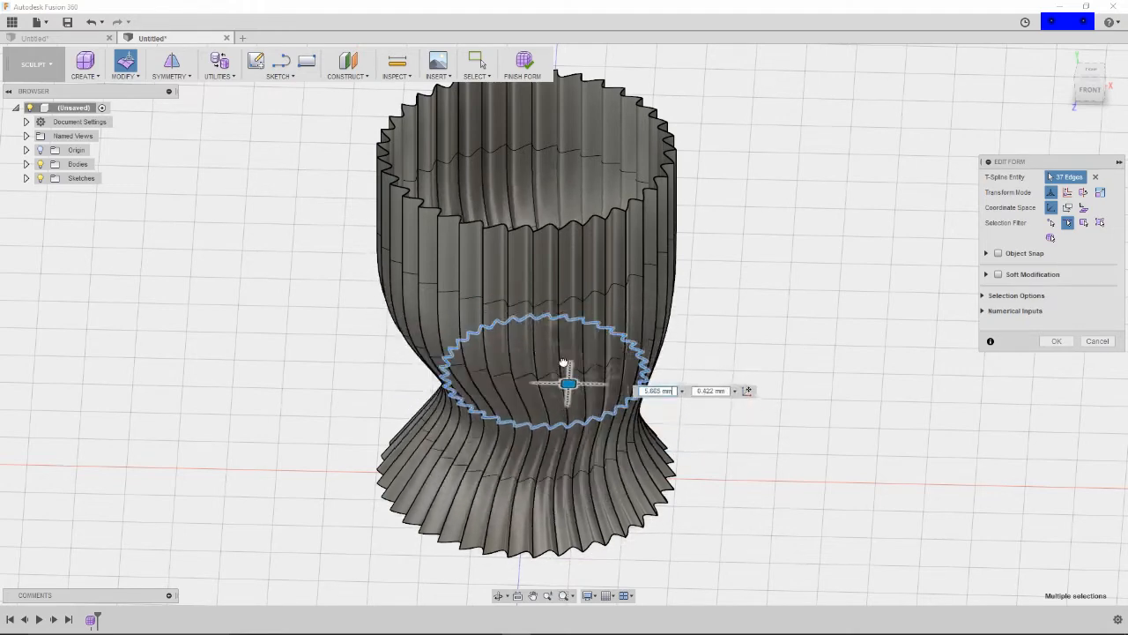
pyautogui.moveTo(567, 383); pyautogui.dragTo(535, 372)
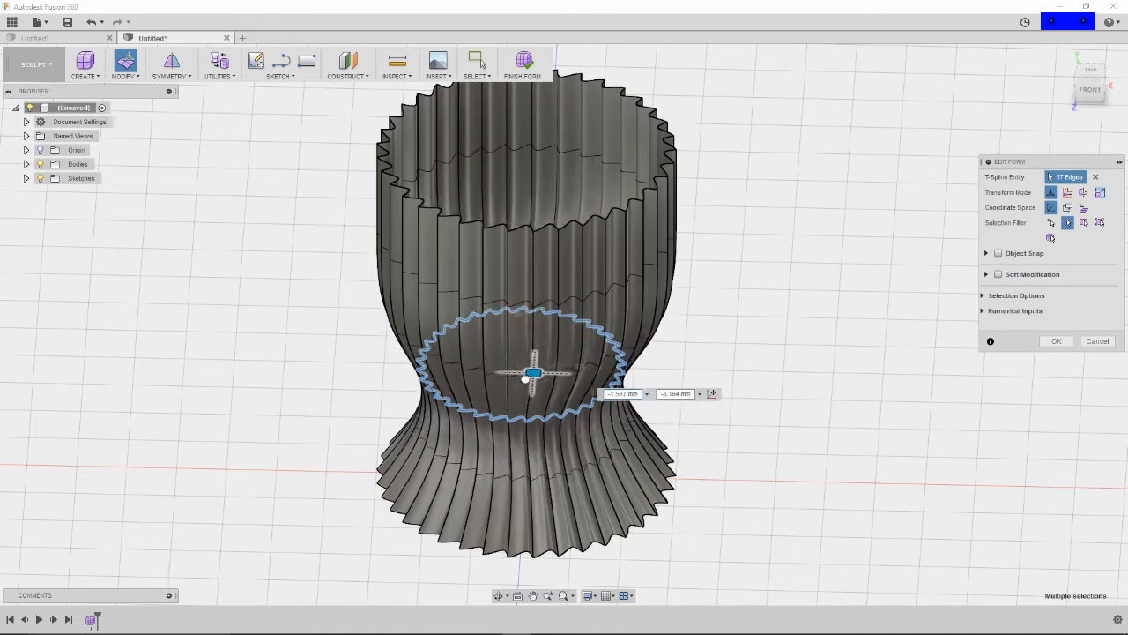
pyautogui.moveTo(534, 375); pyautogui.dragTo(542, 386)
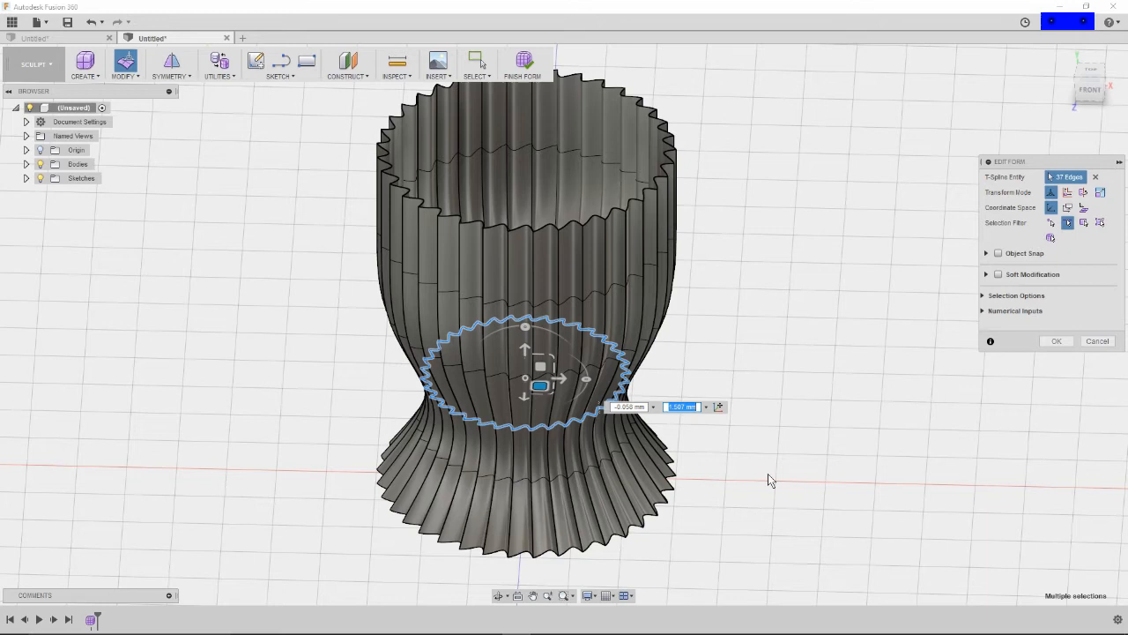
pyautogui.moveTo(414, 352)
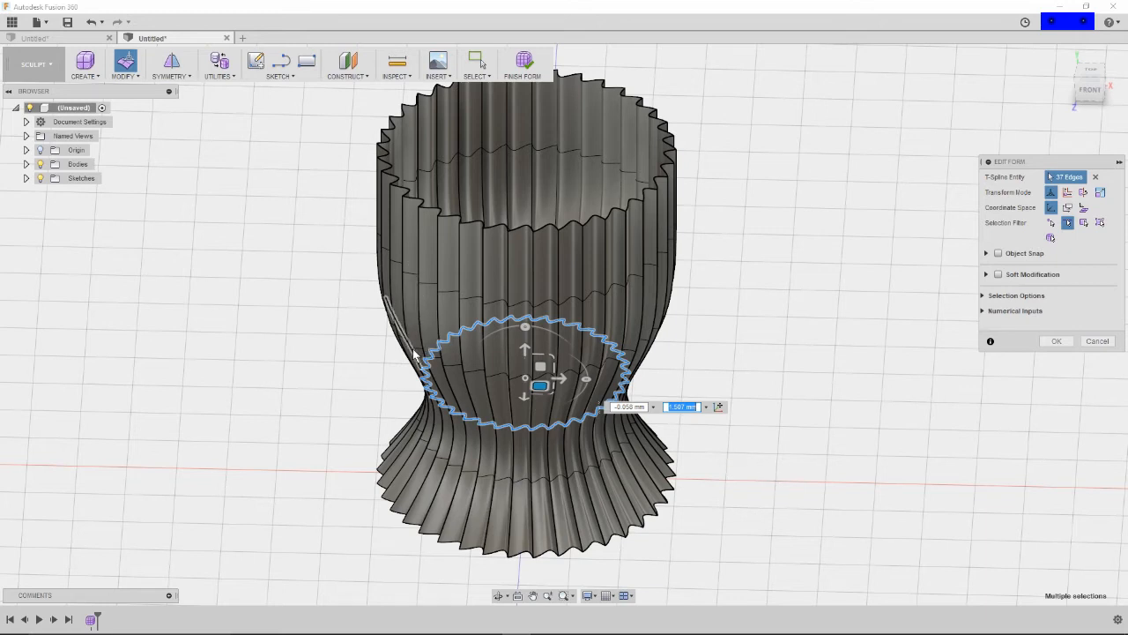
pyautogui.moveTo(539, 385); pyautogui.dragTo(540, 303)
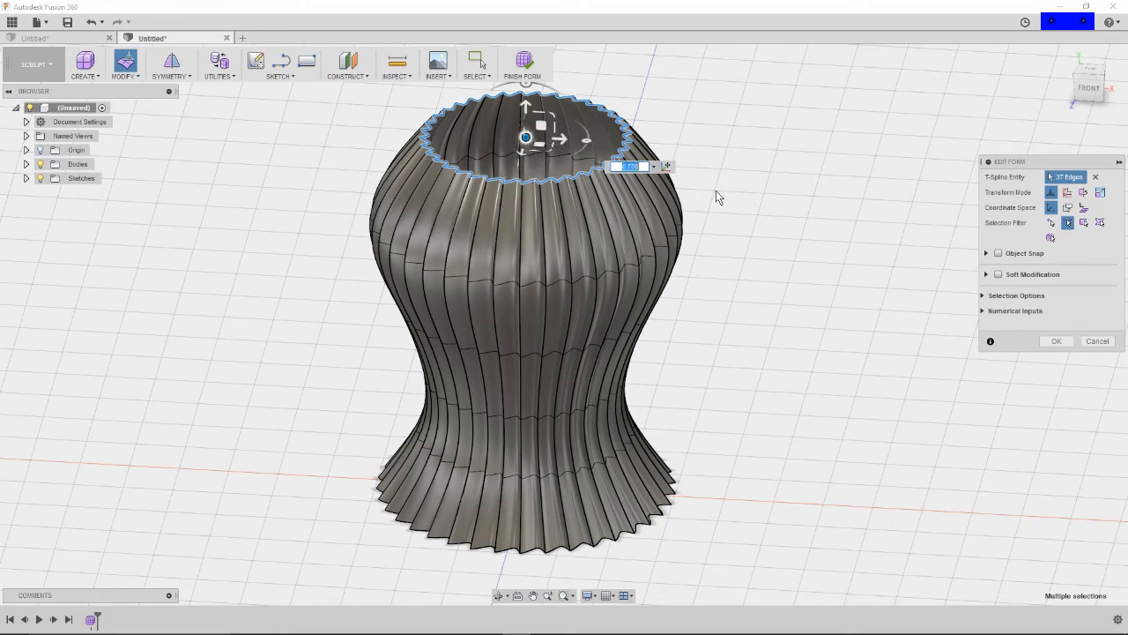
pyautogui.moveTo(524, 101)
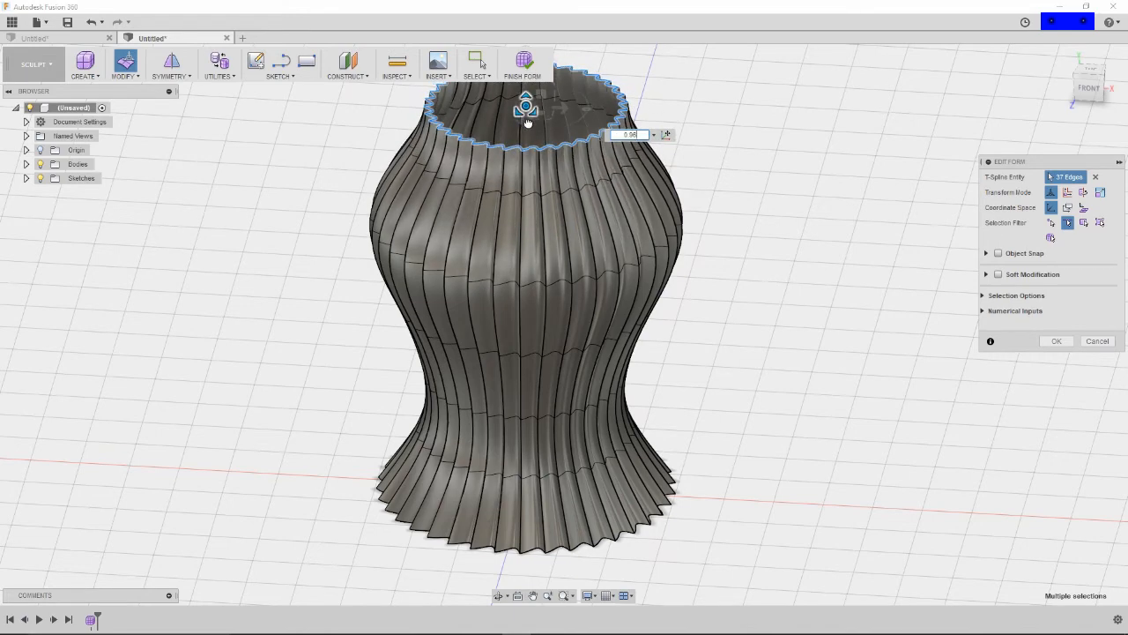
# Step: Scale the top edge loop down to narrow the neck, selecting the loop below the rim
pyautogui.moveTo(527, 115); pyautogui.dragTo(513, 129)
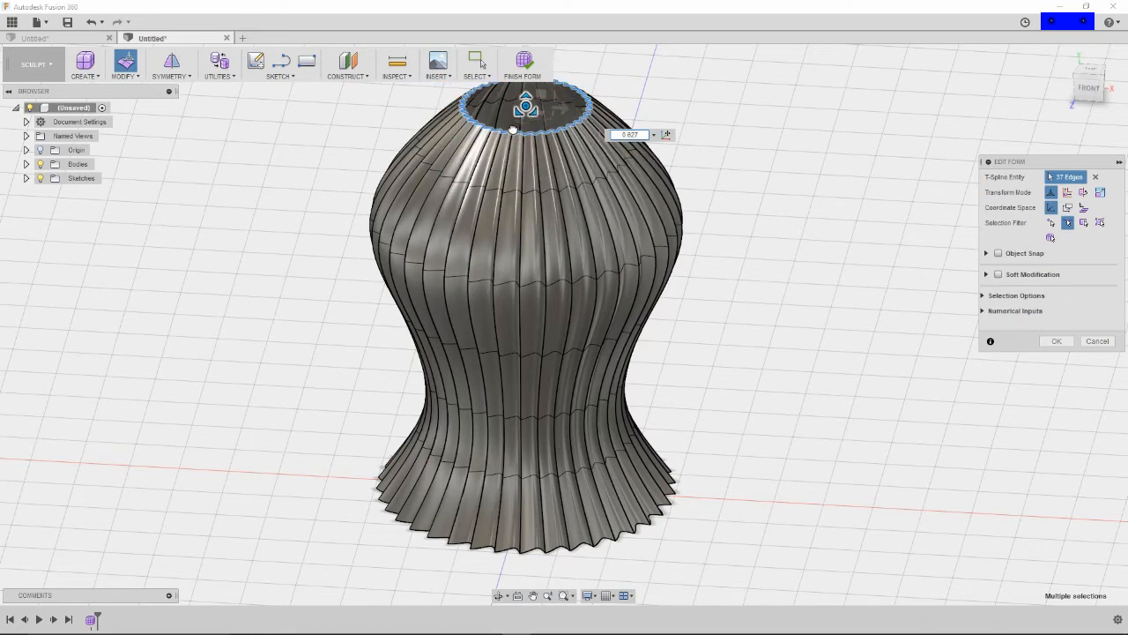
pyautogui.moveTo(525, 108); pyautogui.dragTo(538, 115)
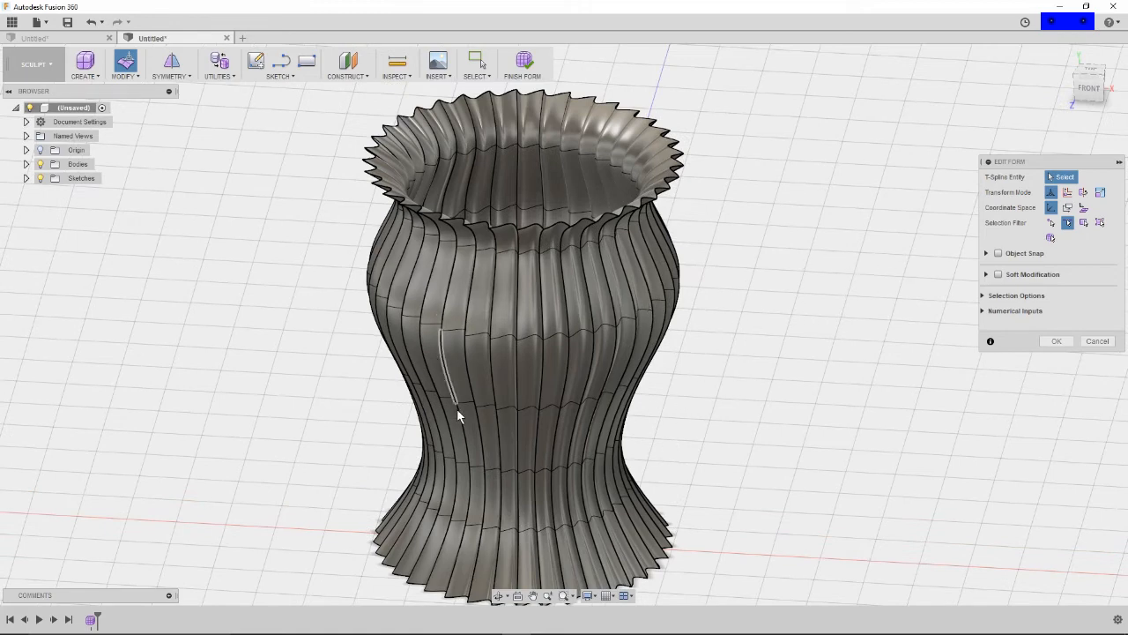
pyautogui.moveTo(620, 529)
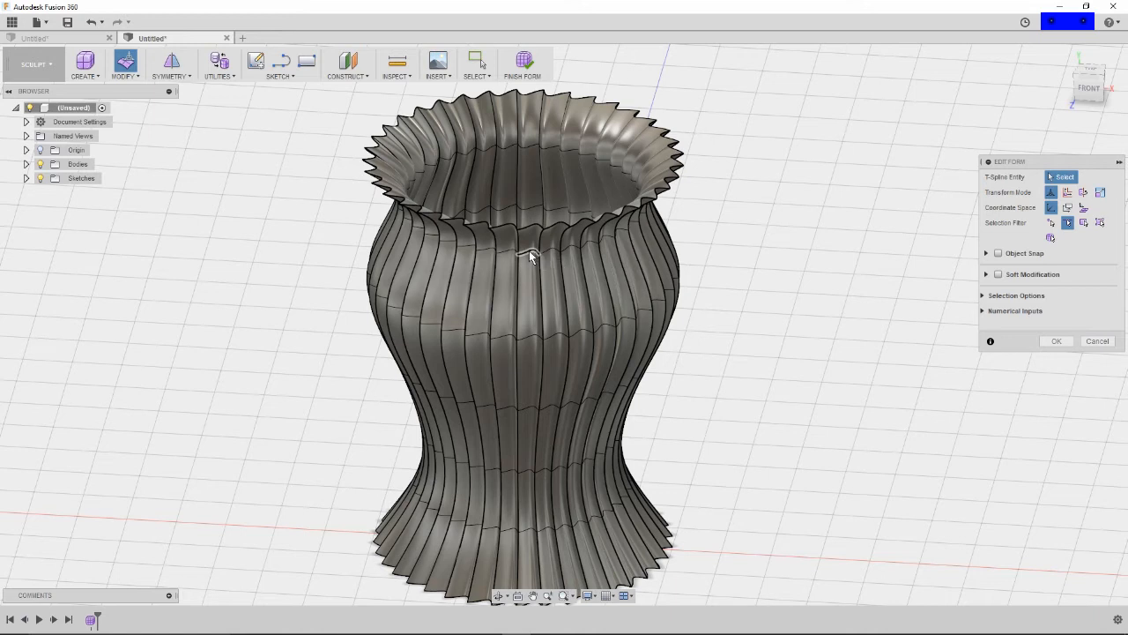
pyautogui.click(529, 254)
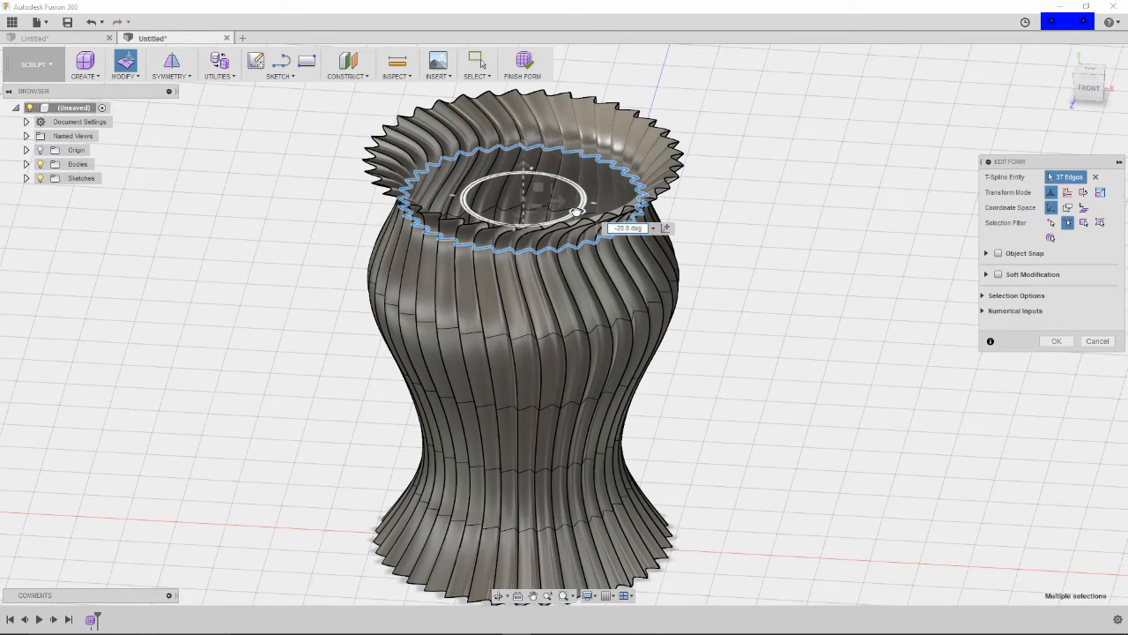
# Step: Rotate the loop below the rim about 25 degrees so the flutes spiral
pyautogui.moveTo(574, 212); pyautogui.dragTo(581, 191)
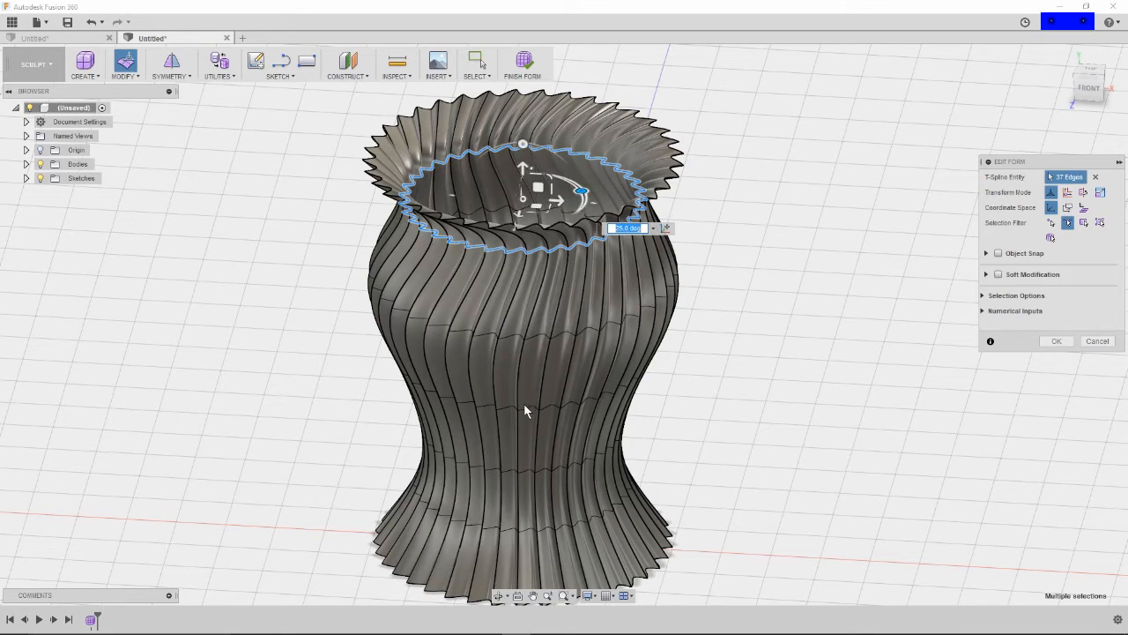
pyautogui.moveTo(582, 190); pyautogui.dragTo(555, 357)
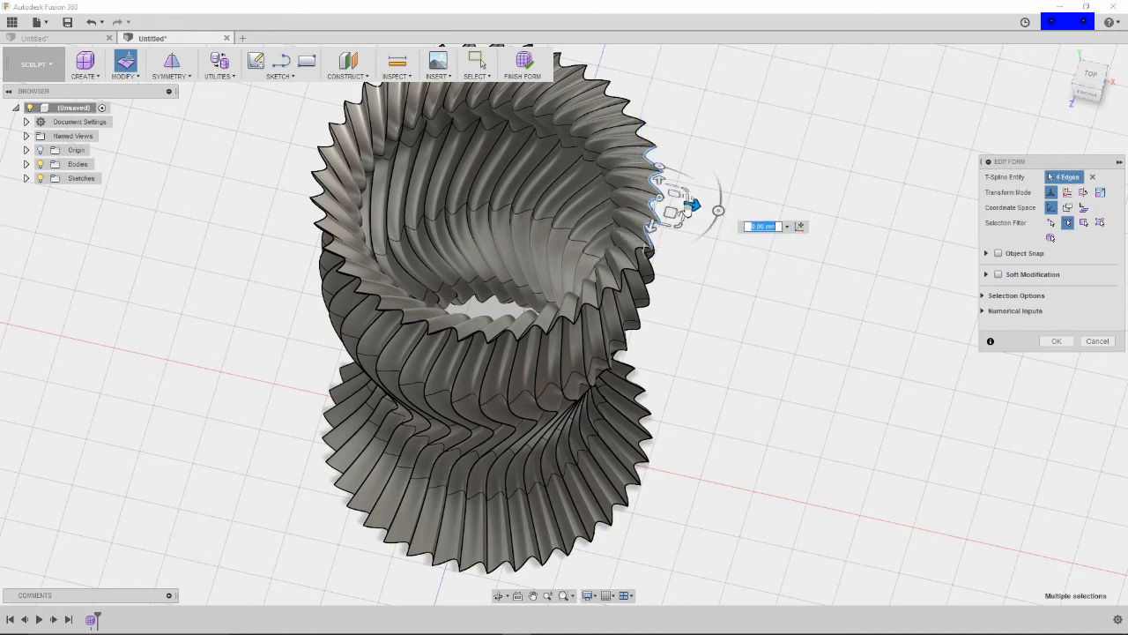
# Step: Drag a small section of rim edges outward, then ease it back in
pyautogui.moveTo(692, 209); pyautogui.dragTo(794, 227)
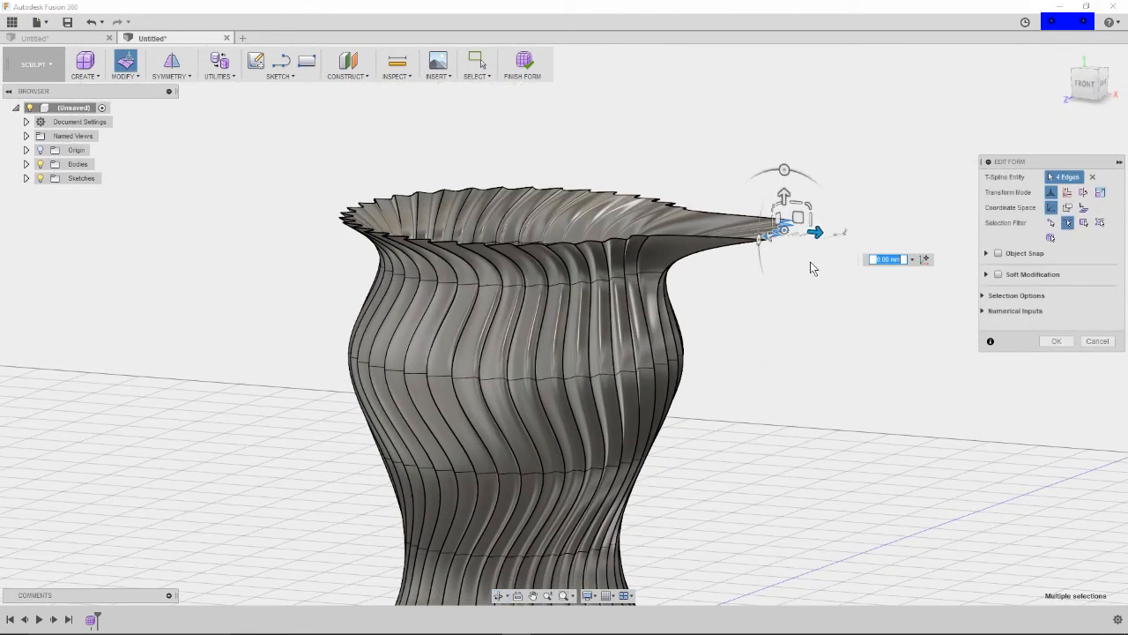
pyautogui.moveTo(815, 231); pyautogui.dragTo(778, 259)
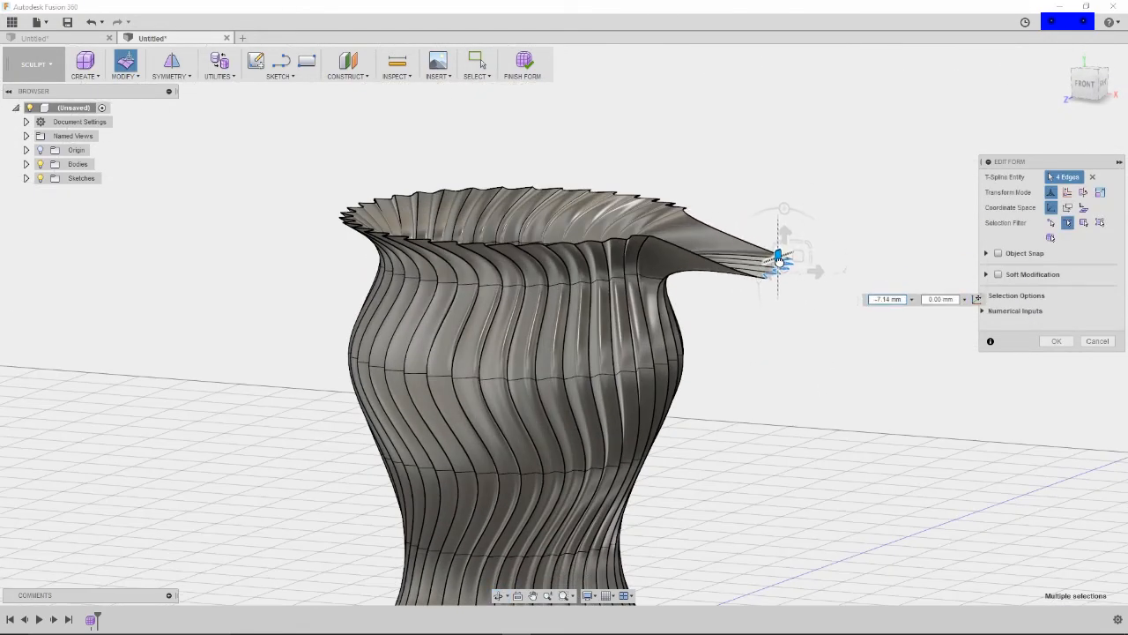
pyautogui.moveTo(780, 255); pyautogui.dragTo(776, 286)
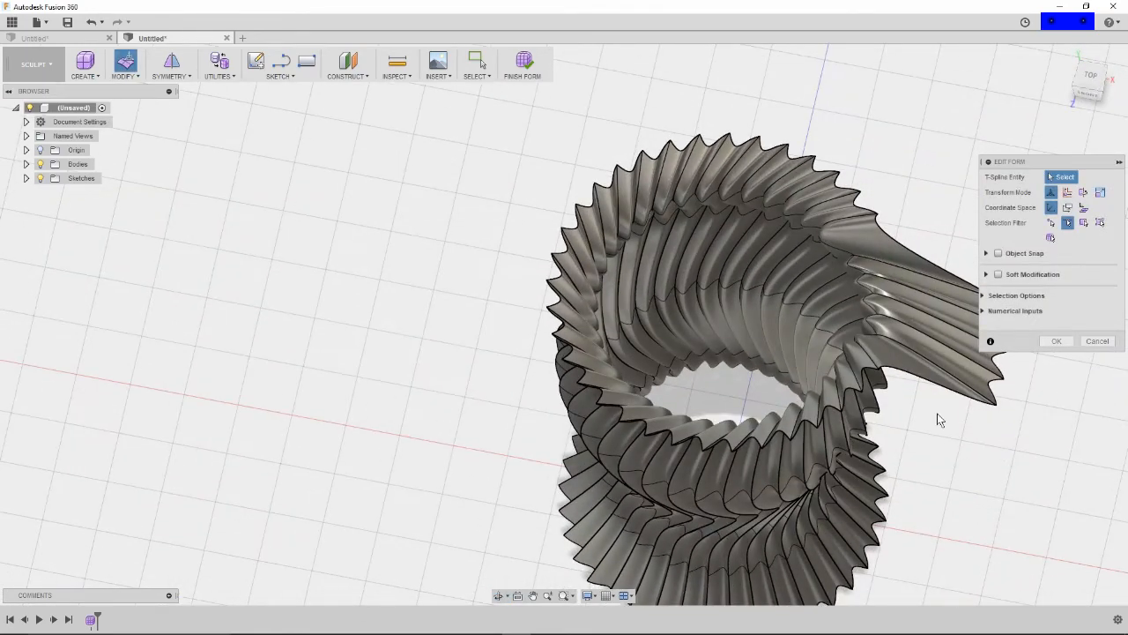
pyautogui.moveTo(497, 282)
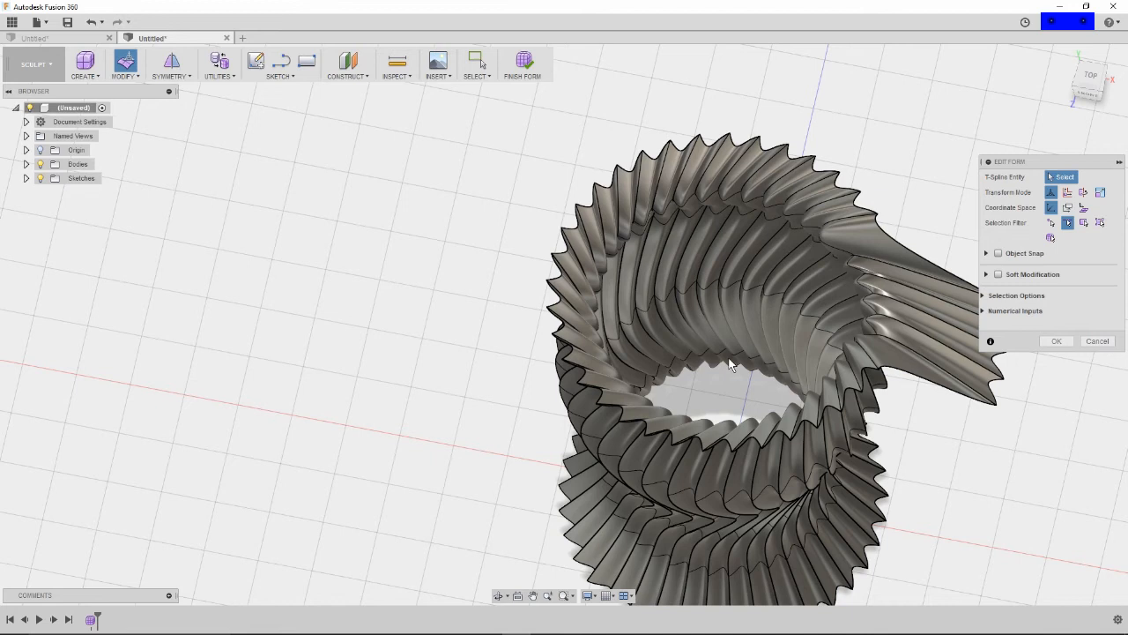
pyautogui.moveTo(996, 458)
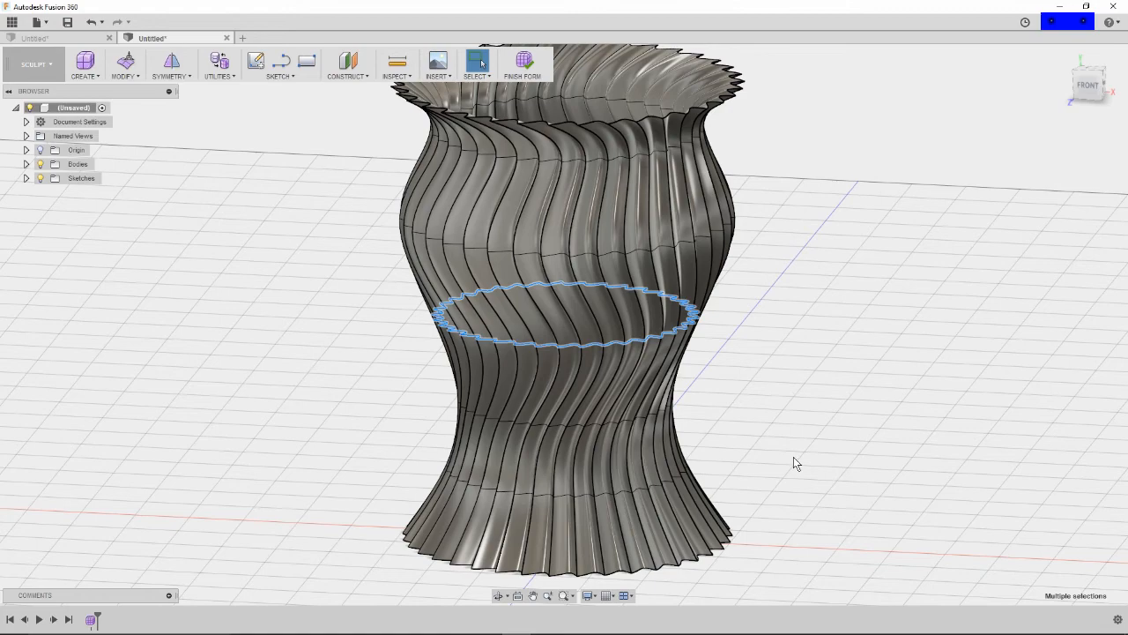
# Step: Orbit to view the vase's open bottom, then click Finish Form
pyautogui.moveTo(794, 464); pyautogui.dragTo(440, 251)
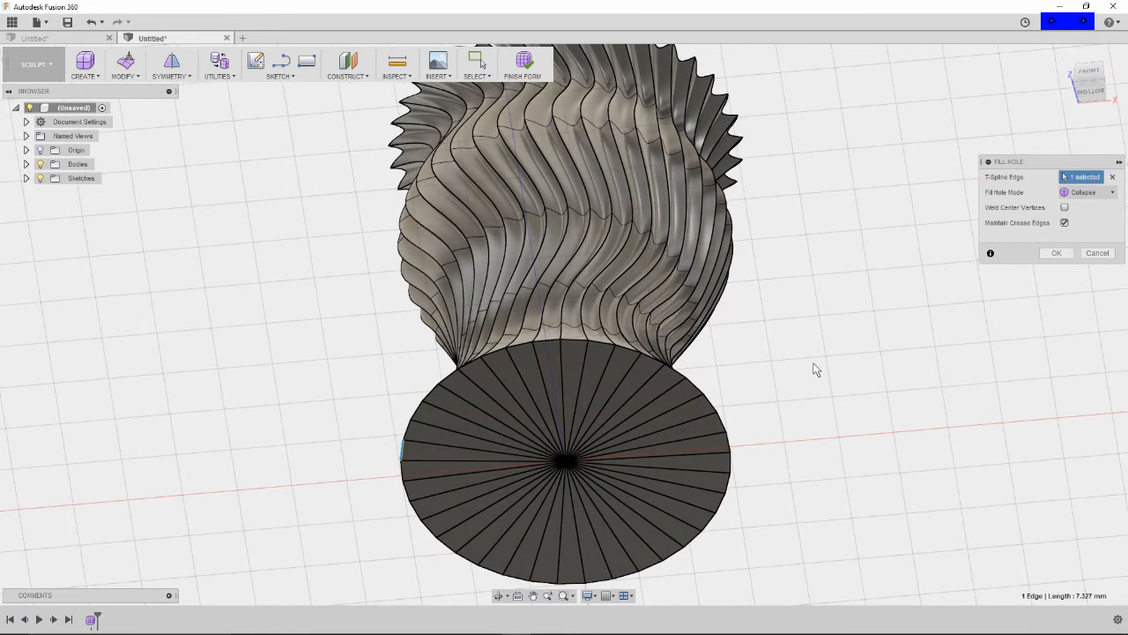
pyautogui.moveTo(726, 381)
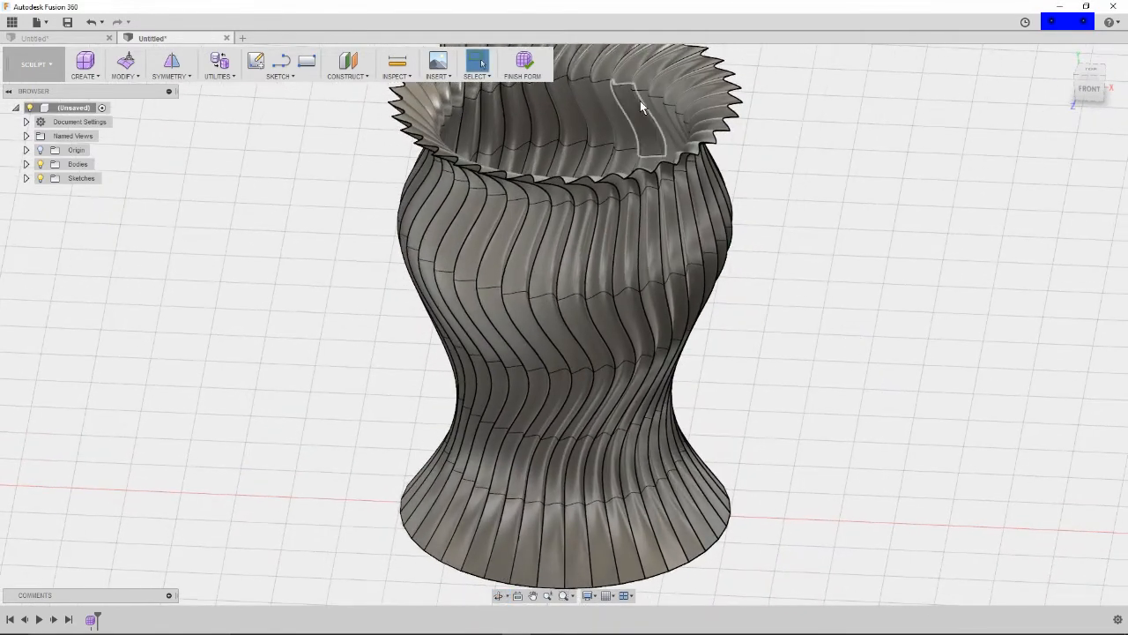
pyautogui.click(523, 61)
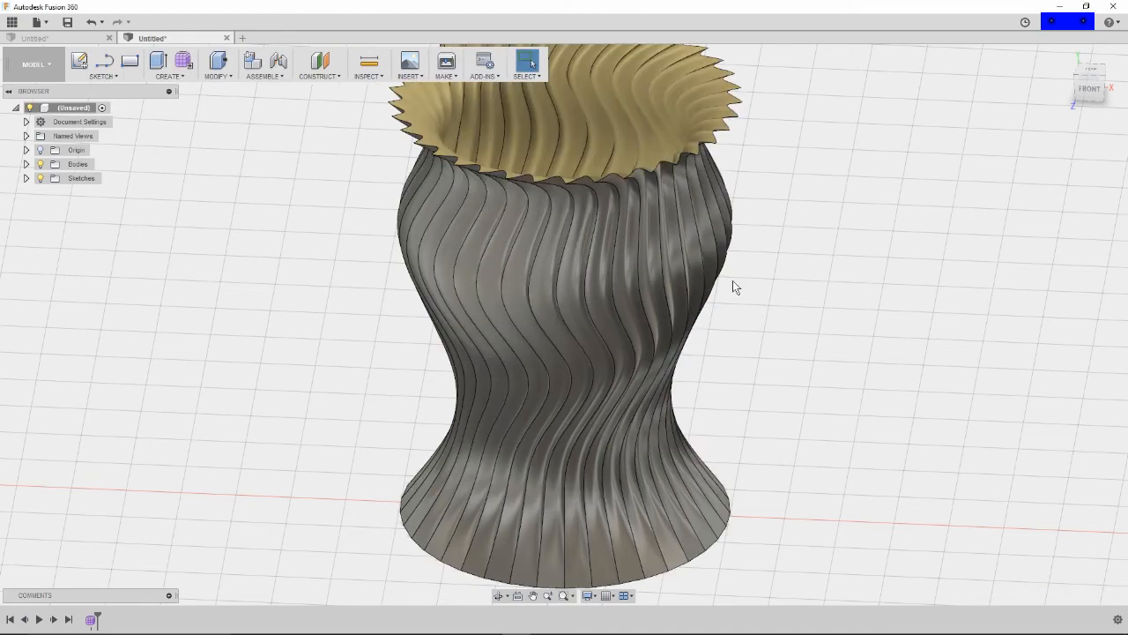
pyautogui.moveTo(790, 326)
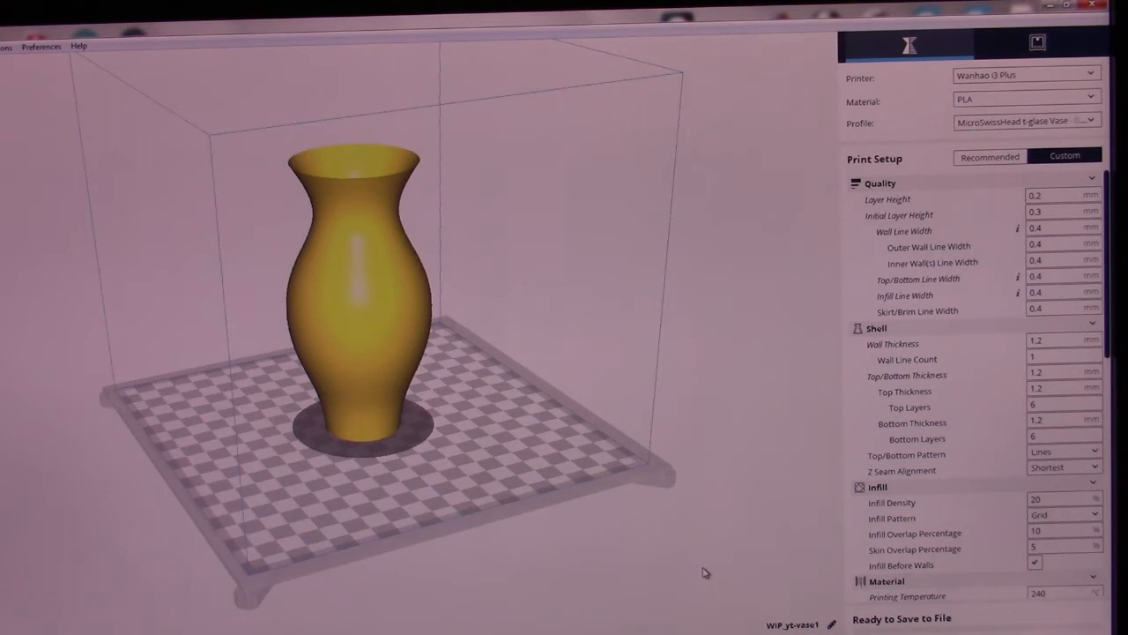
pyautogui.moveTo(723, 557)
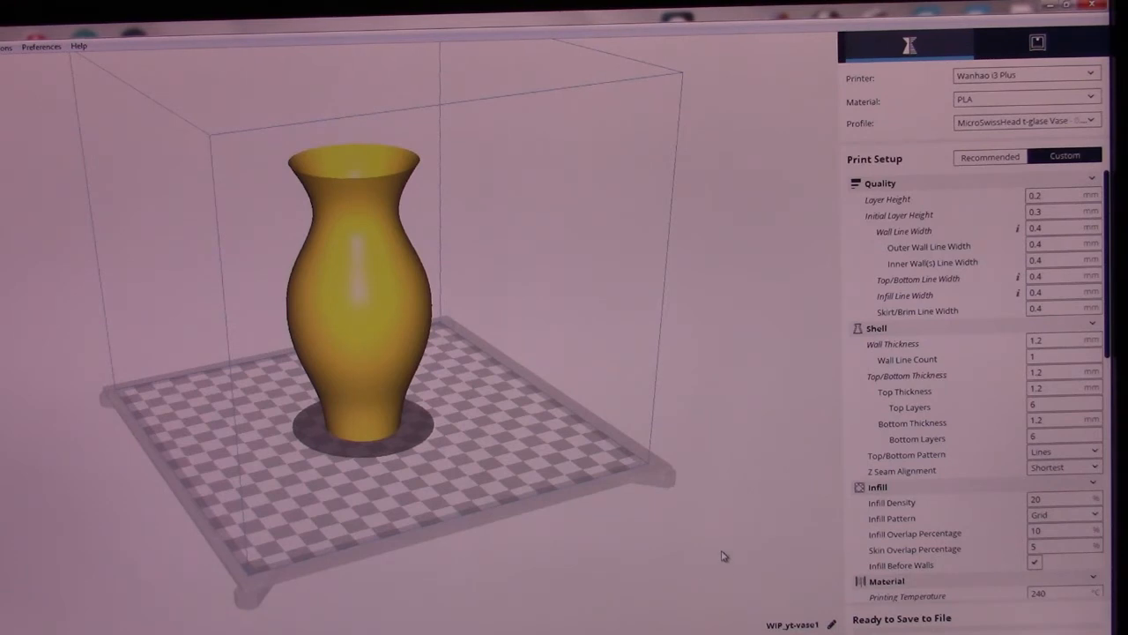
pyautogui.moveTo(774, 494)
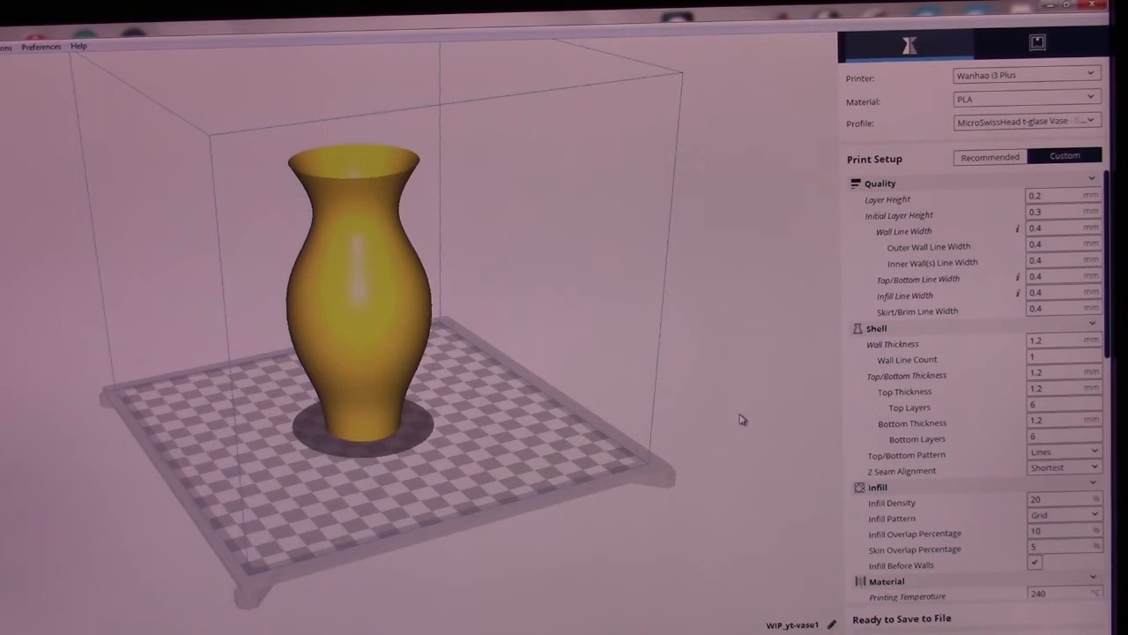
pyautogui.moveTo(809, 362)
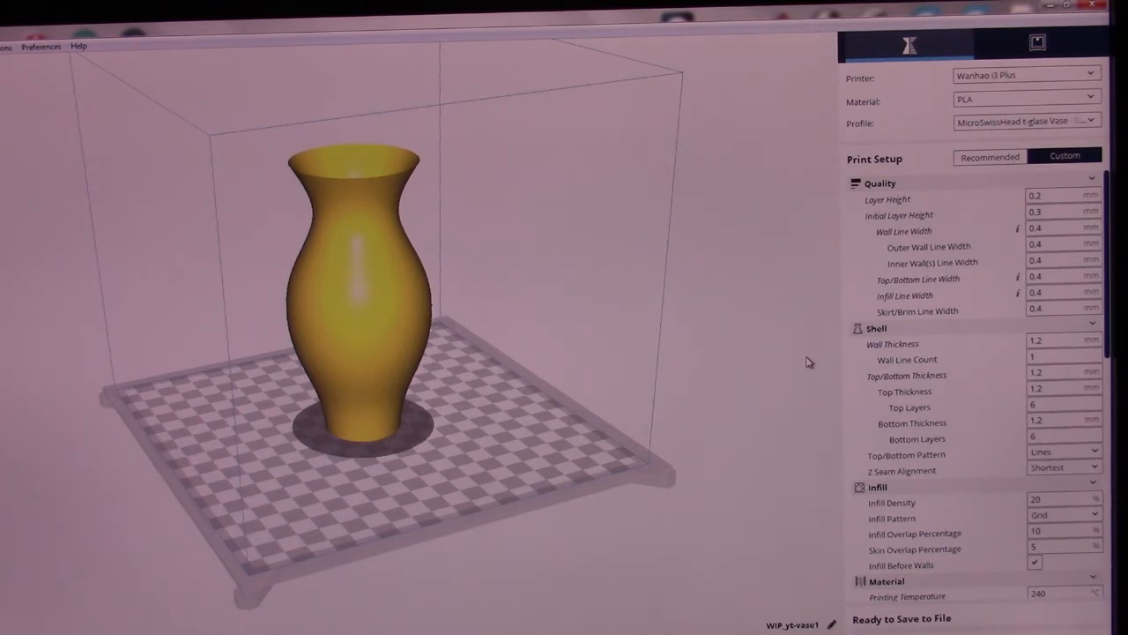
pyautogui.moveTo(794, 338)
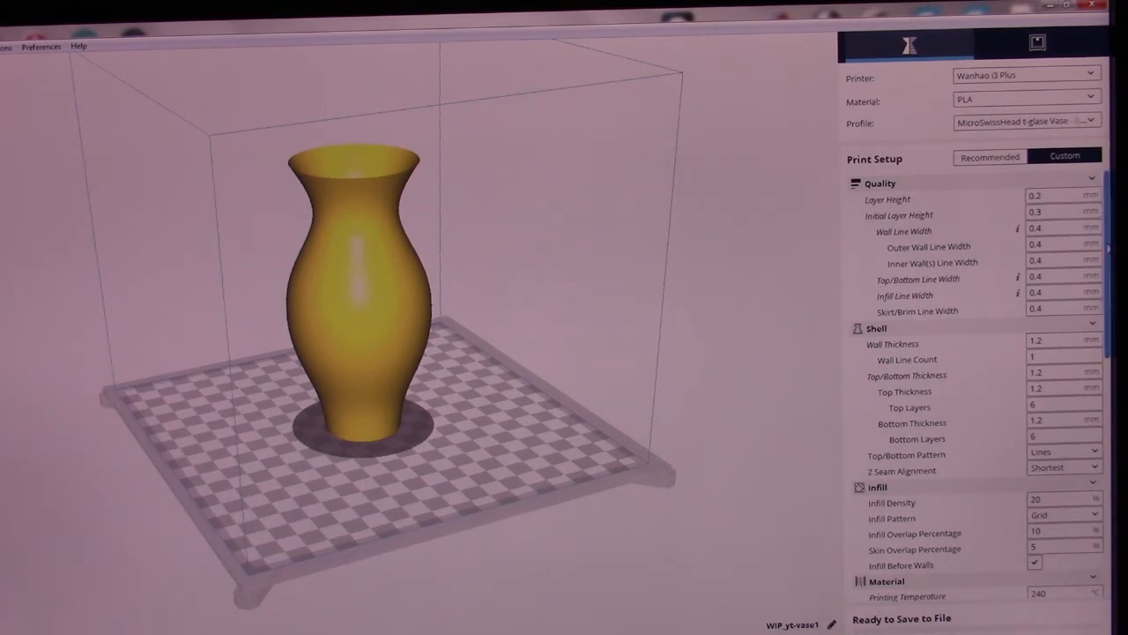
pyautogui.scroll(-3)
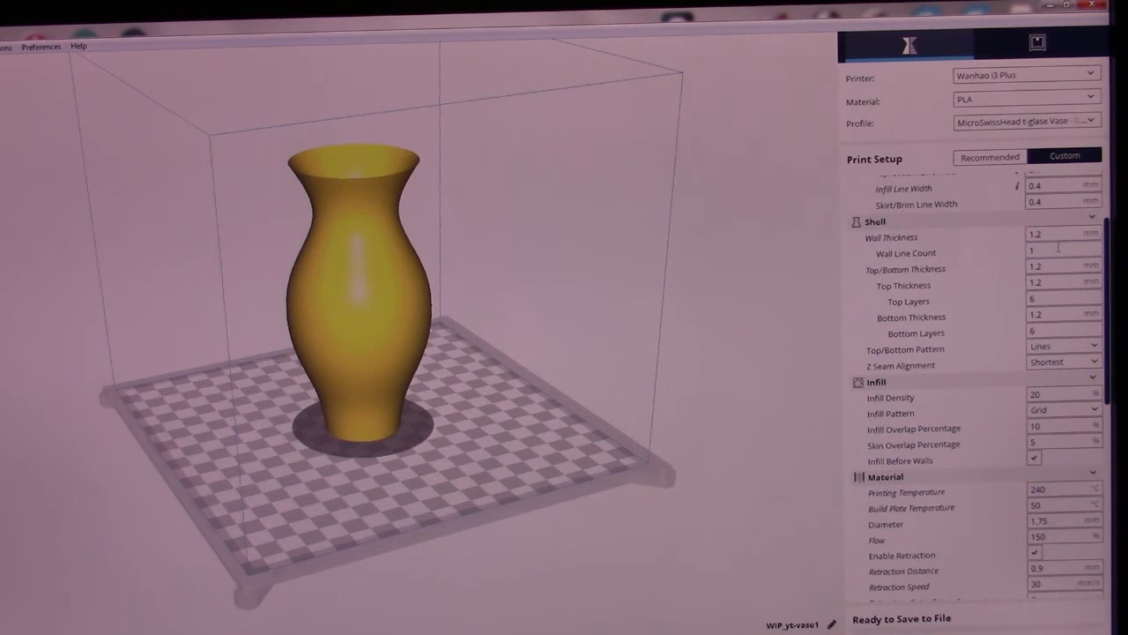
pyautogui.moveTo(968, 315)
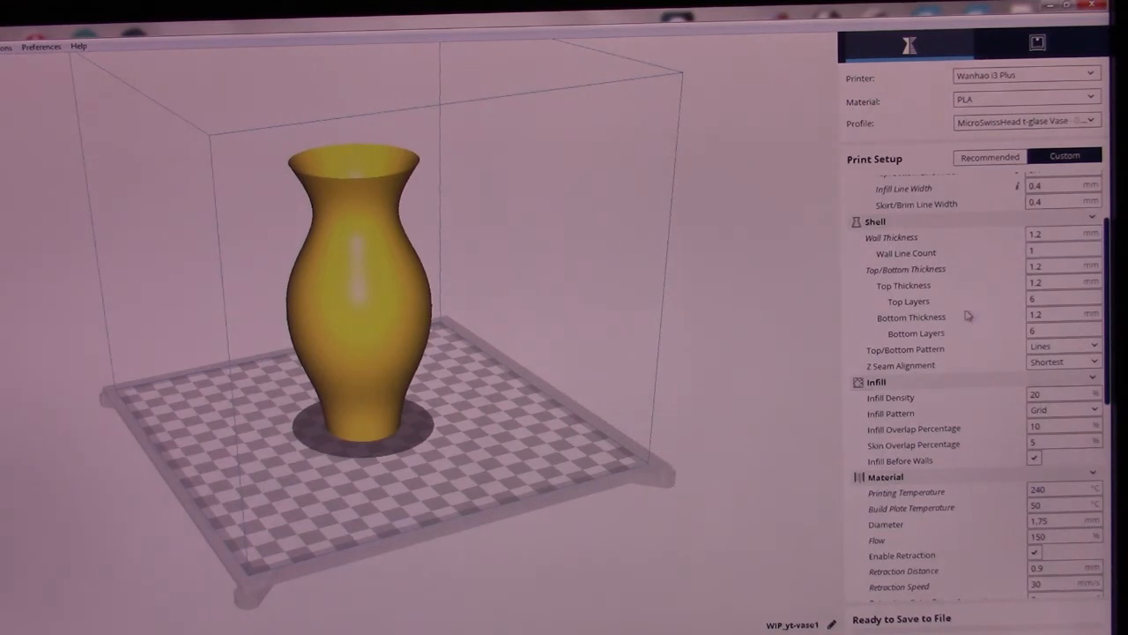
pyautogui.moveTo(916, 332)
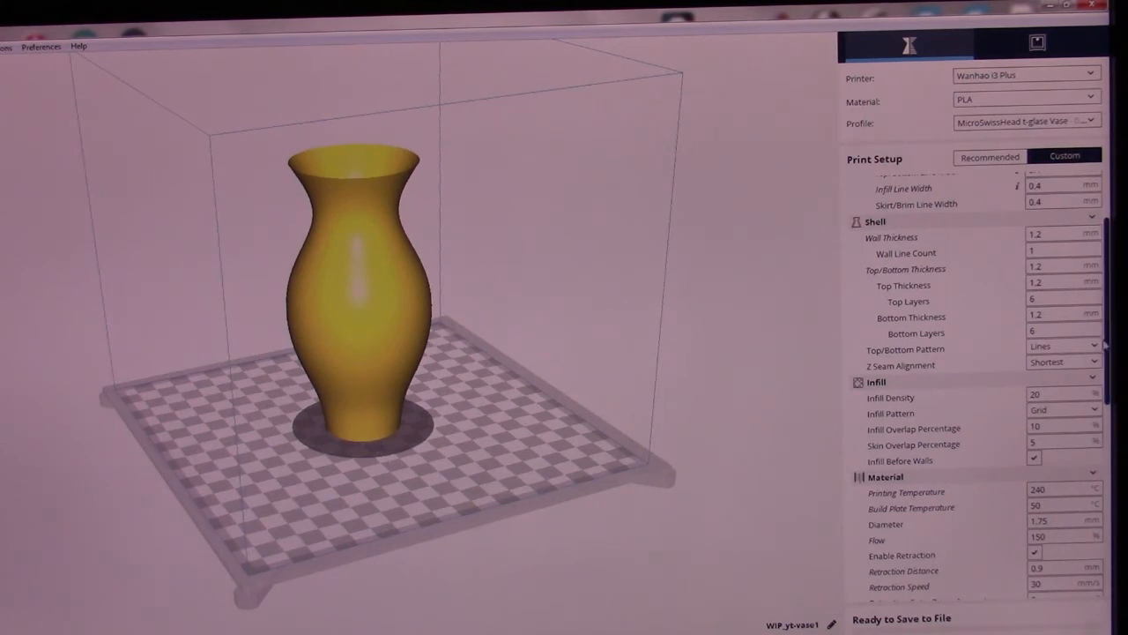
pyautogui.scroll(-3)
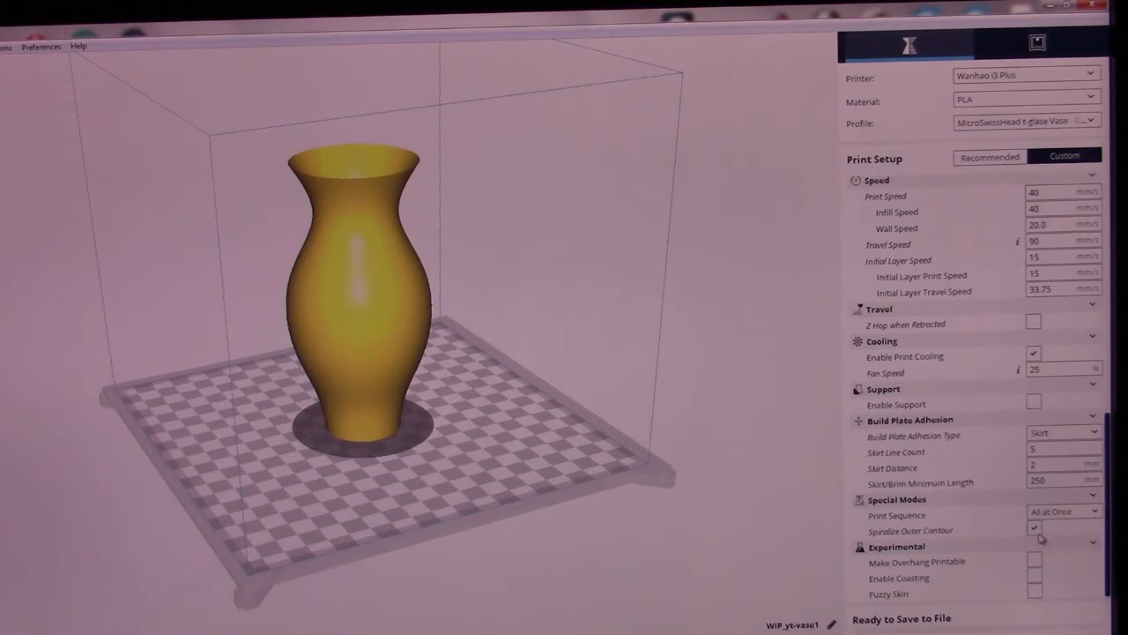
pyautogui.moveTo(1036, 530)
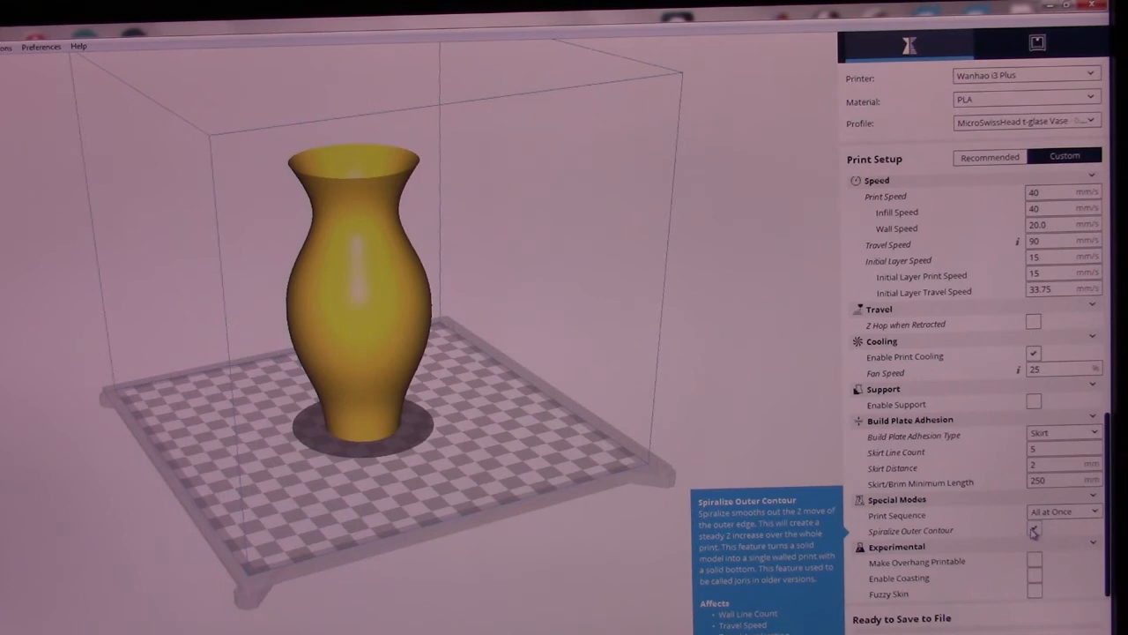
pyautogui.click(1034, 530)
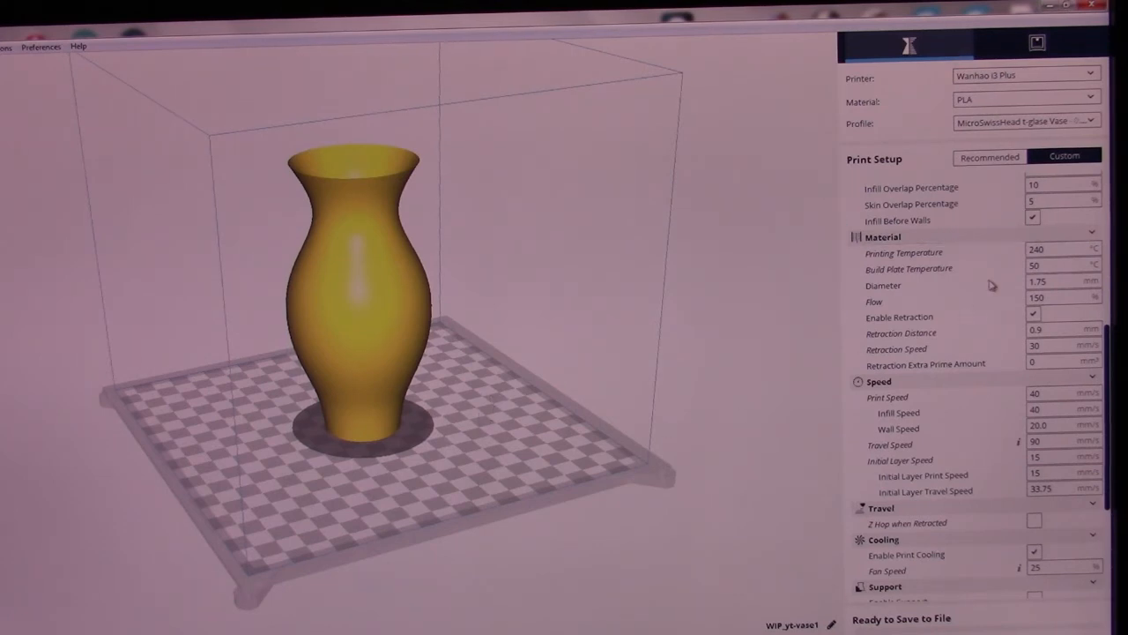
pyautogui.moveTo(1058, 250)
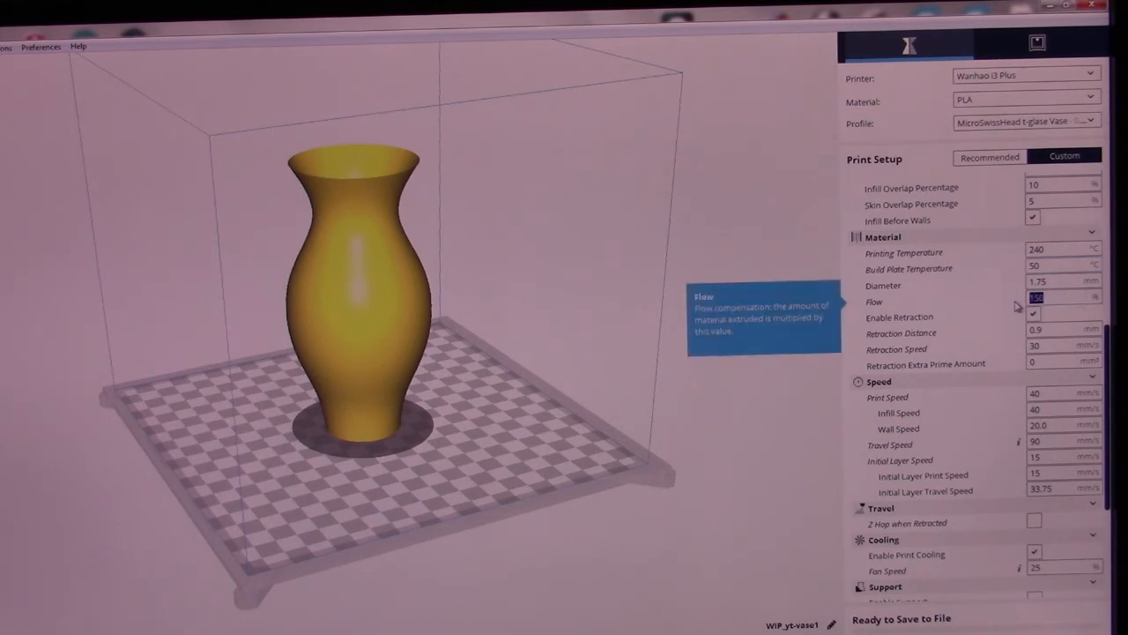
pyautogui.moveTo(901, 333)
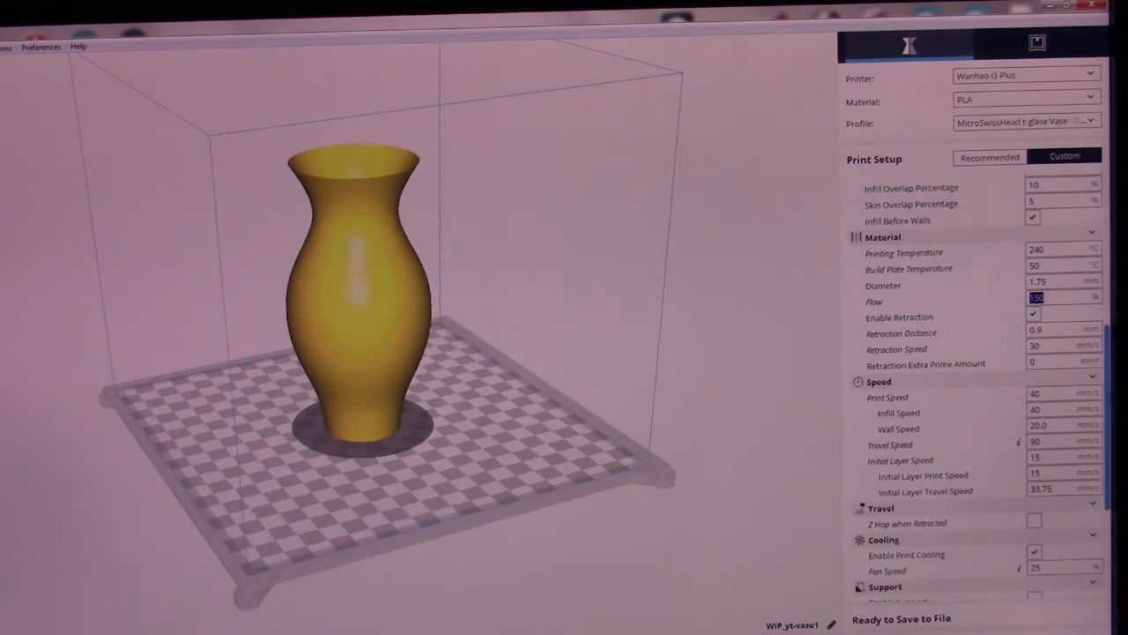
pyautogui.moveTo(901, 332)
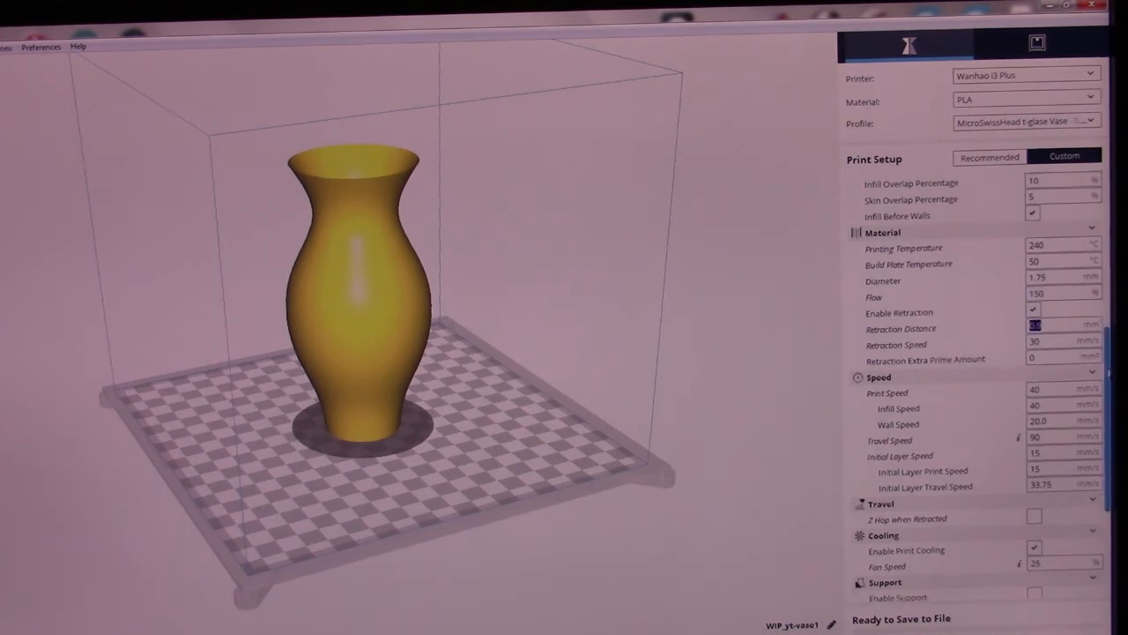
pyautogui.scroll(-3)
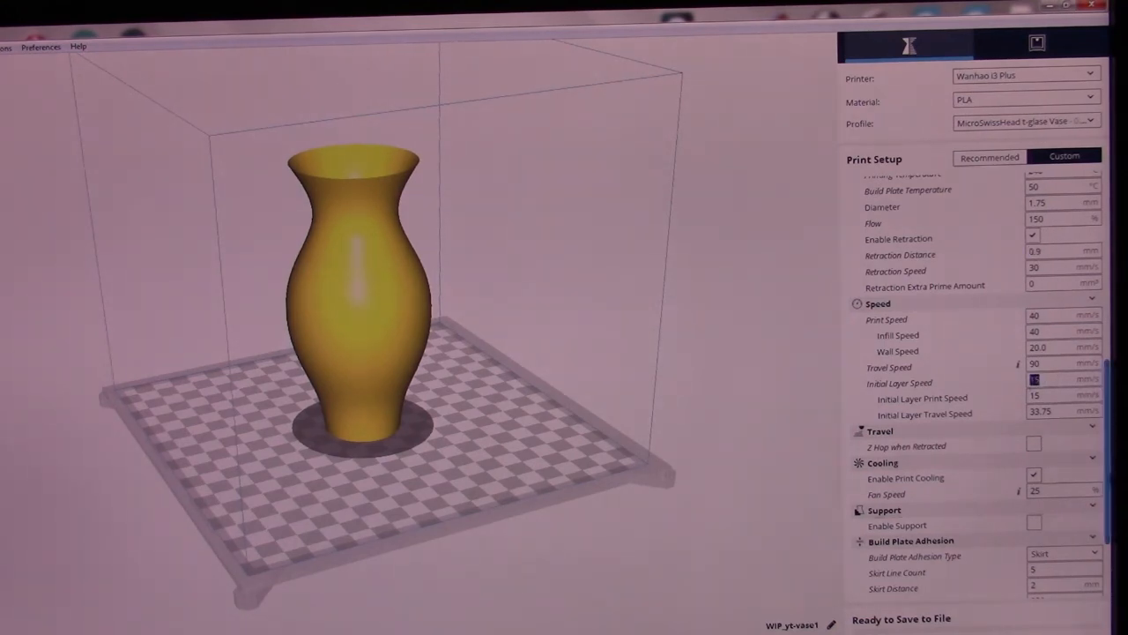
pyautogui.scroll(-3)
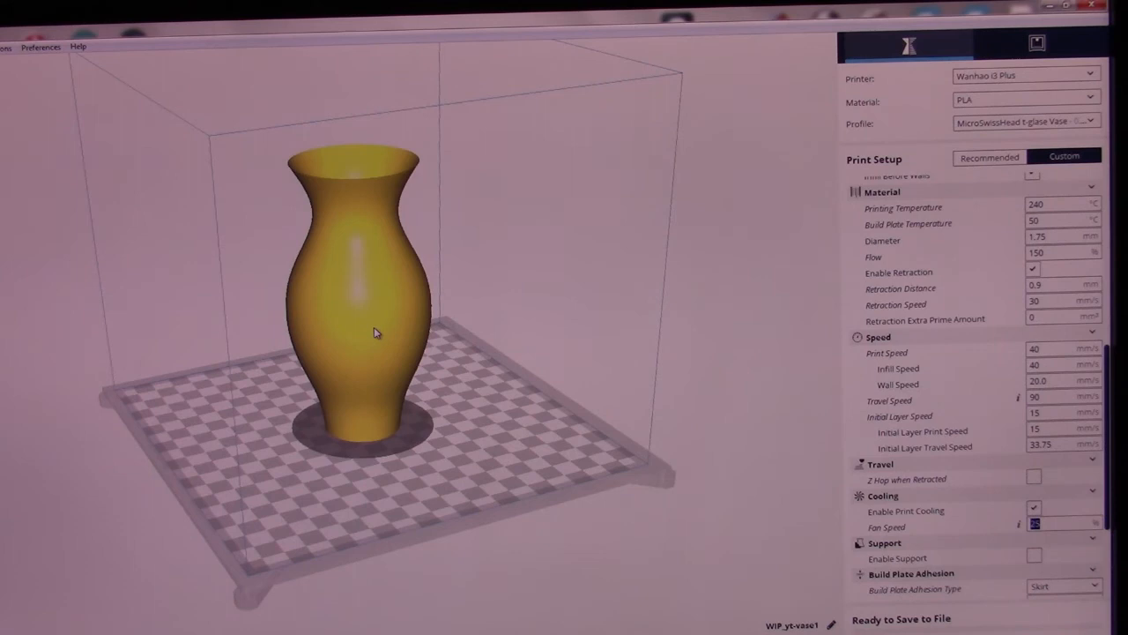
pyautogui.moveTo(360, 297)
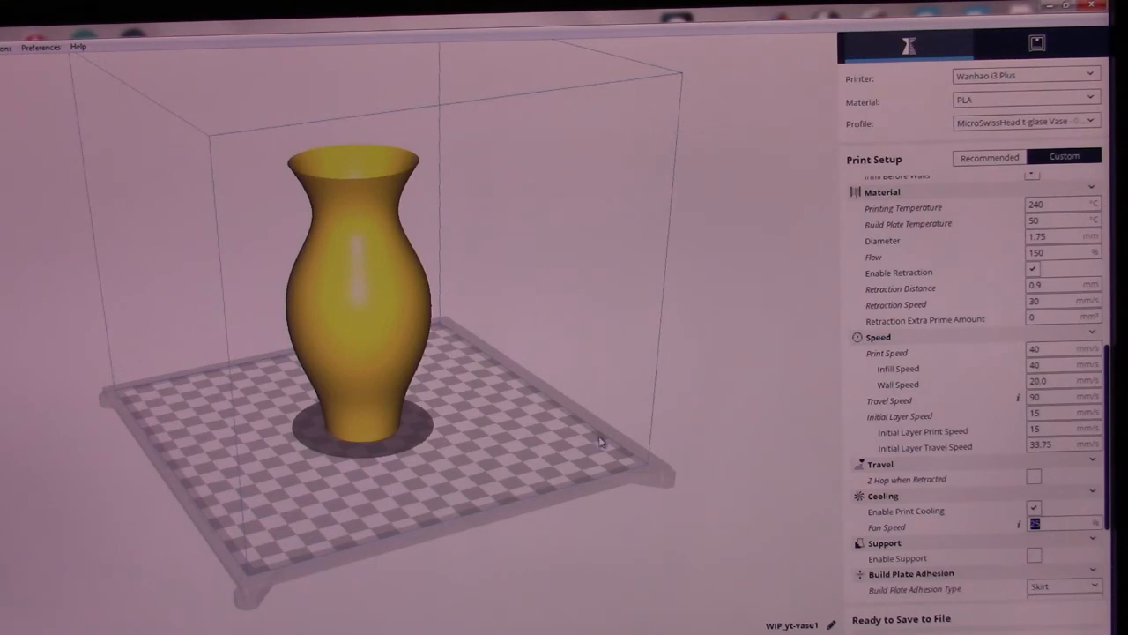
pyautogui.moveTo(392, 321)
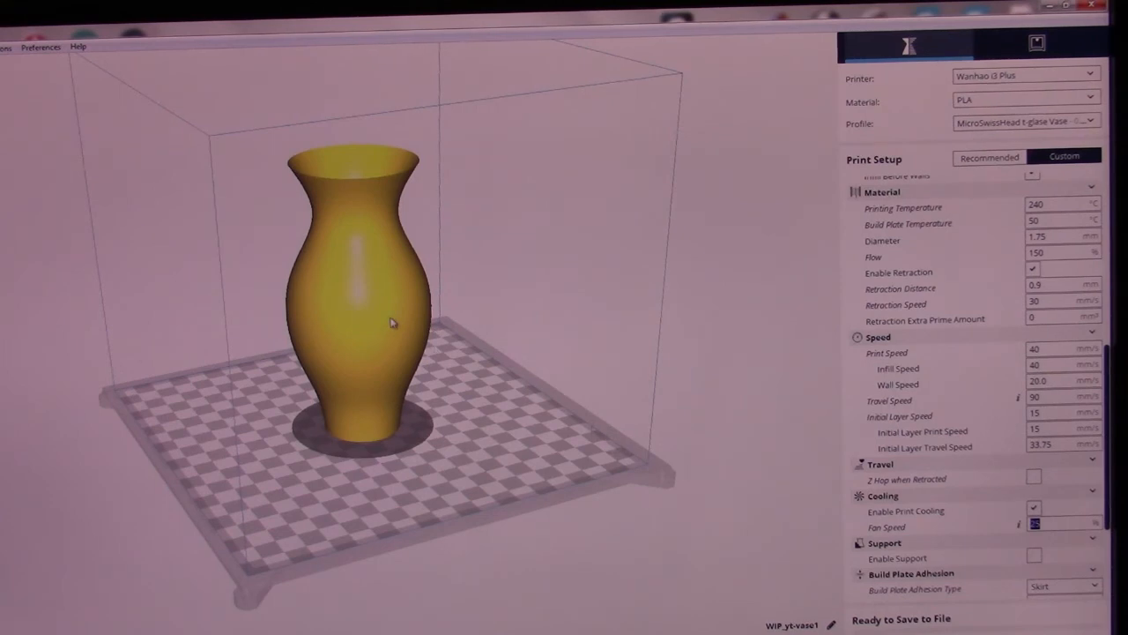
pyautogui.moveTo(441, 334)
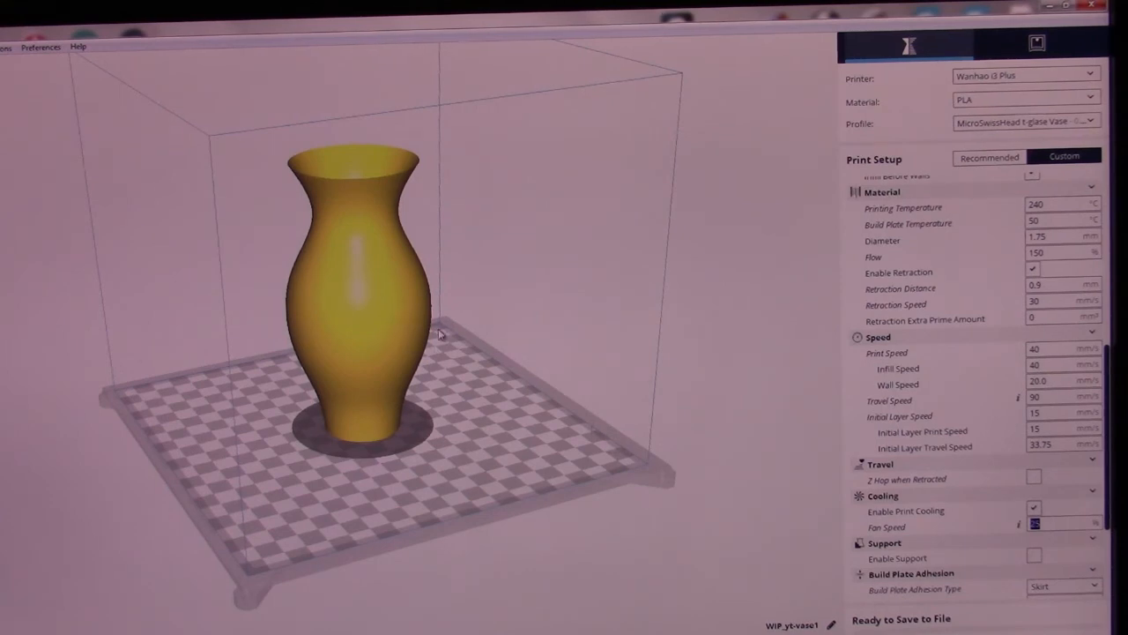
pyautogui.moveTo(822, 249)
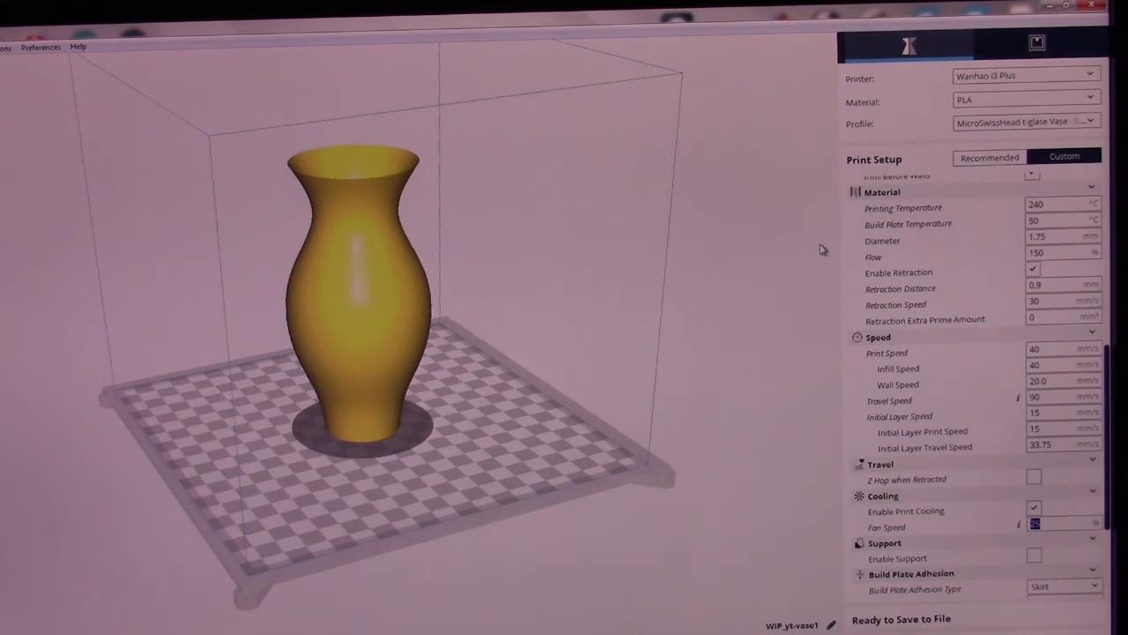
pyautogui.moveTo(798, 256)
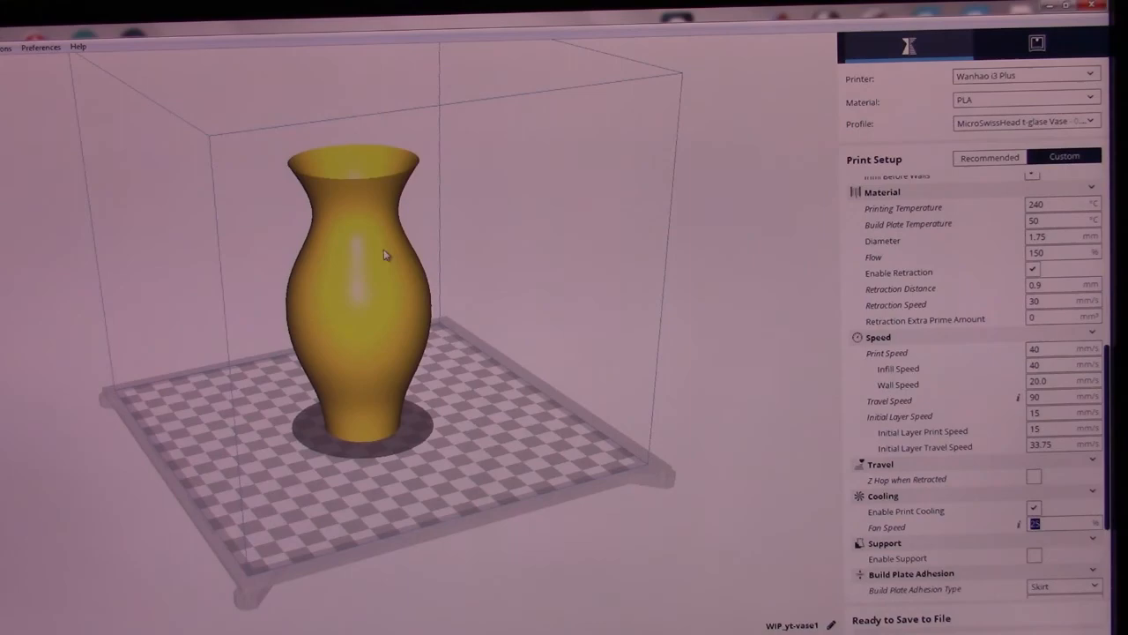
pyautogui.moveTo(715, 348)
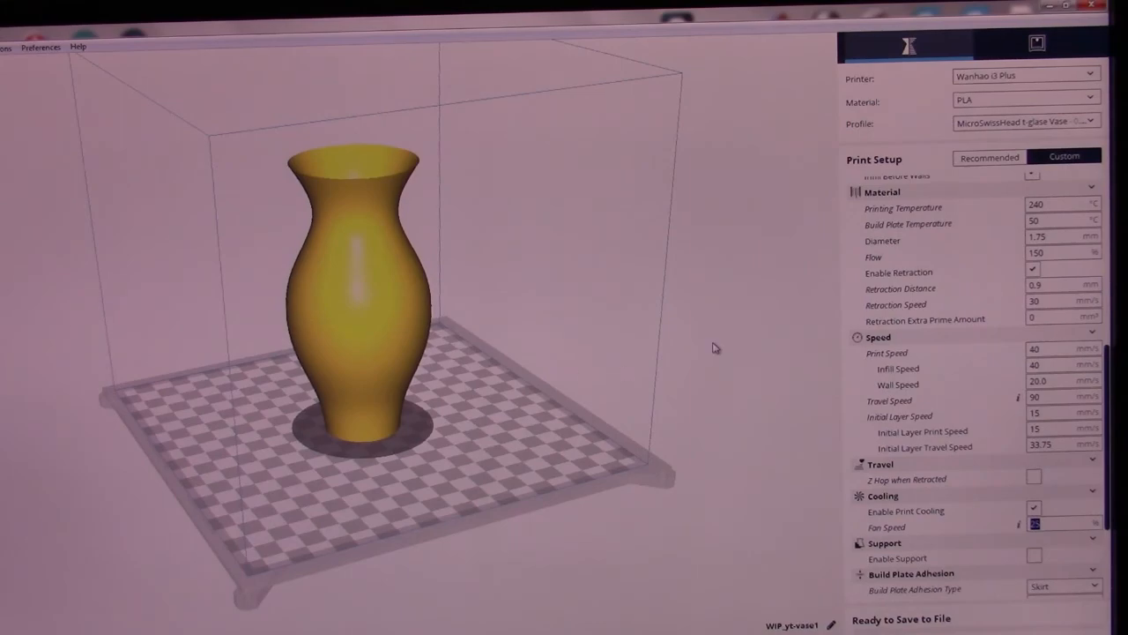